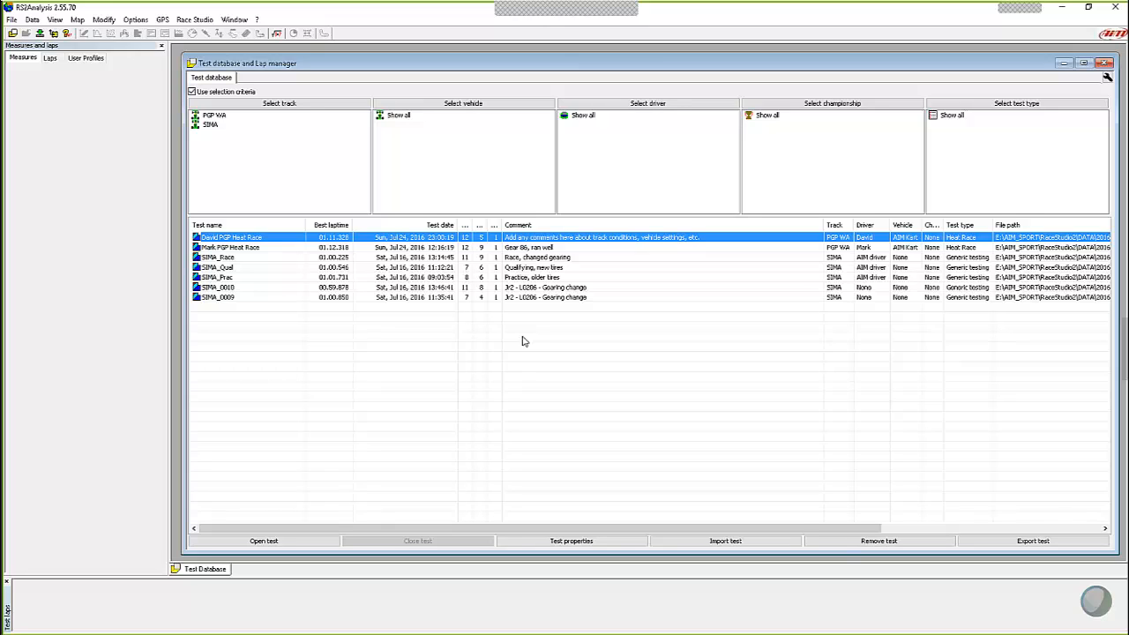
{"action": "mouse_move", "coordinate": [249, 254]}
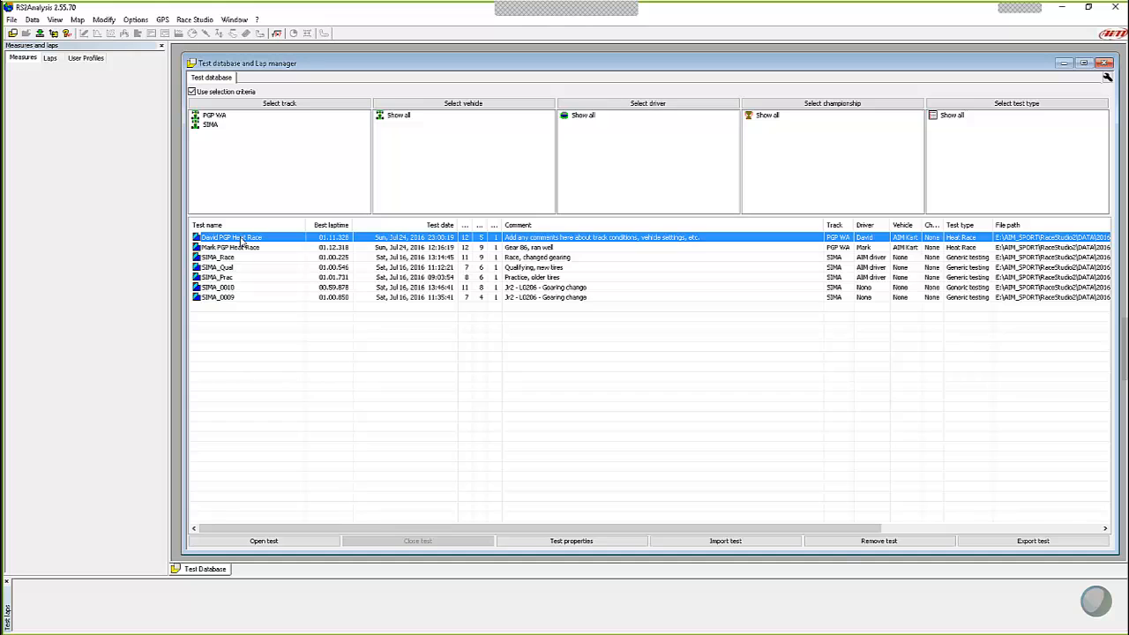
Step: Open the selected race test to plot one lap's GPS_Speed over distance beside the track map
{"action": "left_click", "coordinate": [263, 540]}
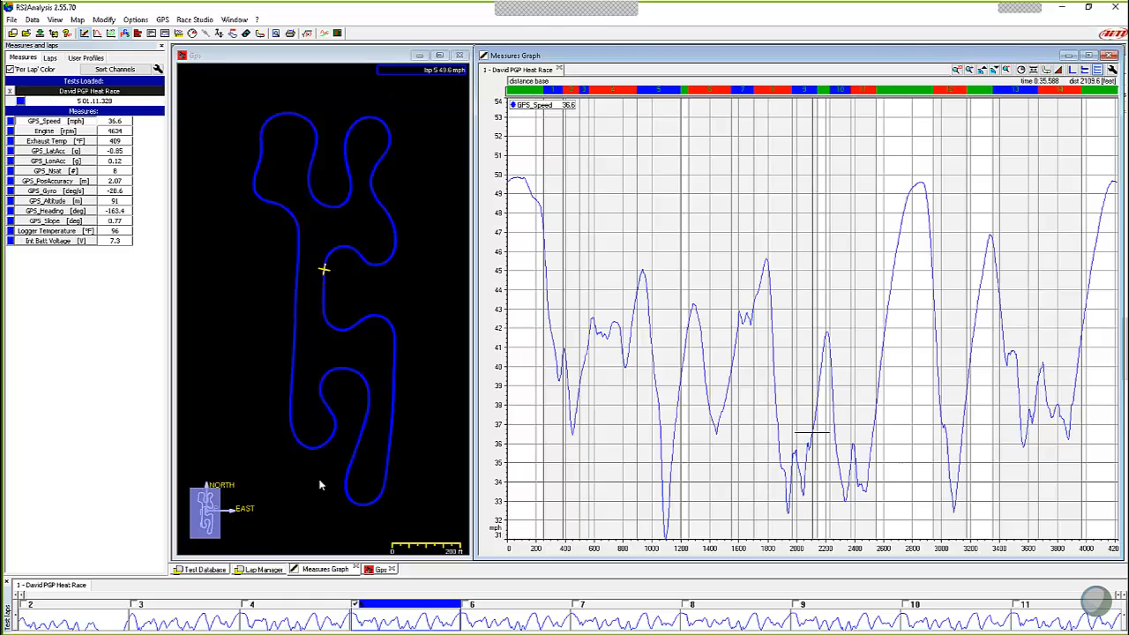
{"action": "mouse_move", "coordinate": [833, 346]}
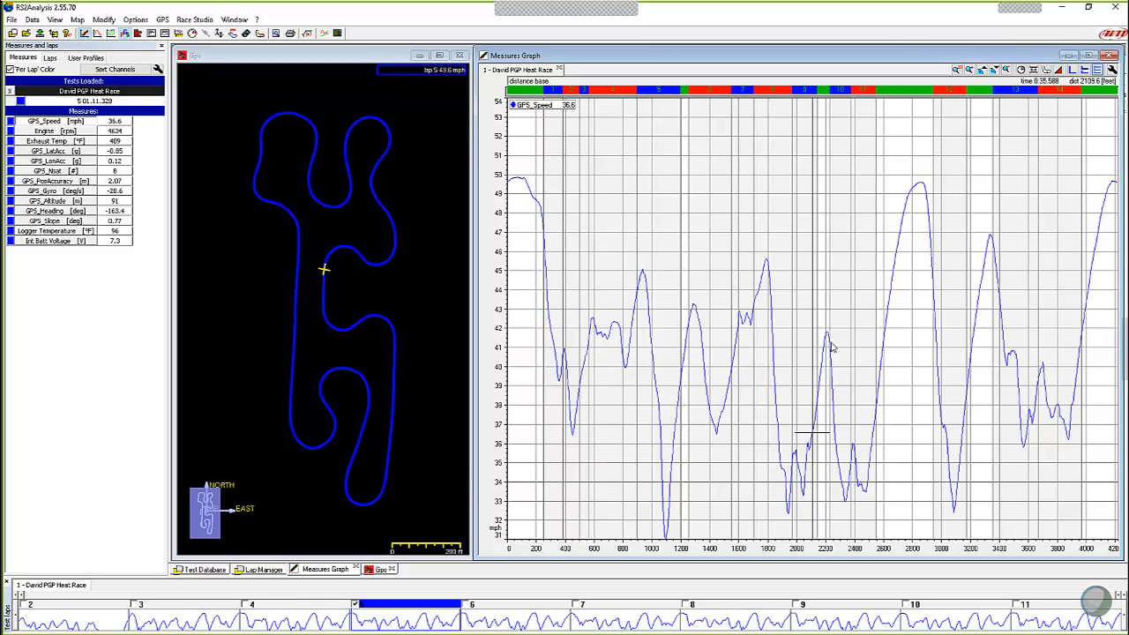
{"action": "mouse_move", "coordinate": [893, 356]}
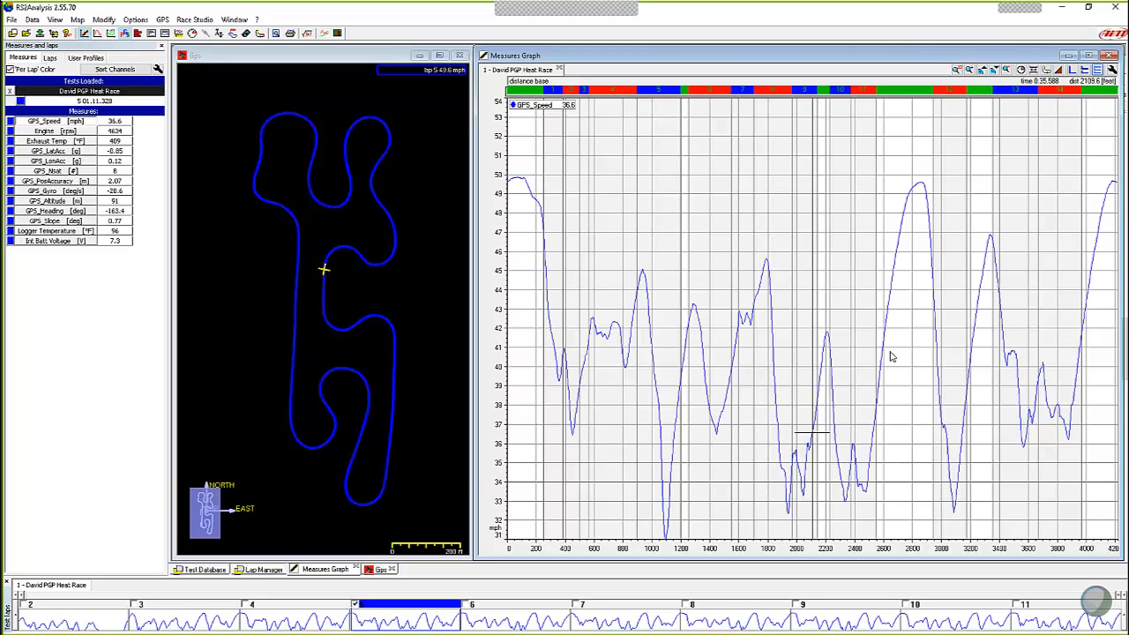
{"action": "mouse_move", "coordinate": [385, 219]}
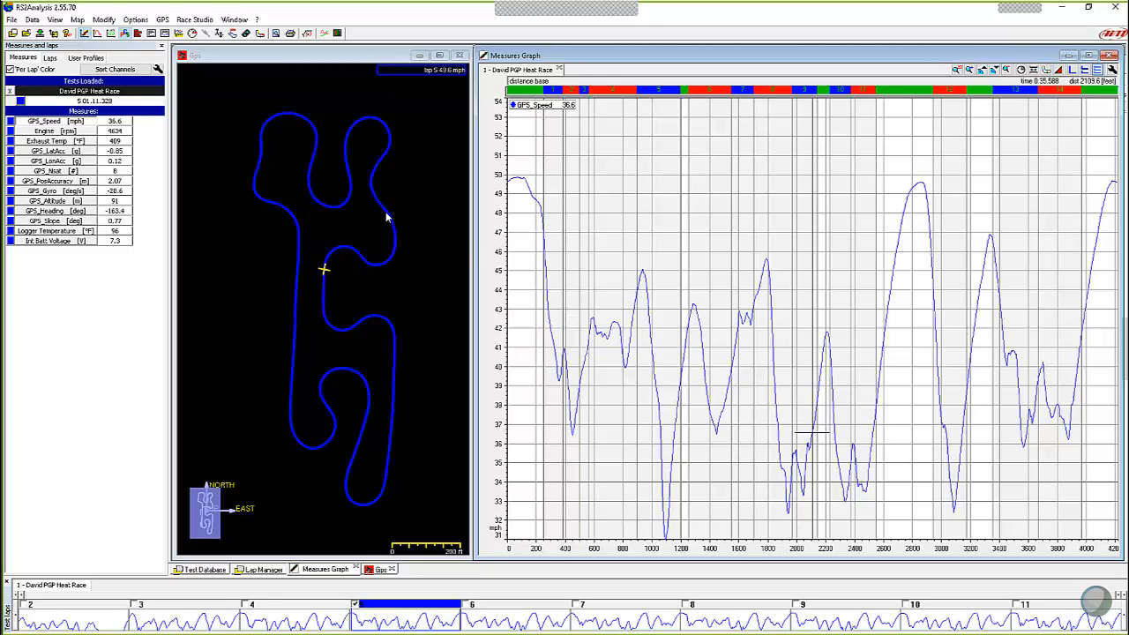
{"action": "mouse_move", "coordinate": [533, 288]}
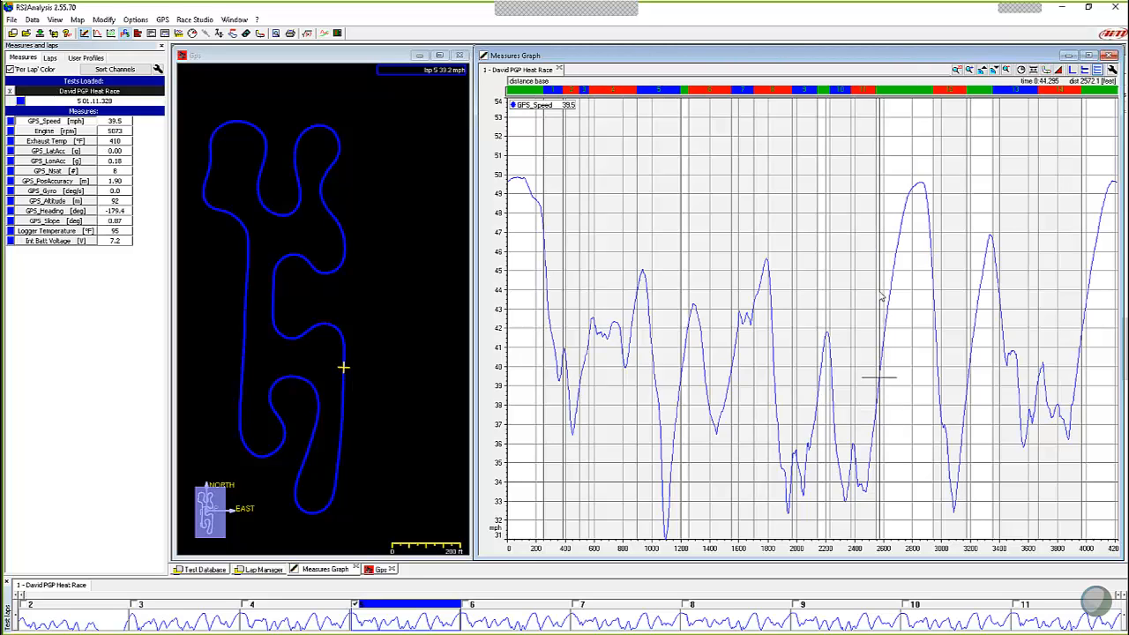
{"action": "mouse_move", "coordinate": [936, 222]}
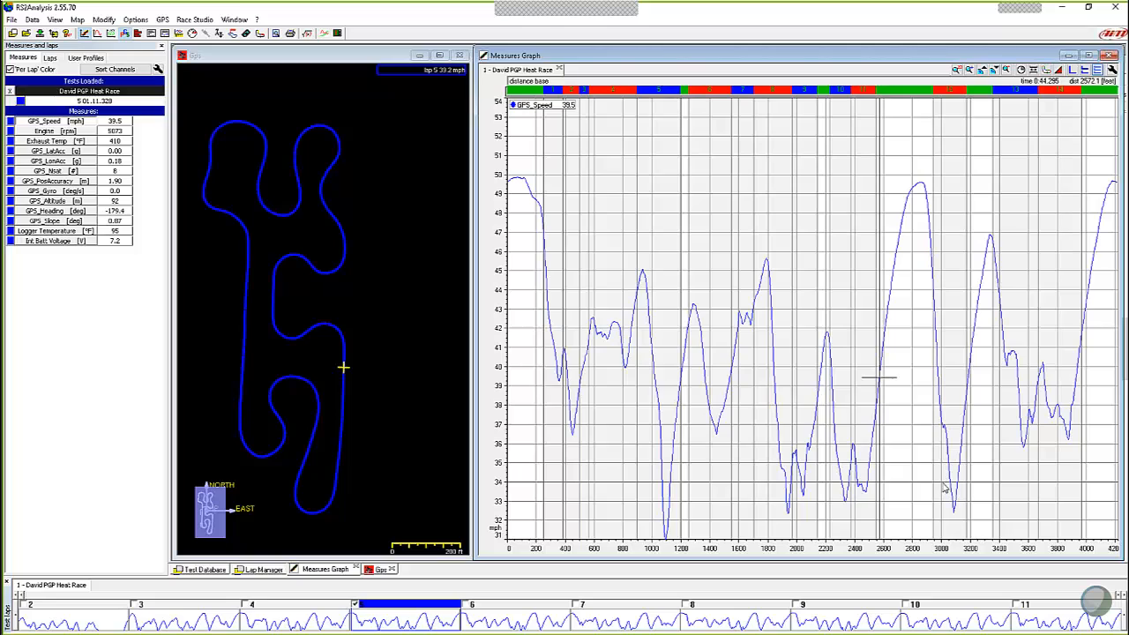
{"action": "mouse_move", "coordinate": [680, 472]}
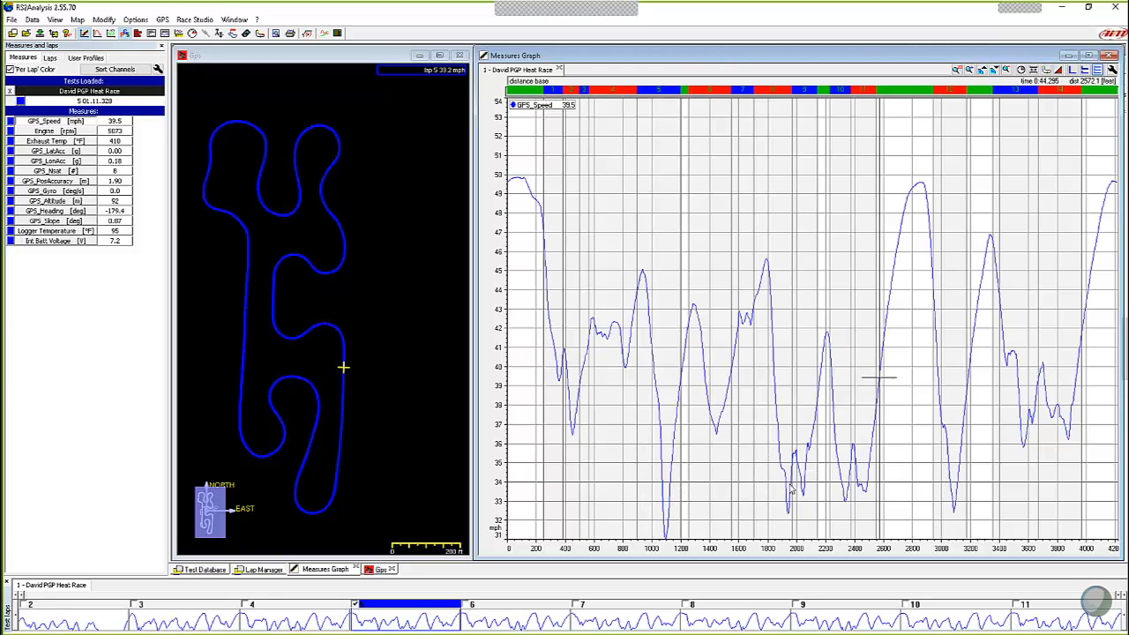
{"action": "mouse_move", "coordinate": [293, 212]}
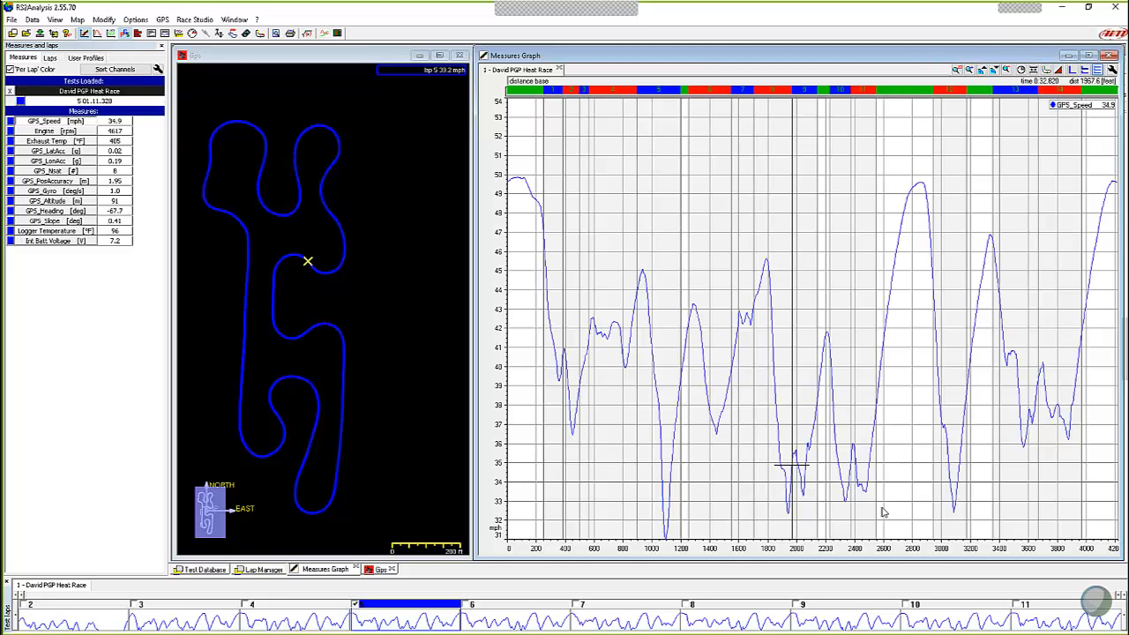
{"action": "mouse_move", "coordinate": [872, 383]}
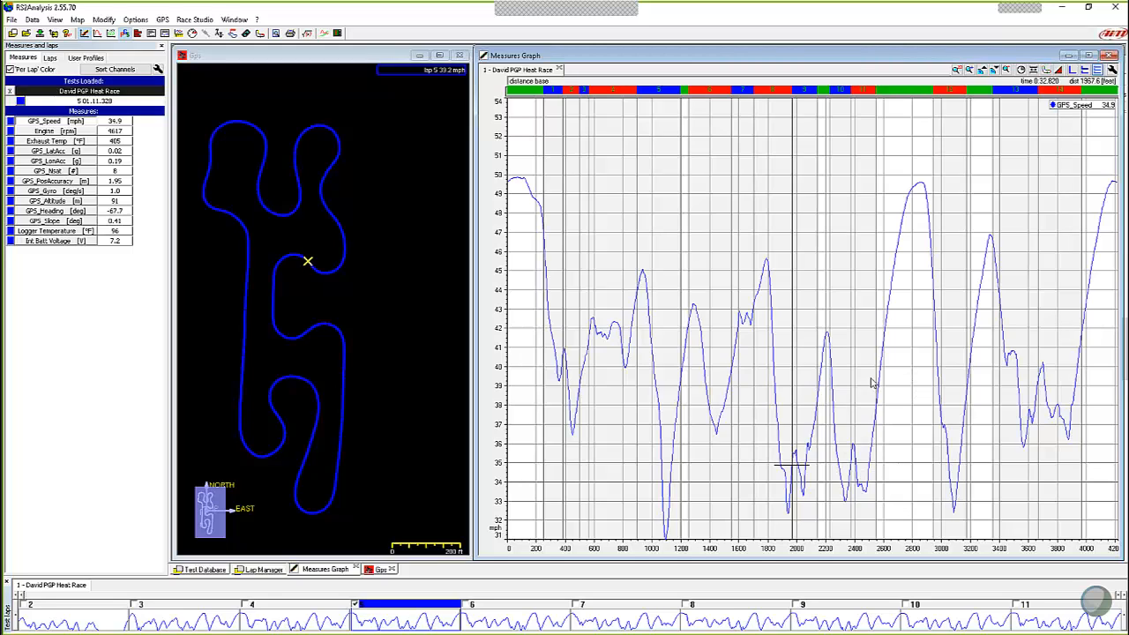
{"action": "mouse_move", "coordinate": [886, 483]}
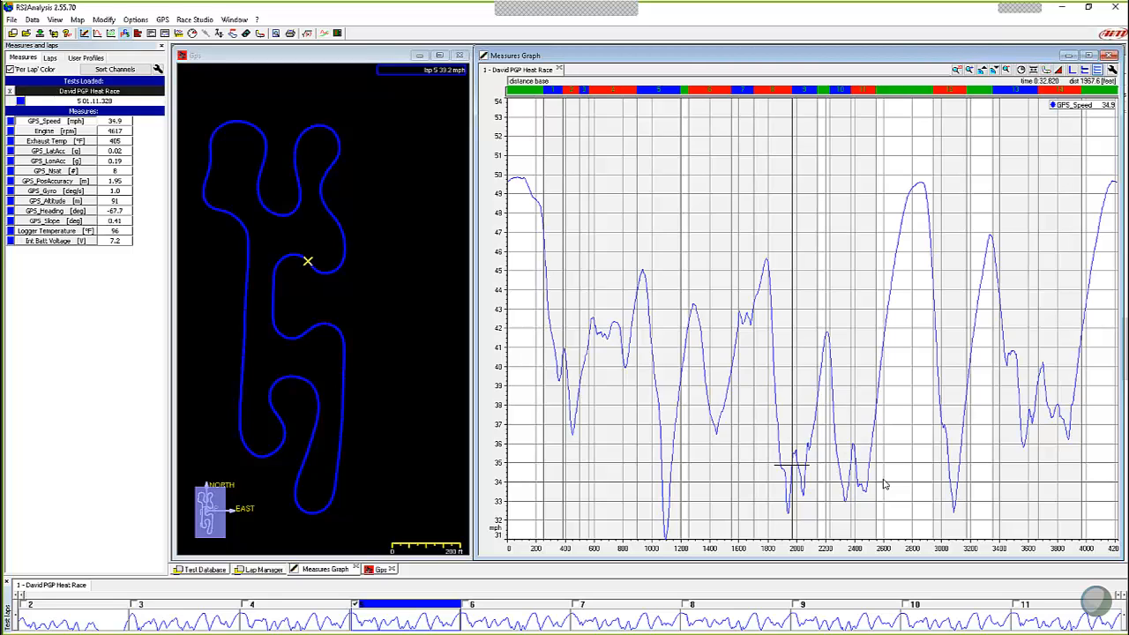
{"action": "mouse_move", "coordinate": [868, 419]}
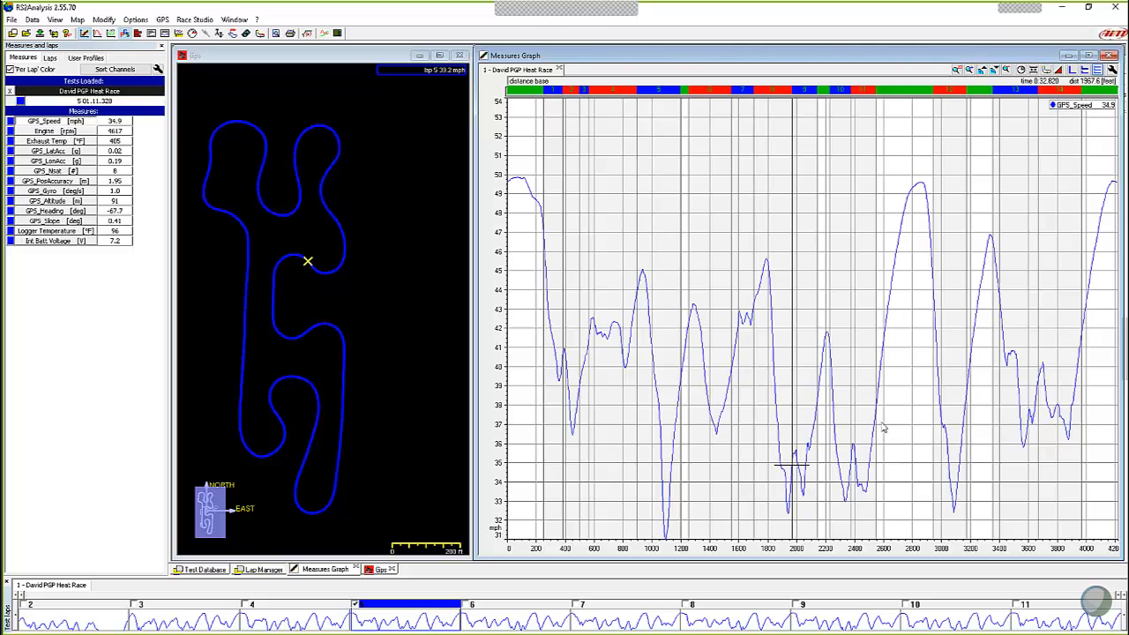
{"action": "mouse_move", "coordinate": [889, 449]}
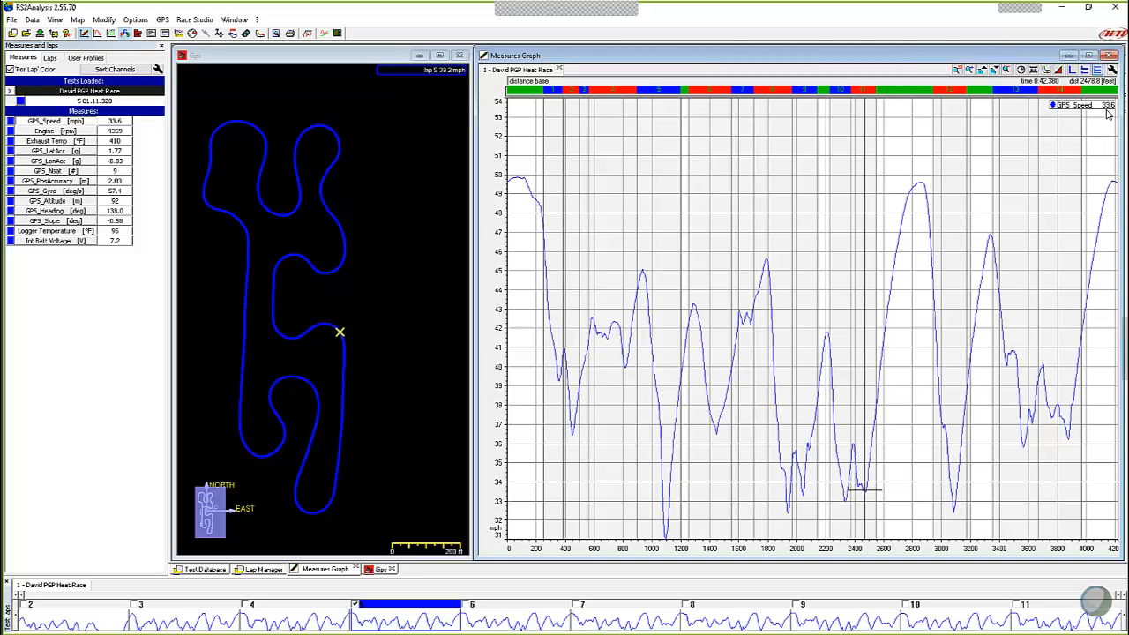
{"action": "mouse_move", "coordinate": [921, 182]}
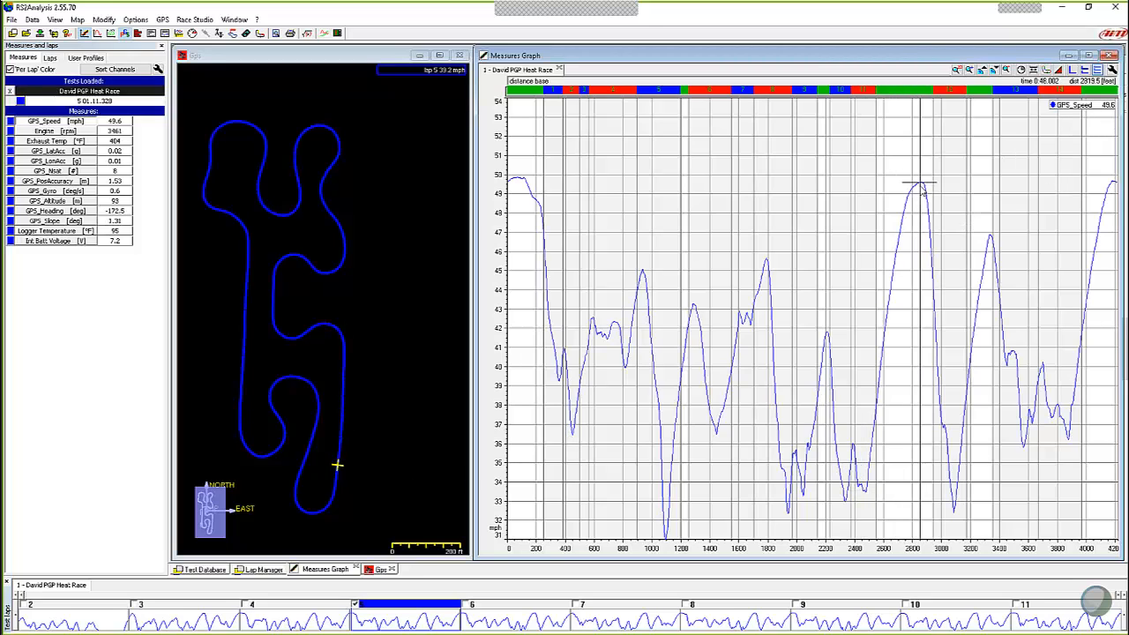
{"action": "mouse_move", "coordinate": [960, 310]}
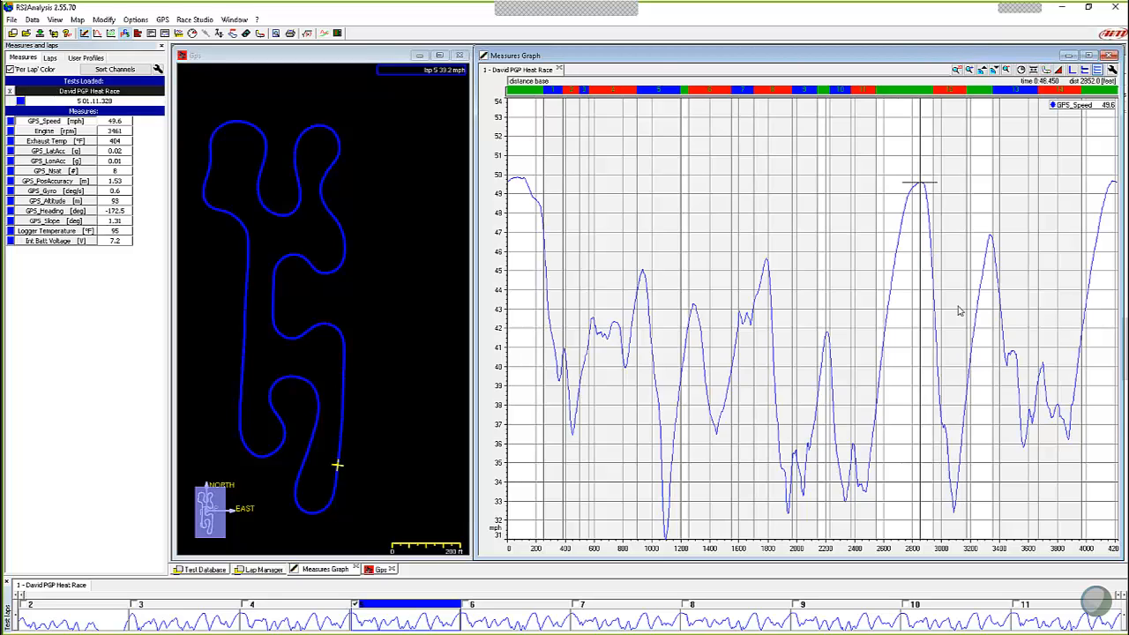
{"action": "mouse_move", "coordinate": [914, 353]}
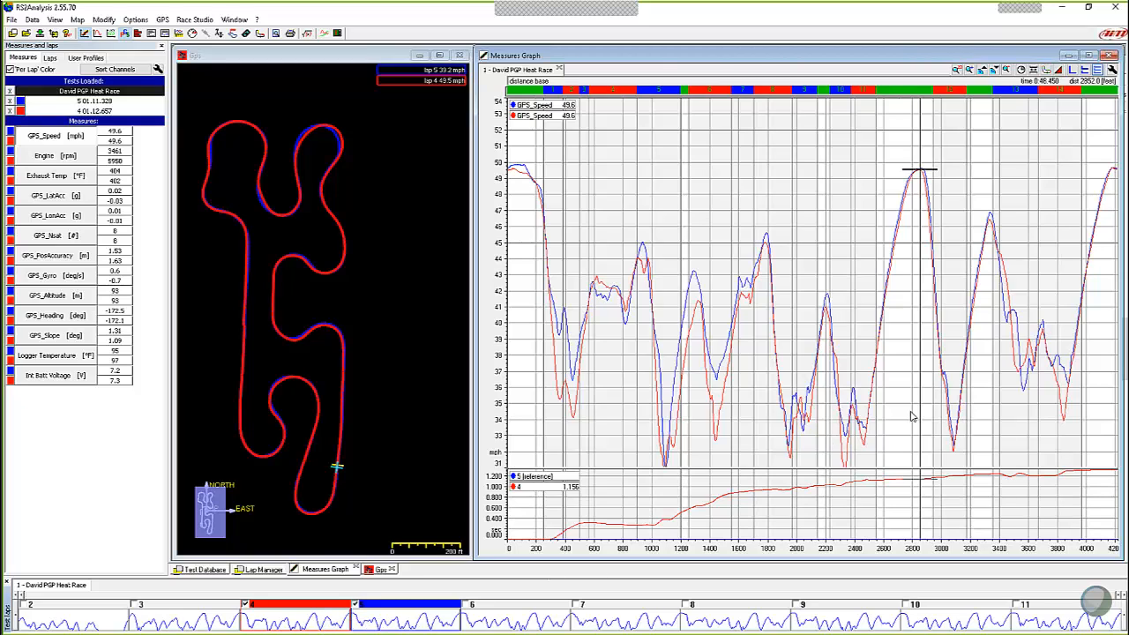
{"action": "mouse_move", "coordinate": [556, 270]}
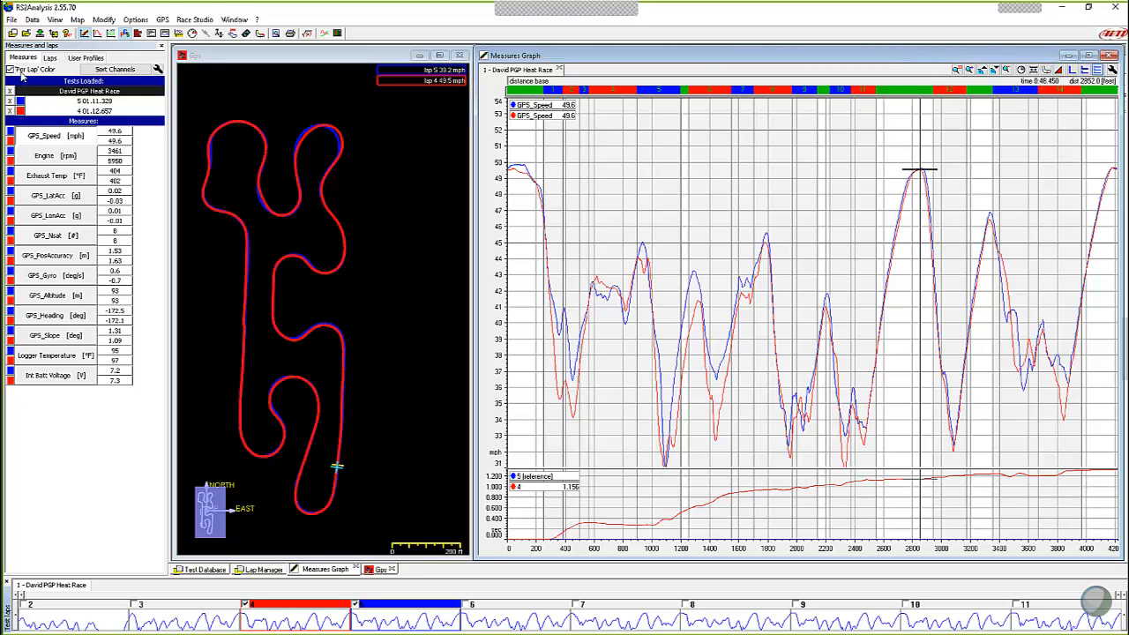
Step: Overlay both laps' GPS_Speed traces on distance with the difference channel and GPS map shown
{"action": "left_click", "coordinate": [10, 69]}
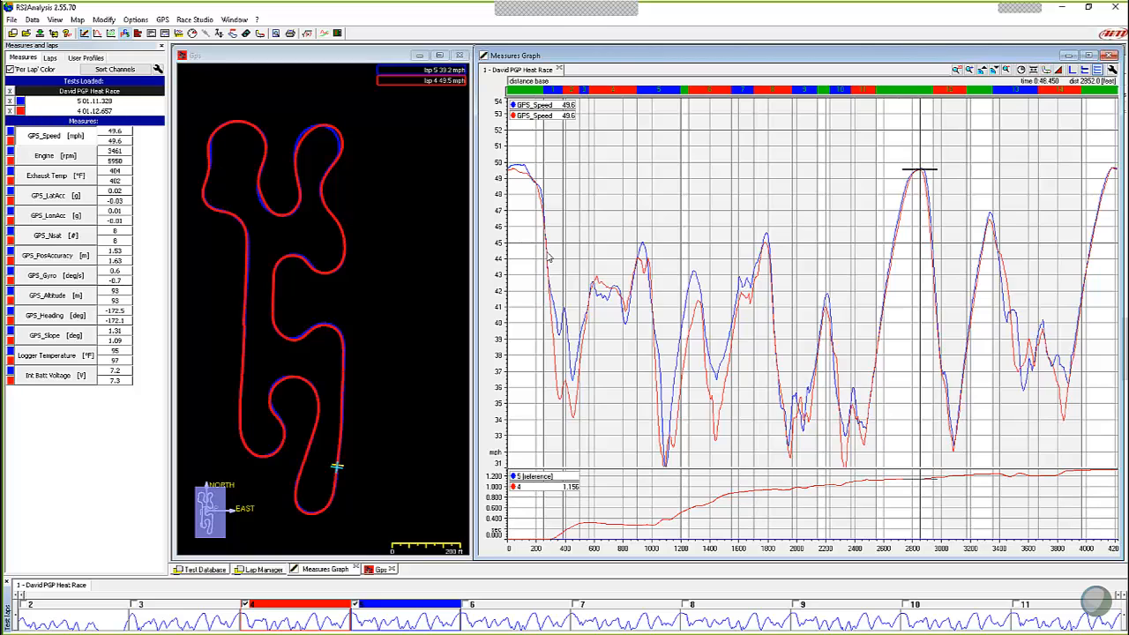
{"action": "mouse_move", "coordinate": [953, 281]}
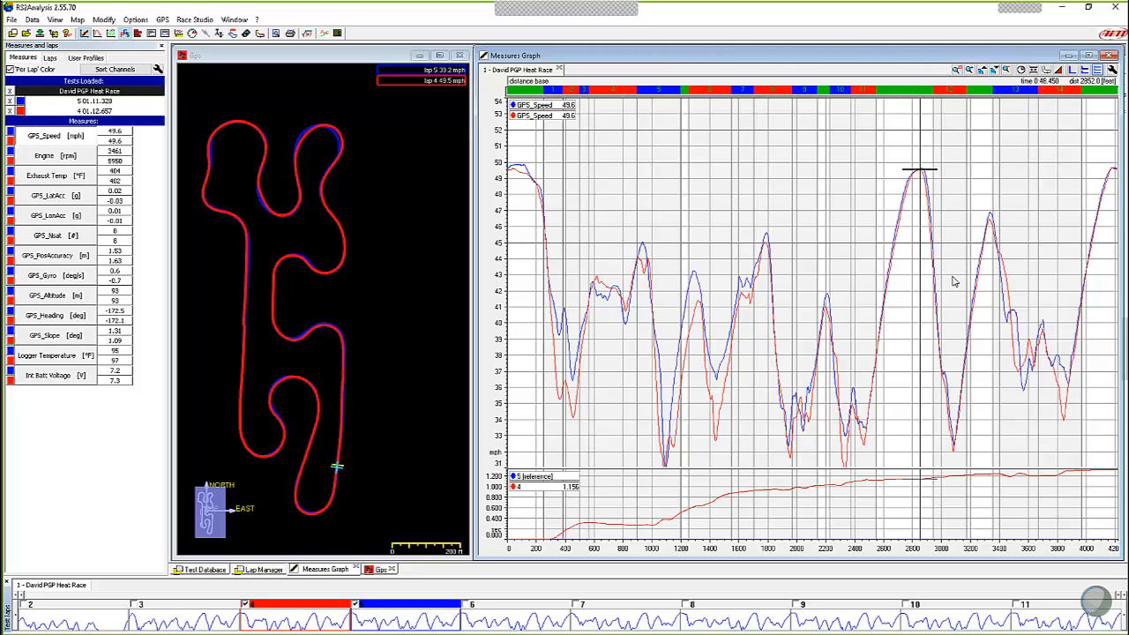
{"action": "mouse_move", "coordinate": [432, 248]}
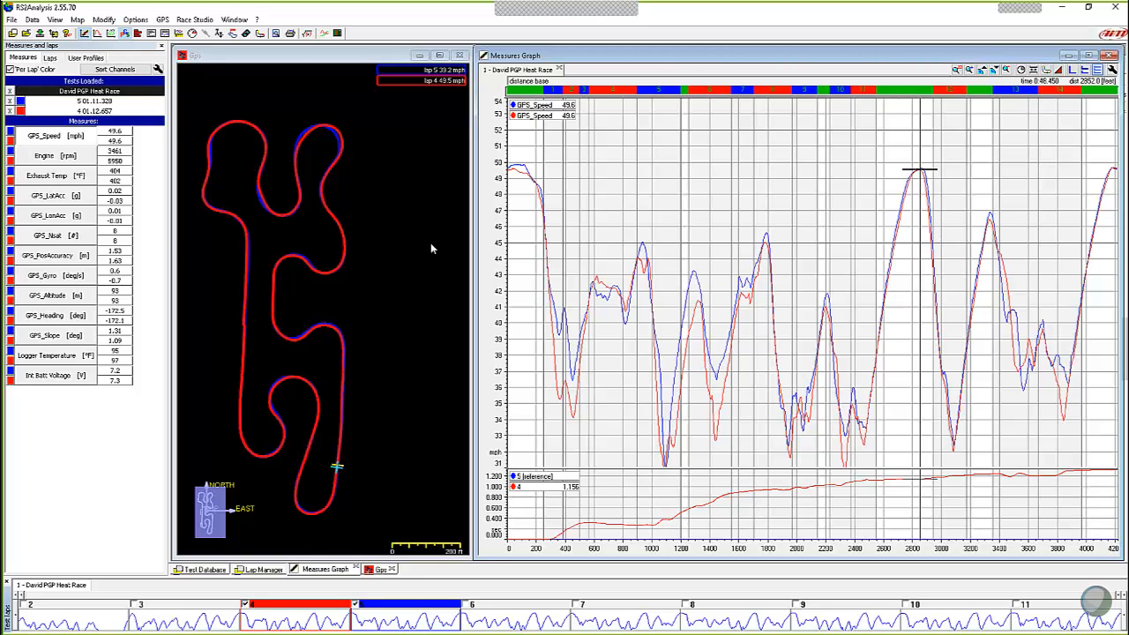
{"action": "mouse_move", "coordinate": [378, 209]}
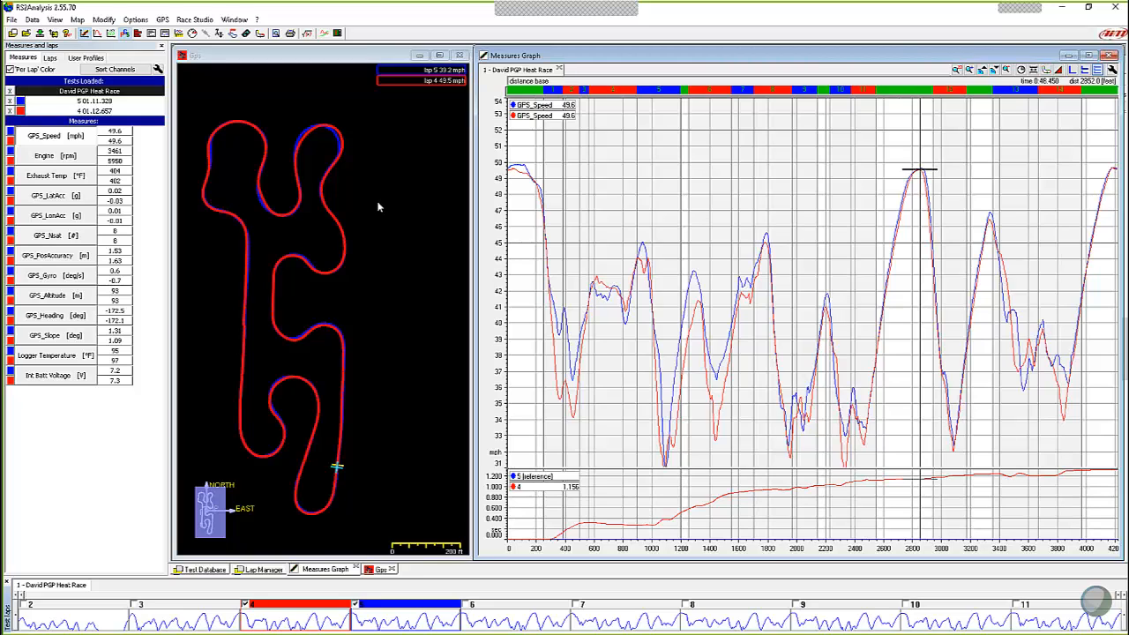
{"action": "mouse_move", "coordinate": [883, 258]}
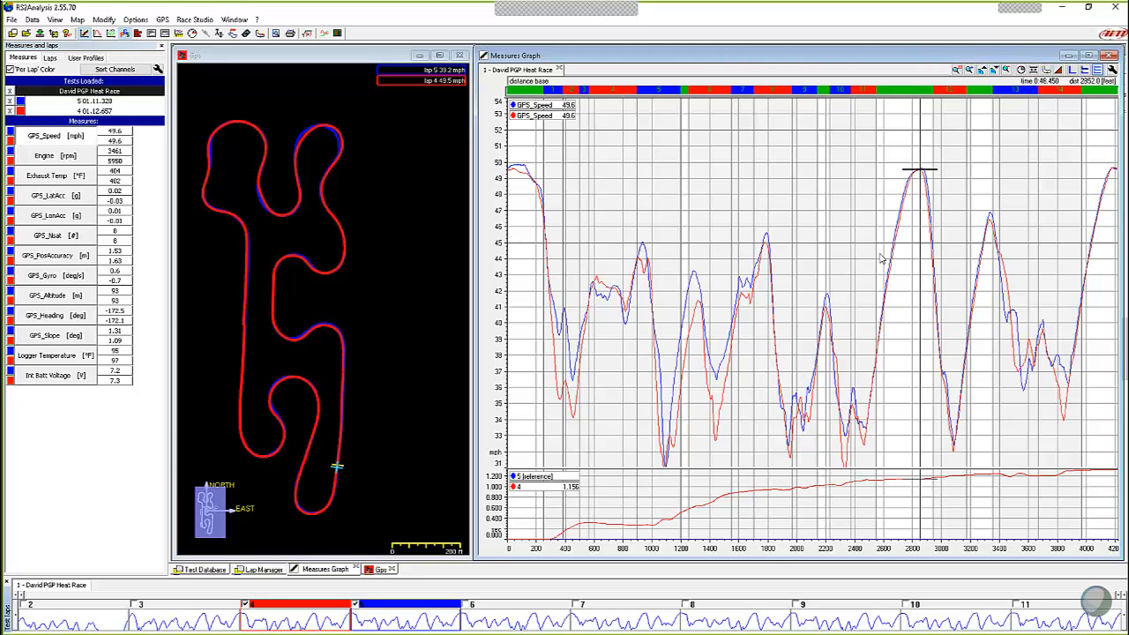
{"action": "mouse_move", "coordinate": [900, 238]}
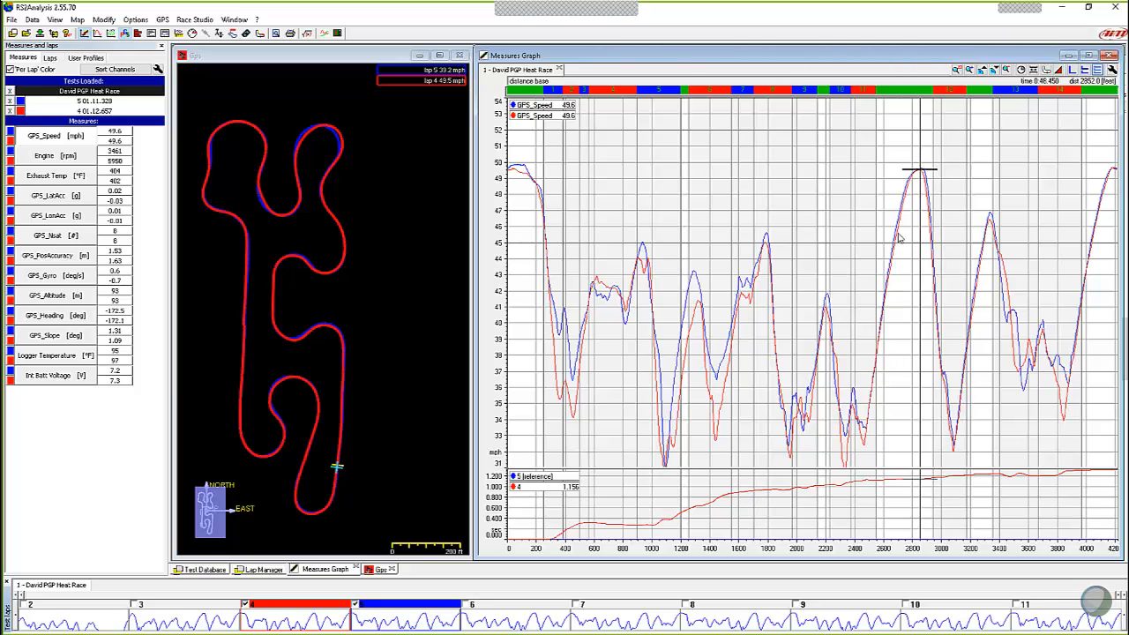
{"action": "mouse_move", "coordinate": [900, 281]}
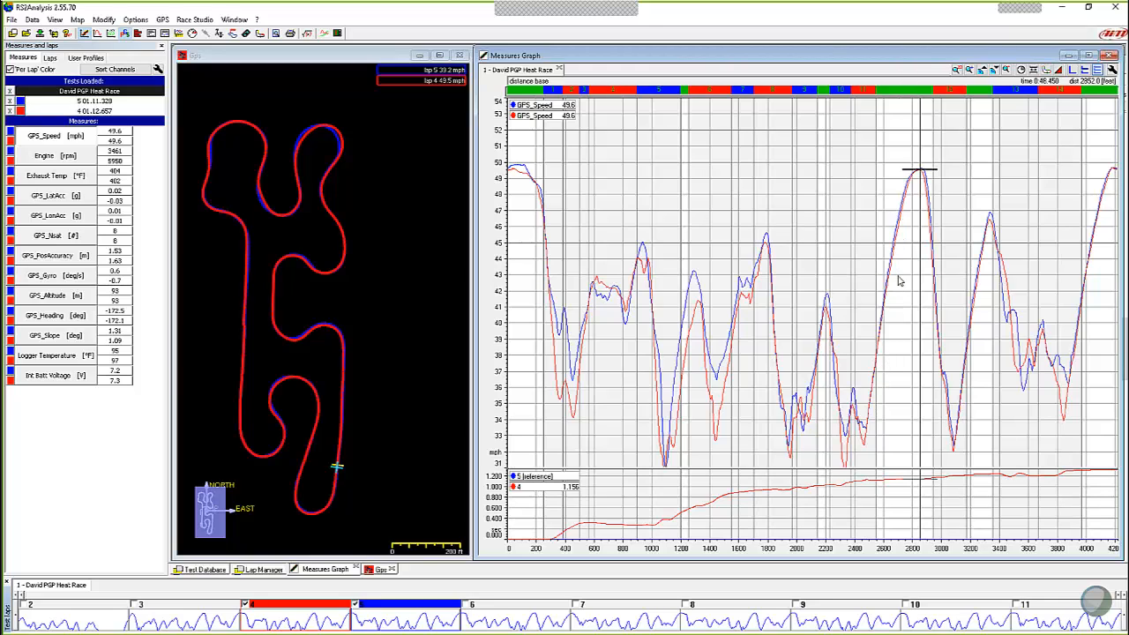
{"action": "mouse_move", "coordinate": [868, 413]}
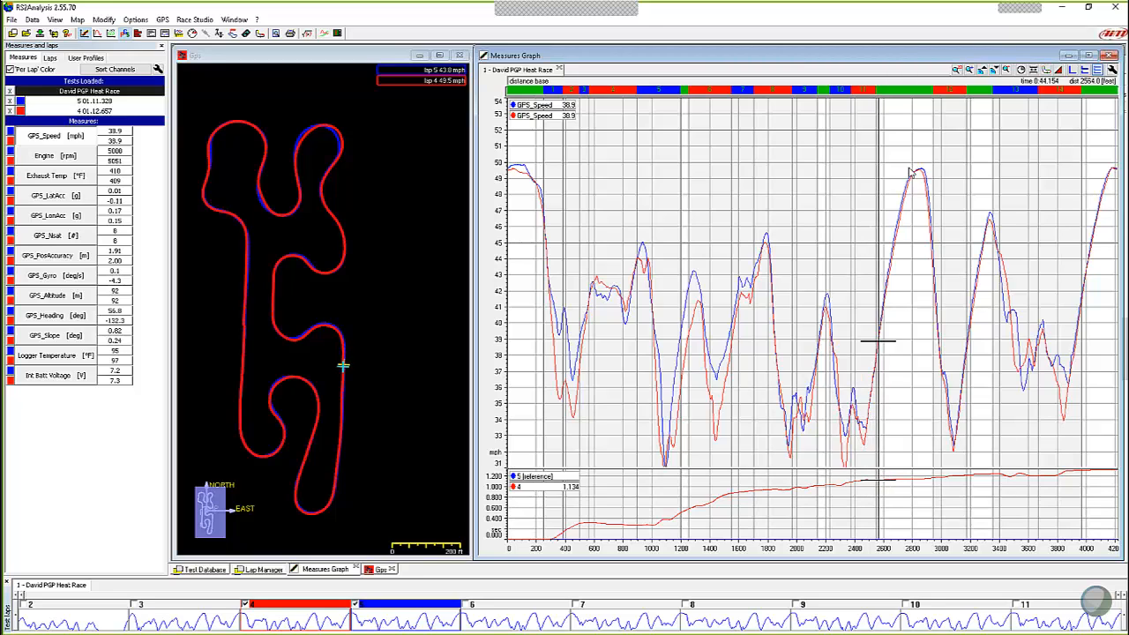
{"action": "mouse_move", "coordinate": [903, 233]}
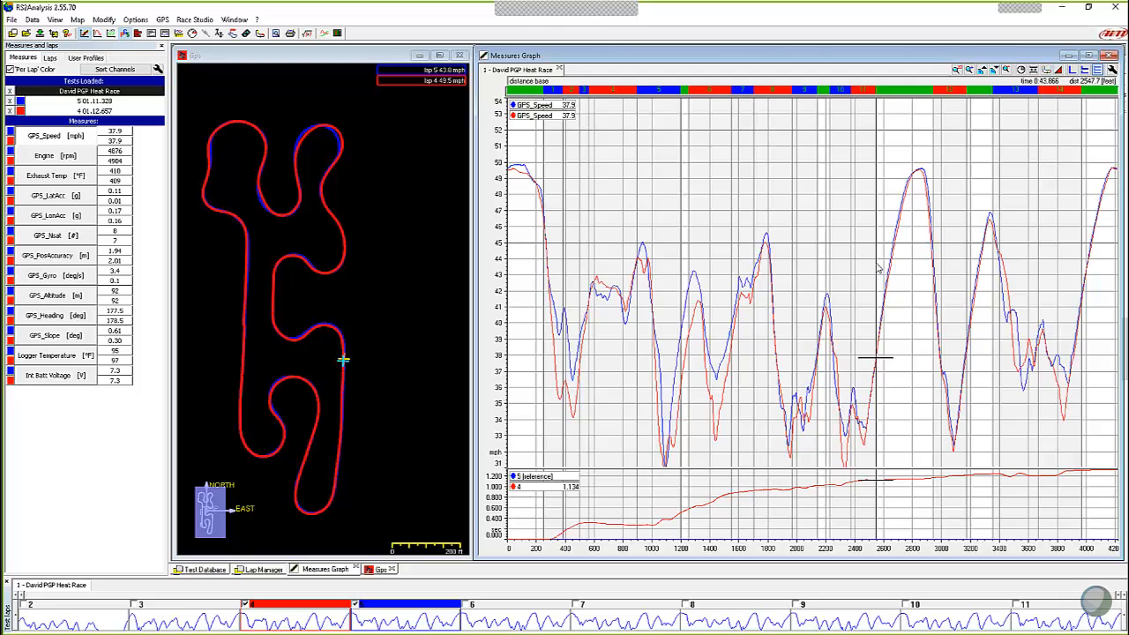
{"action": "mouse_move", "coordinate": [900, 316]}
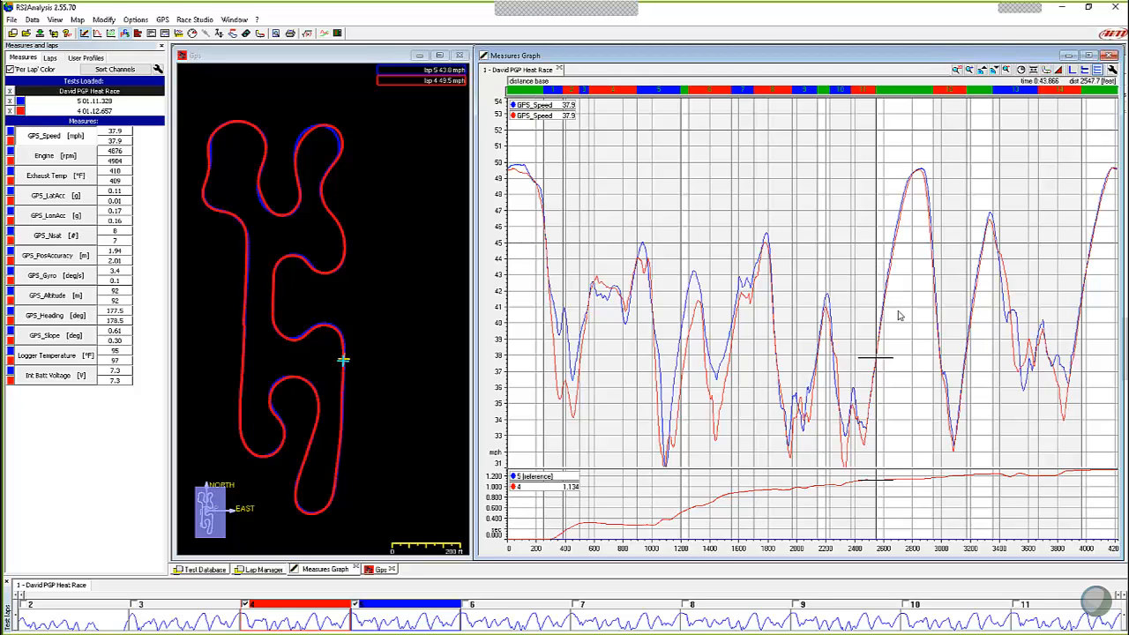
{"action": "mouse_move", "coordinate": [893, 312]}
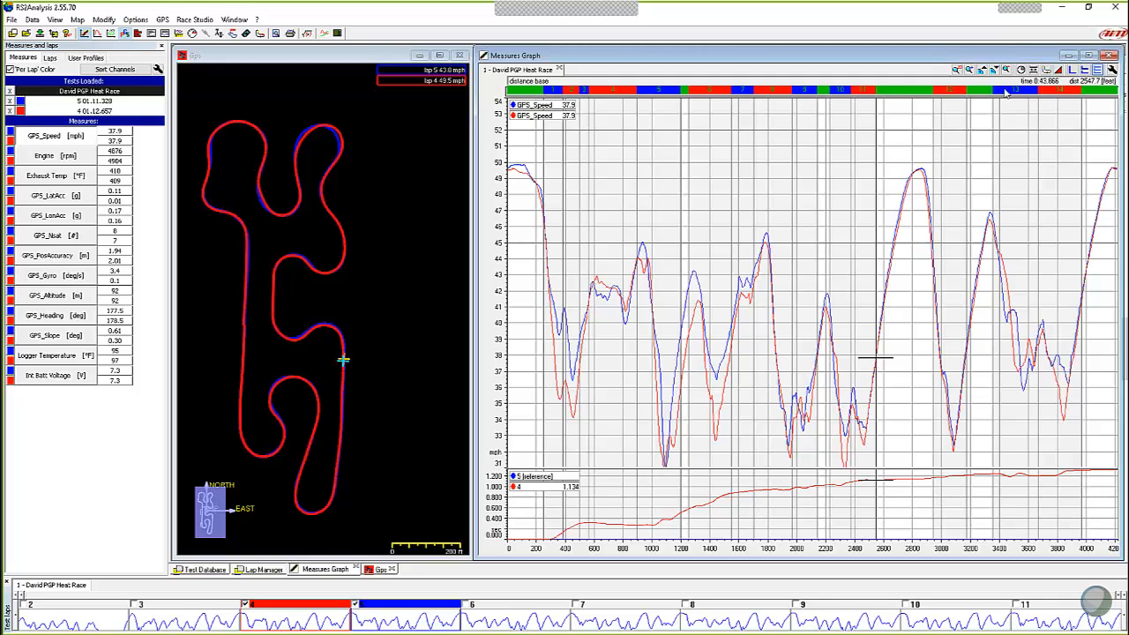
{"action": "mouse_move", "coordinate": [974, 113]}
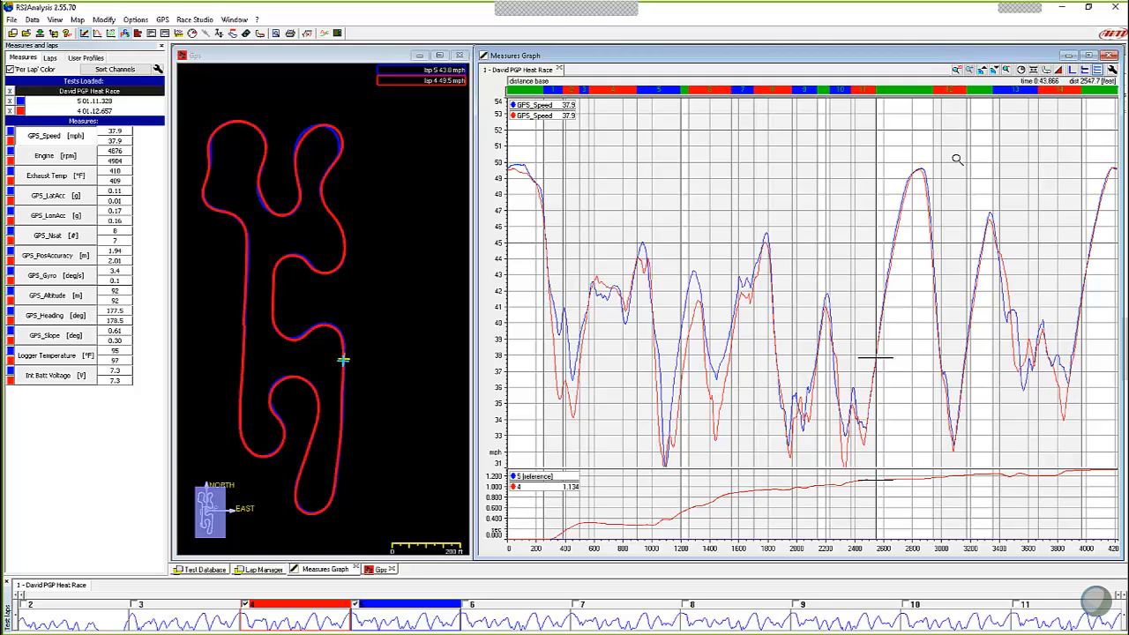
{"action": "mouse_move", "coordinate": [826, 353]}
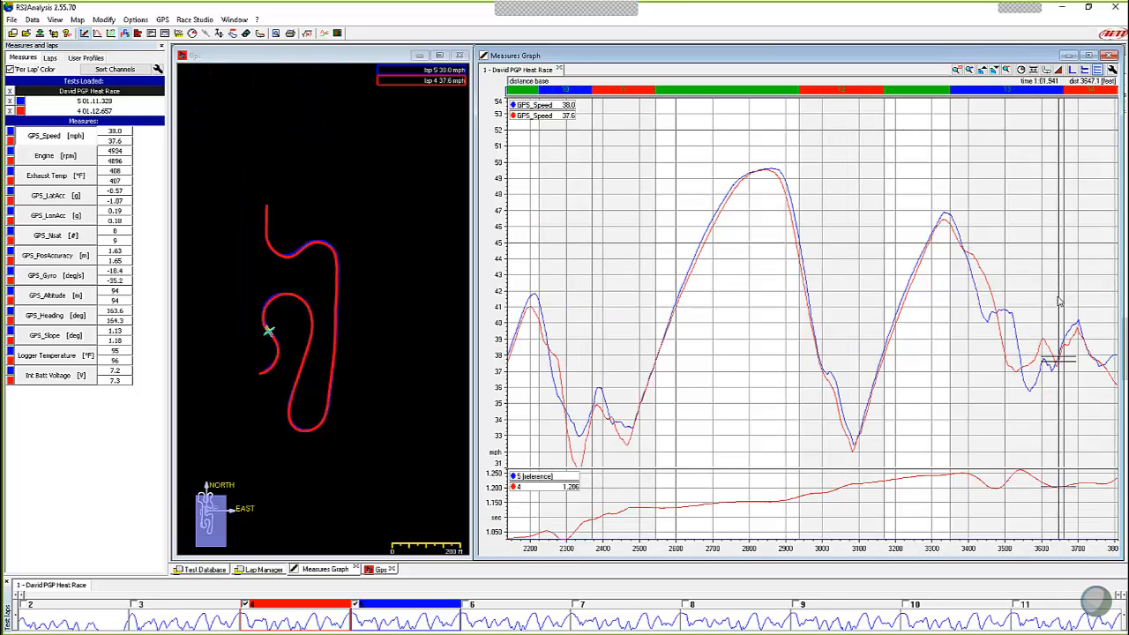
{"action": "mouse_move", "coordinate": [657, 303]}
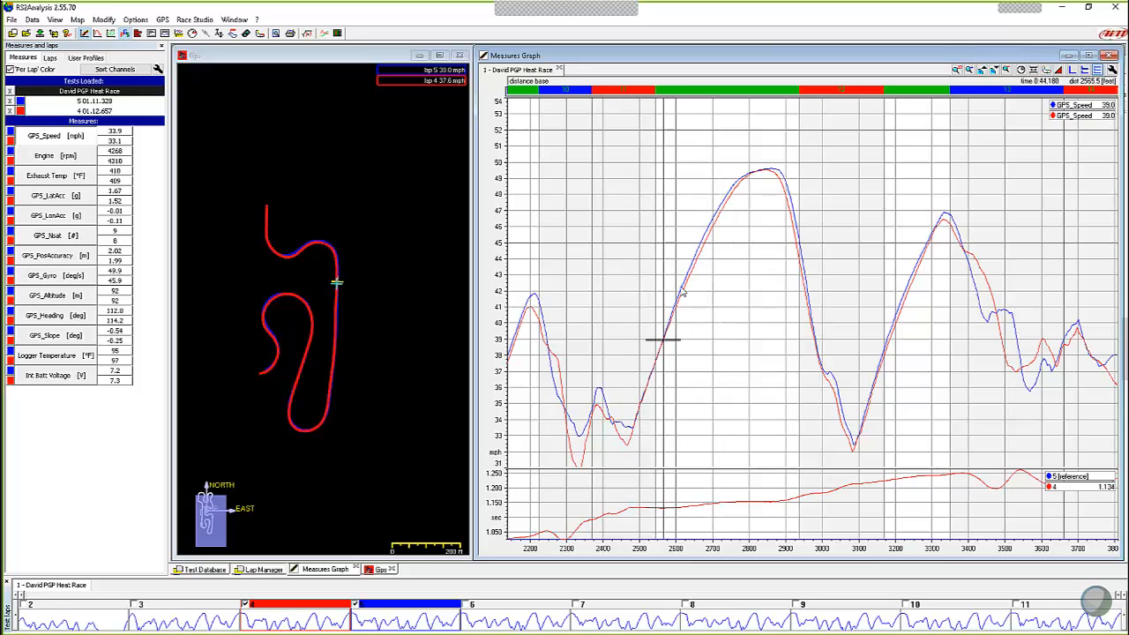
{"action": "mouse_move", "coordinate": [688, 286]}
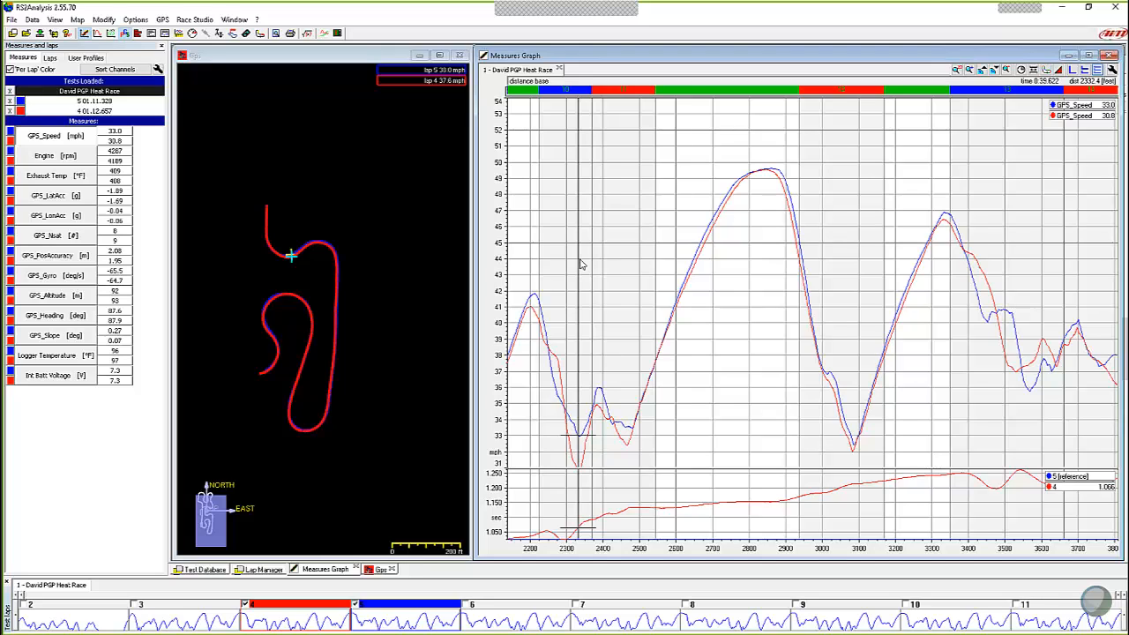
{"action": "mouse_move", "coordinate": [667, 357]}
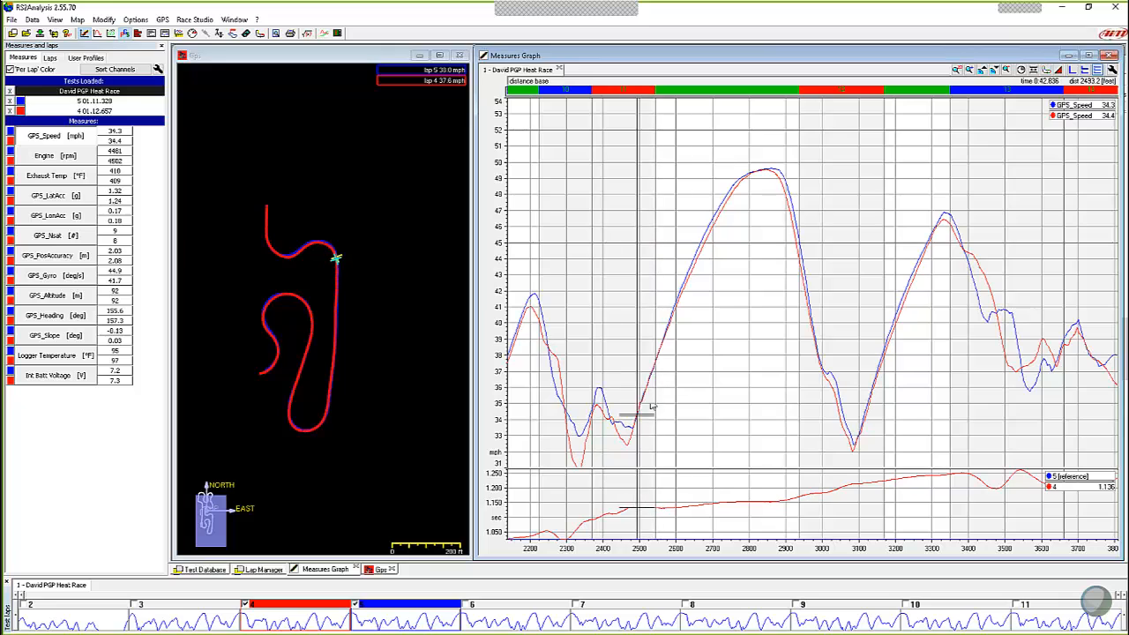
{"action": "mouse_move", "coordinate": [631, 434]}
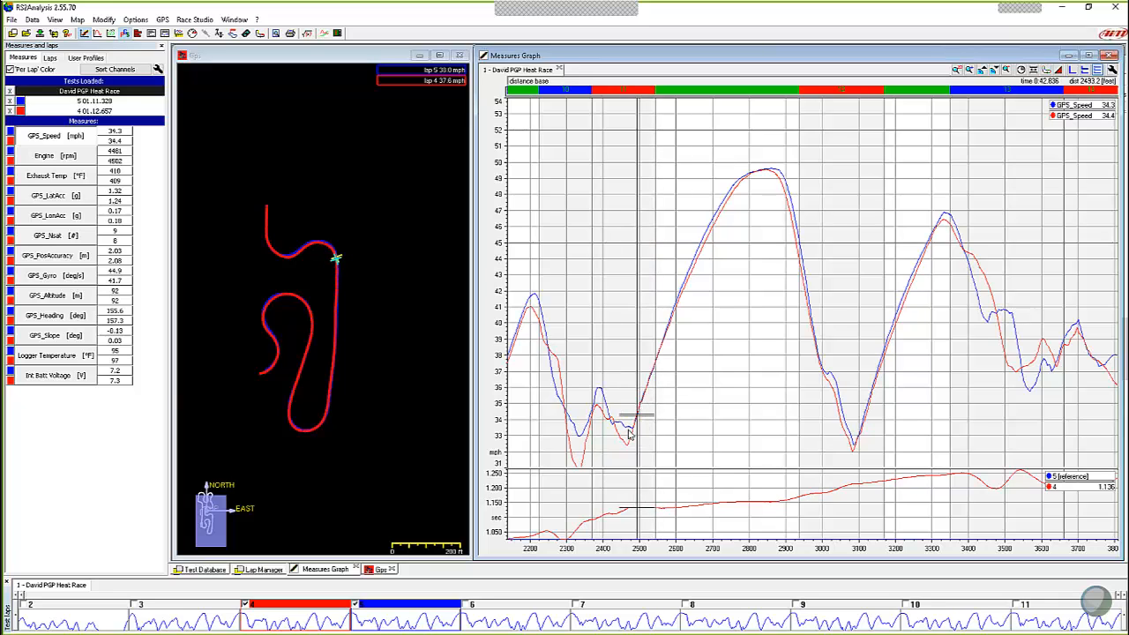
{"action": "mouse_move", "coordinate": [624, 432]}
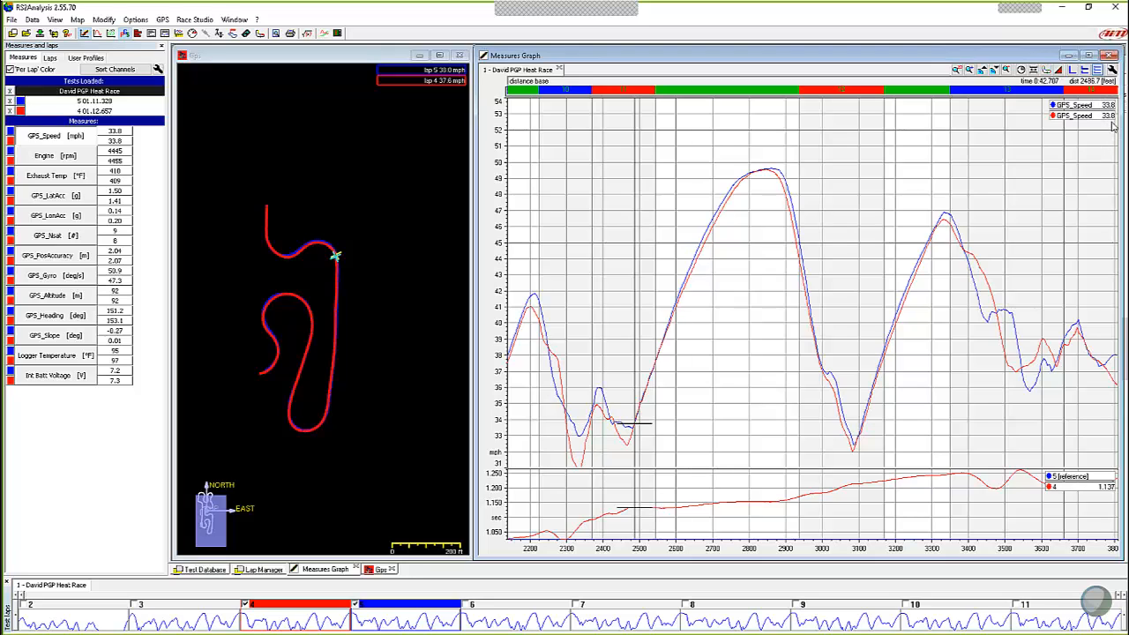
{"action": "mouse_move", "coordinate": [674, 335]}
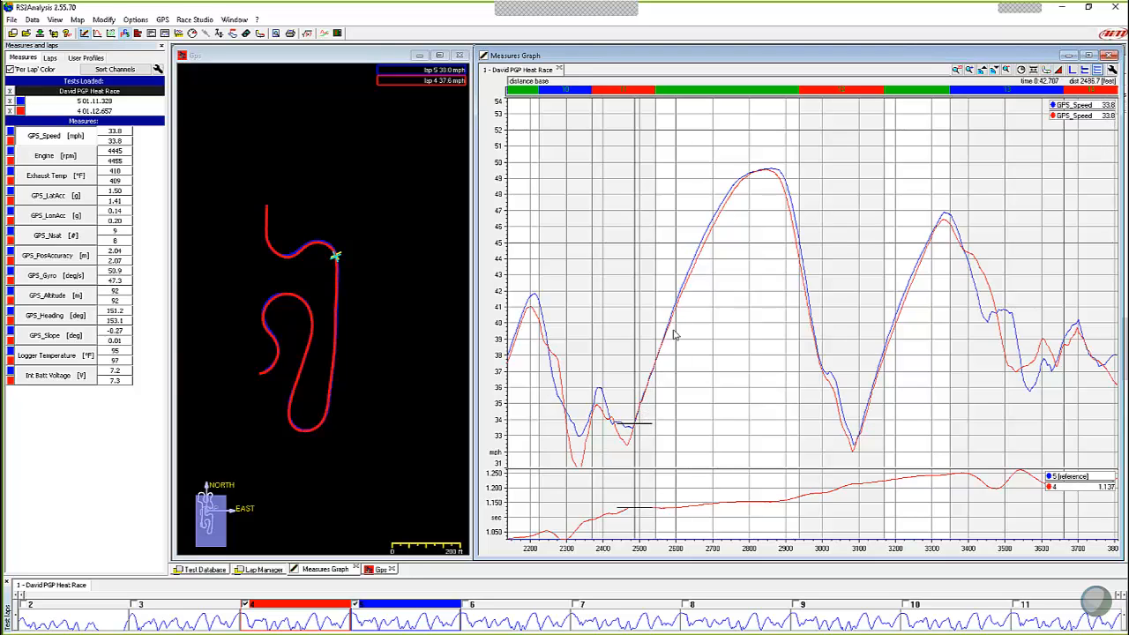
{"action": "mouse_move", "coordinate": [663, 315]}
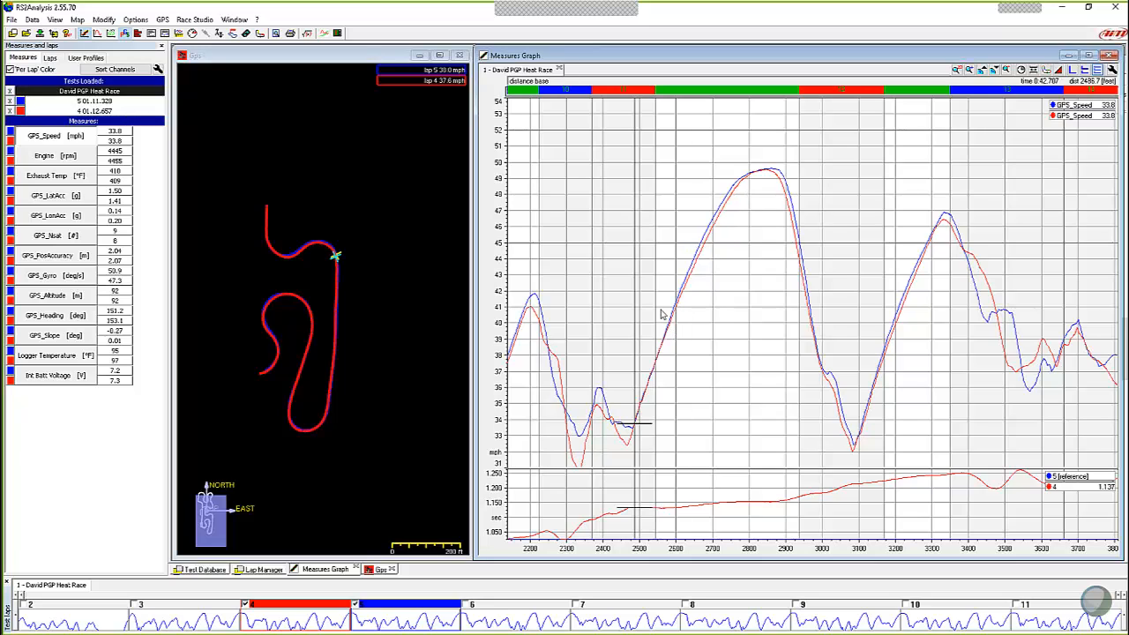
{"action": "mouse_move", "coordinate": [760, 554]}
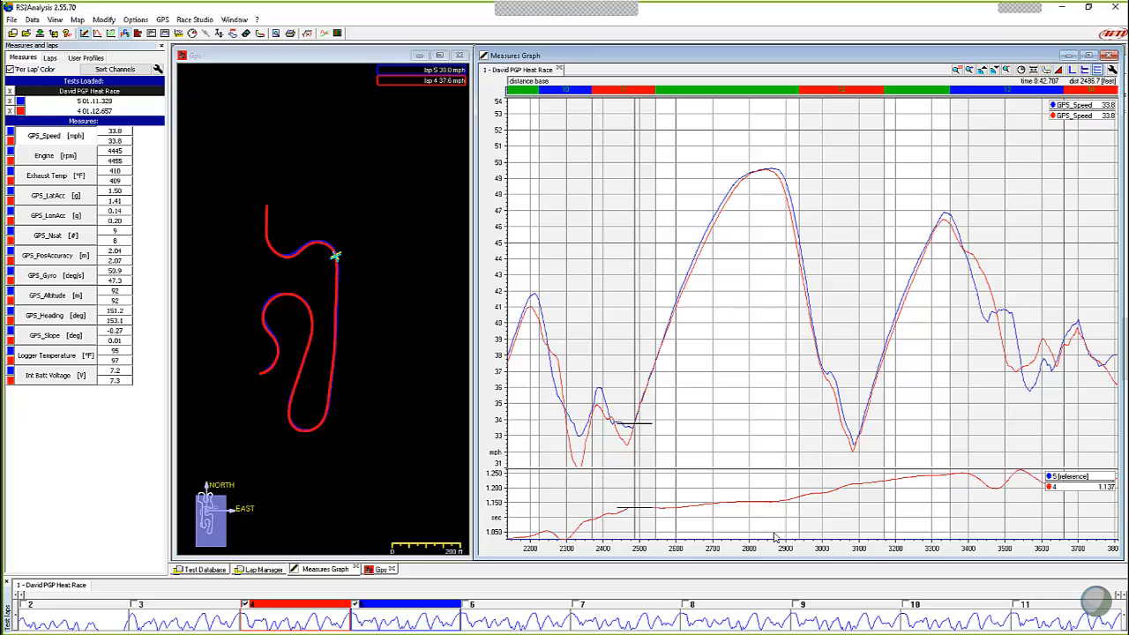
{"action": "mouse_move", "coordinate": [713, 247]}
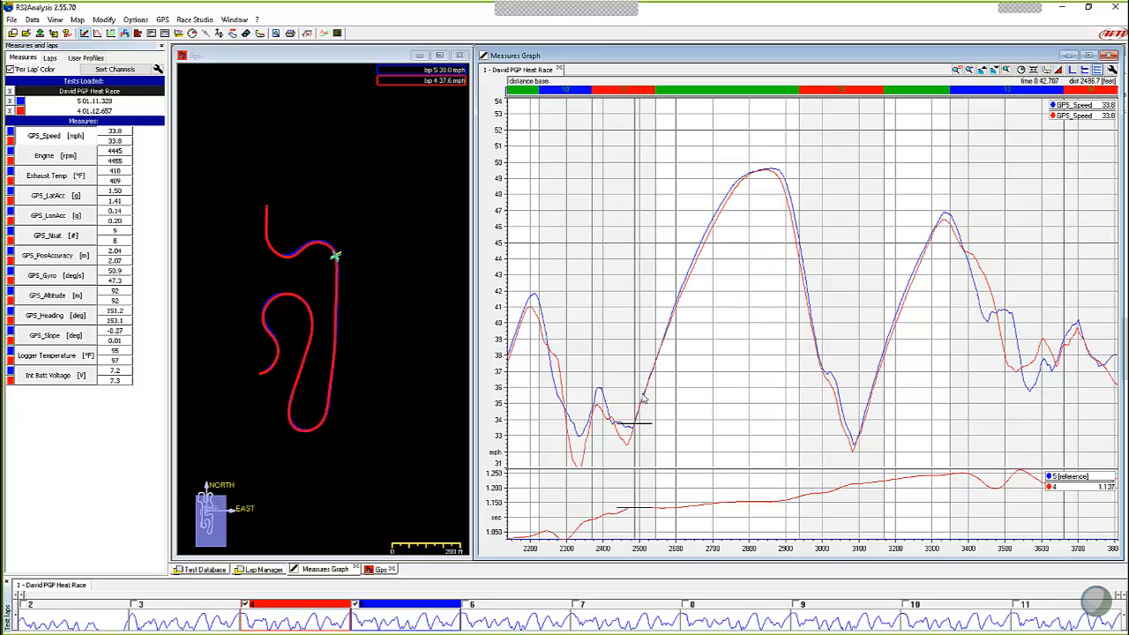
{"action": "mouse_move", "coordinate": [662, 361]}
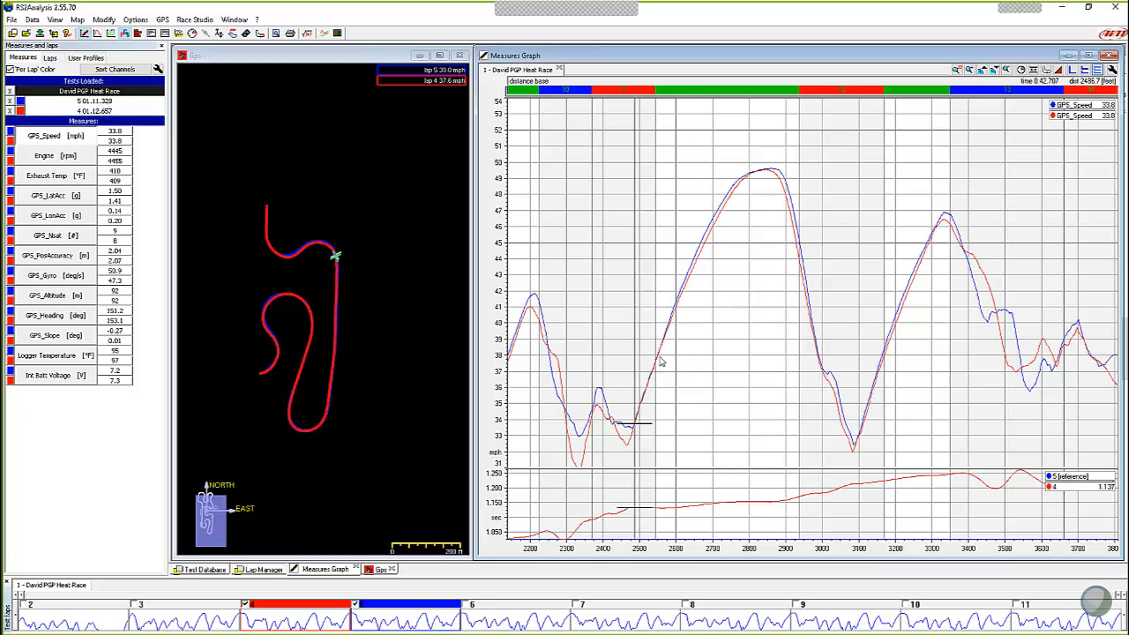
{"action": "mouse_move", "coordinate": [691, 322]}
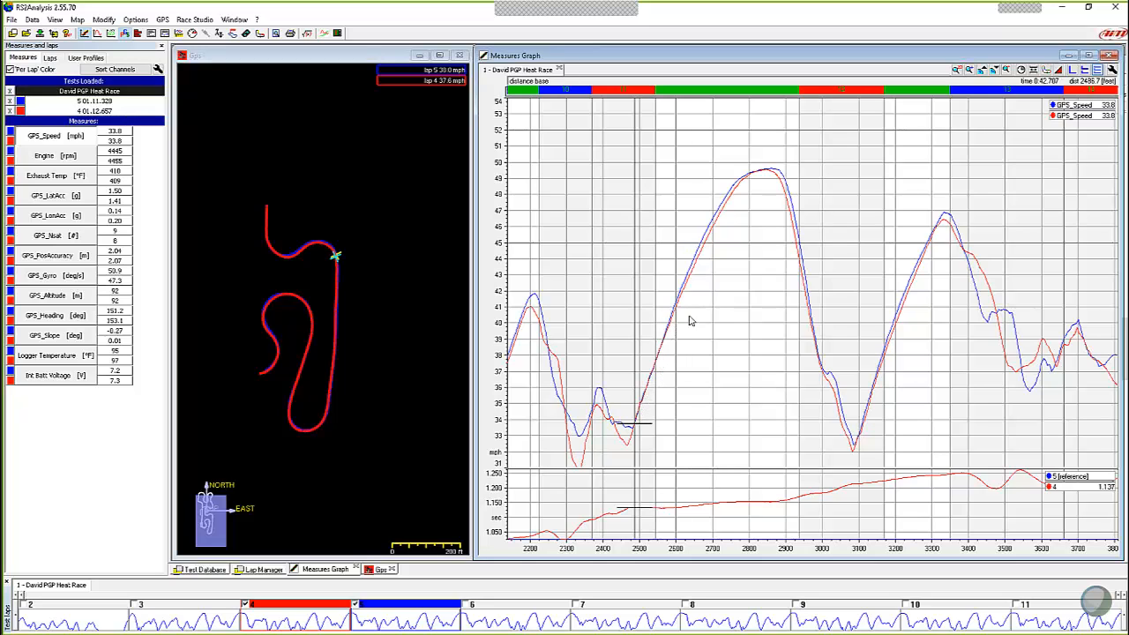
{"action": "mouse_move", "coordinate": [677, 325]}
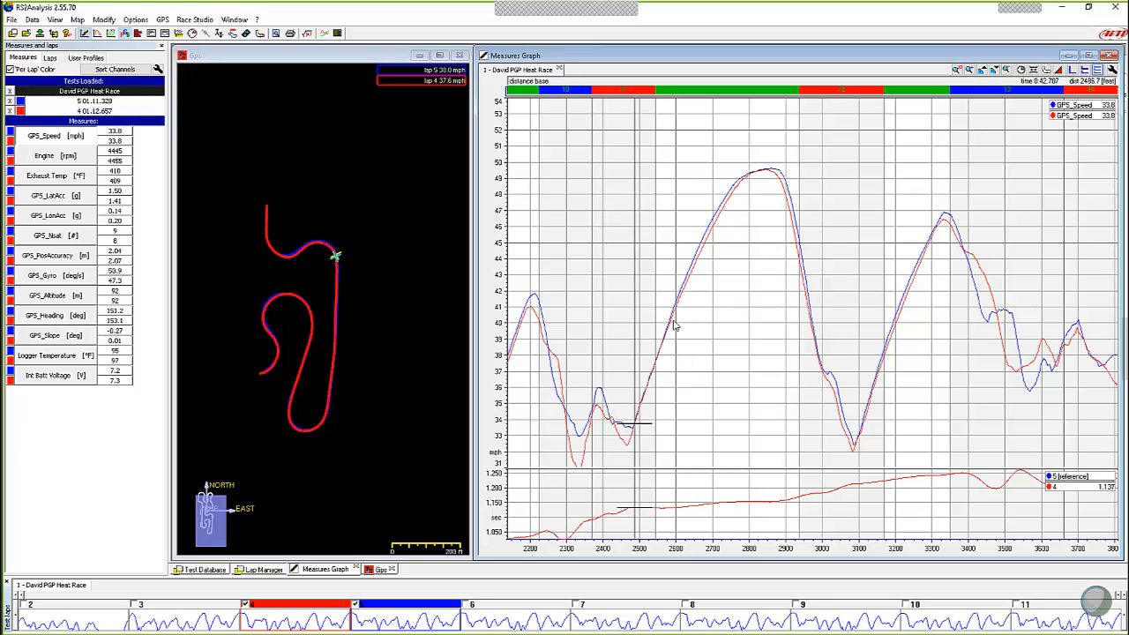
{"action": "mouse_move", "coordinate": [762, 238]}
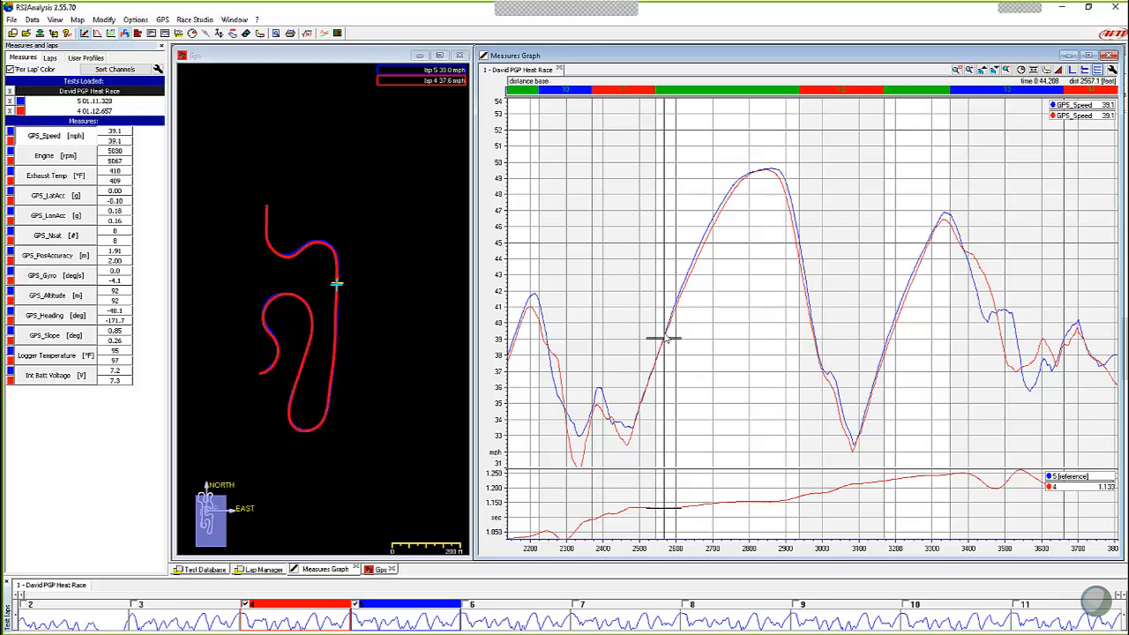
{"action": "mouse_move", "coordinate": [697, 244]}
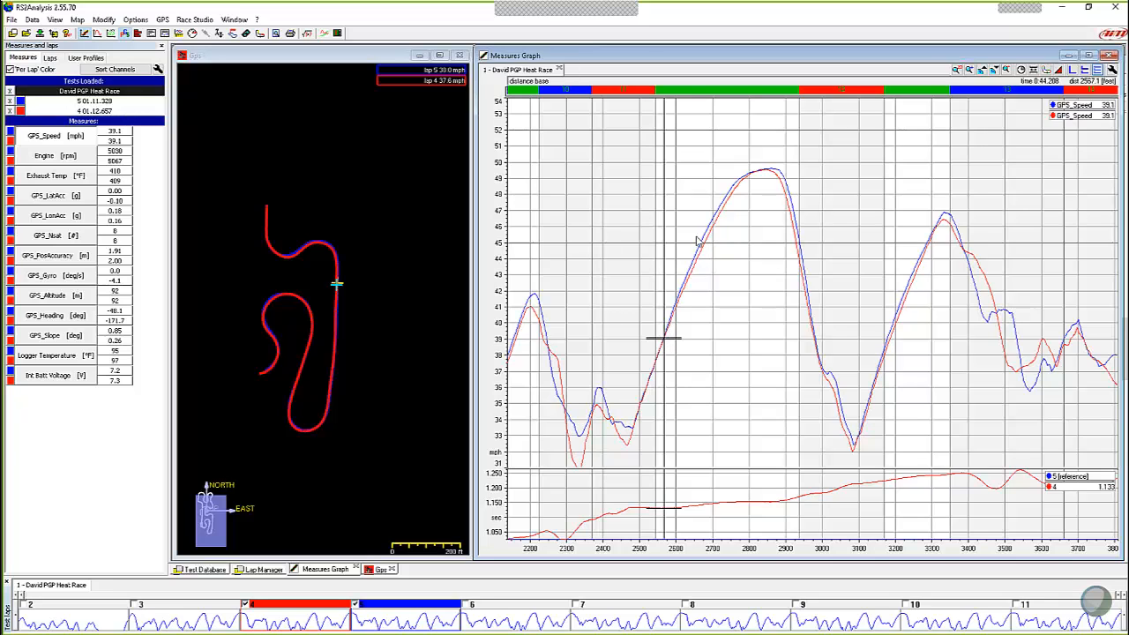
{"action": "mouse_move", "coordinate": [660, 351]}
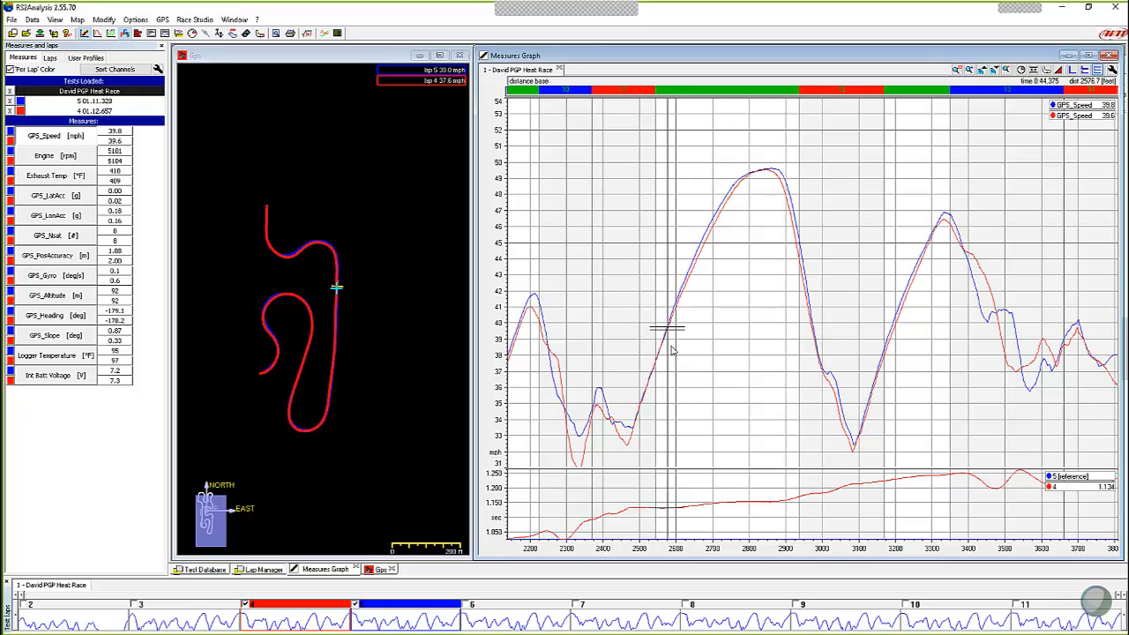
{"action": "mouse_move", "coordinate": [662, 356]}
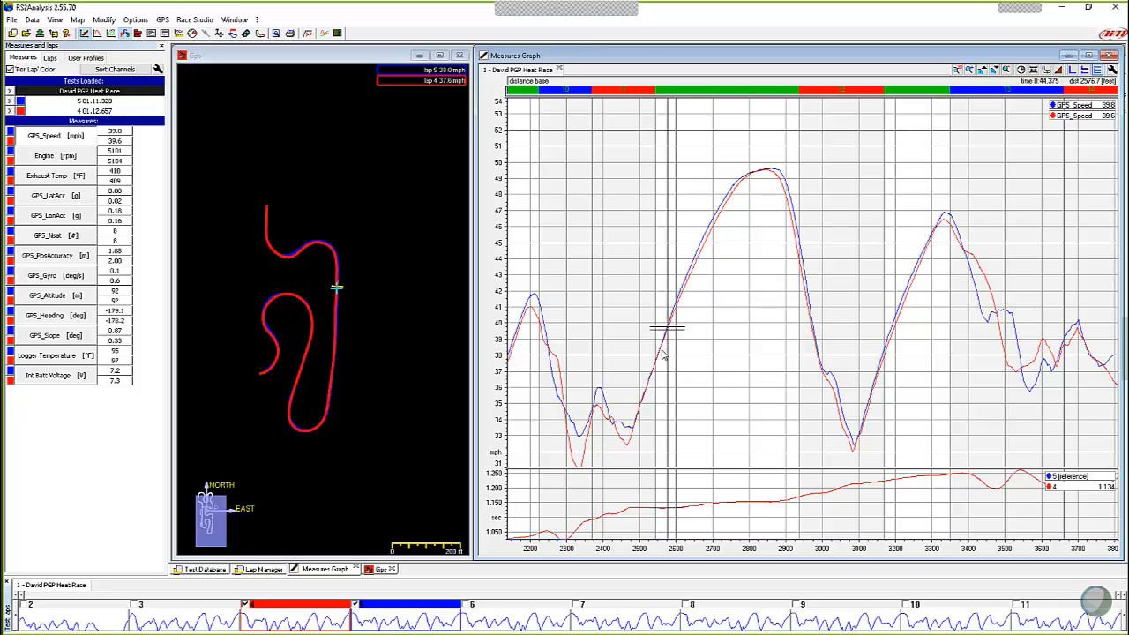
{"action": "mouse_move", "coordinate": [662, 353]}
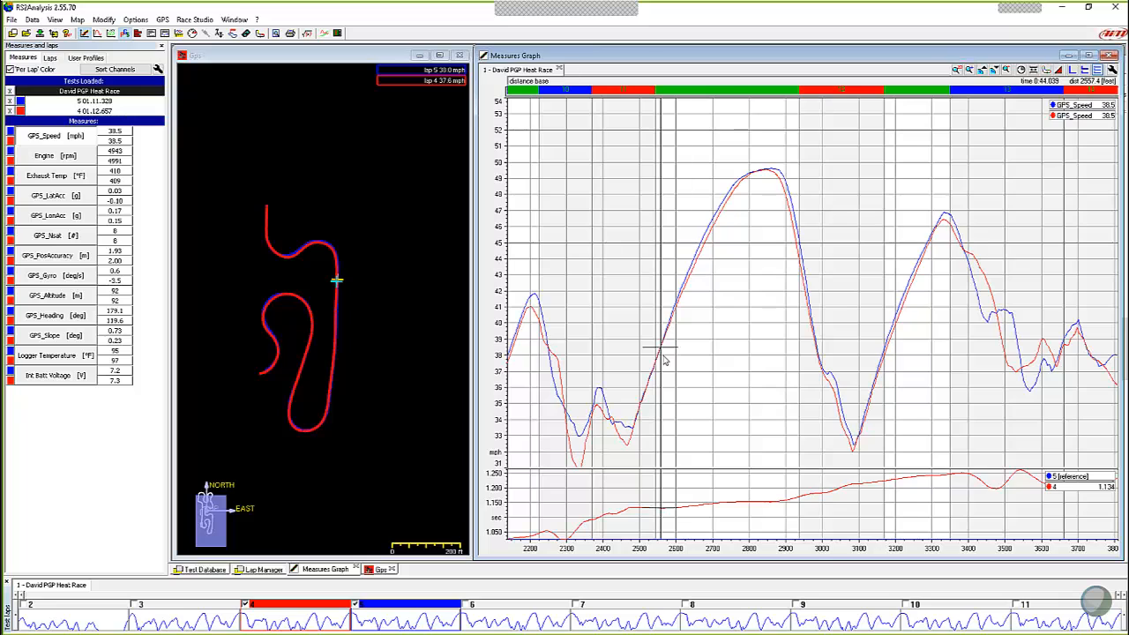
{"action": "mouse_move", "coordinate": [690, 312]}
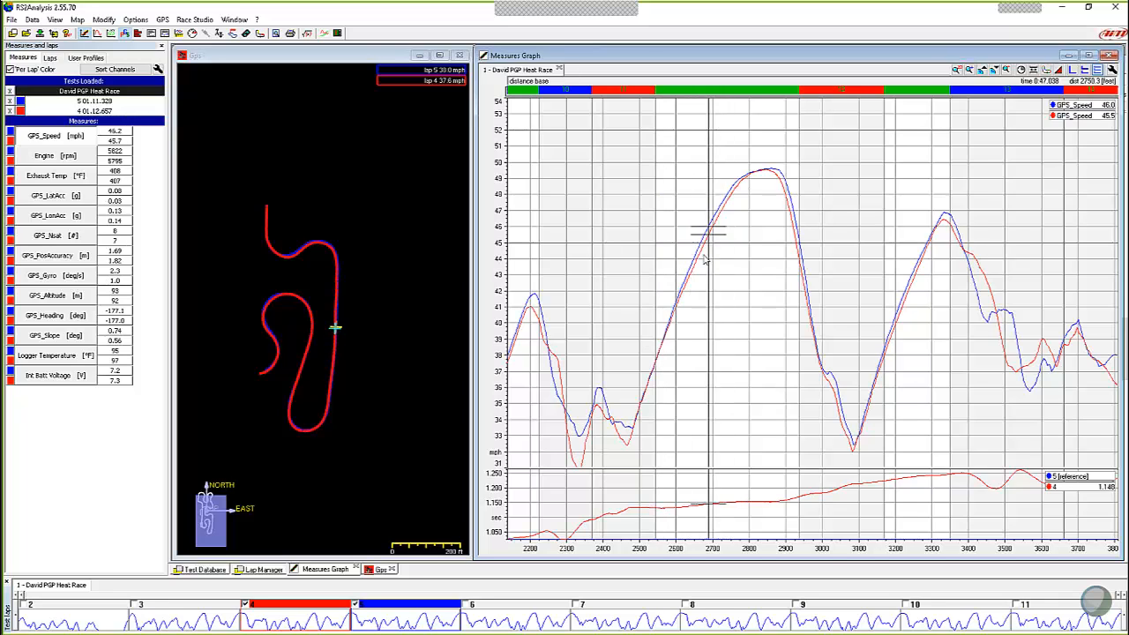
{"action": "mouse_move", "coordinate": [688, 291]}
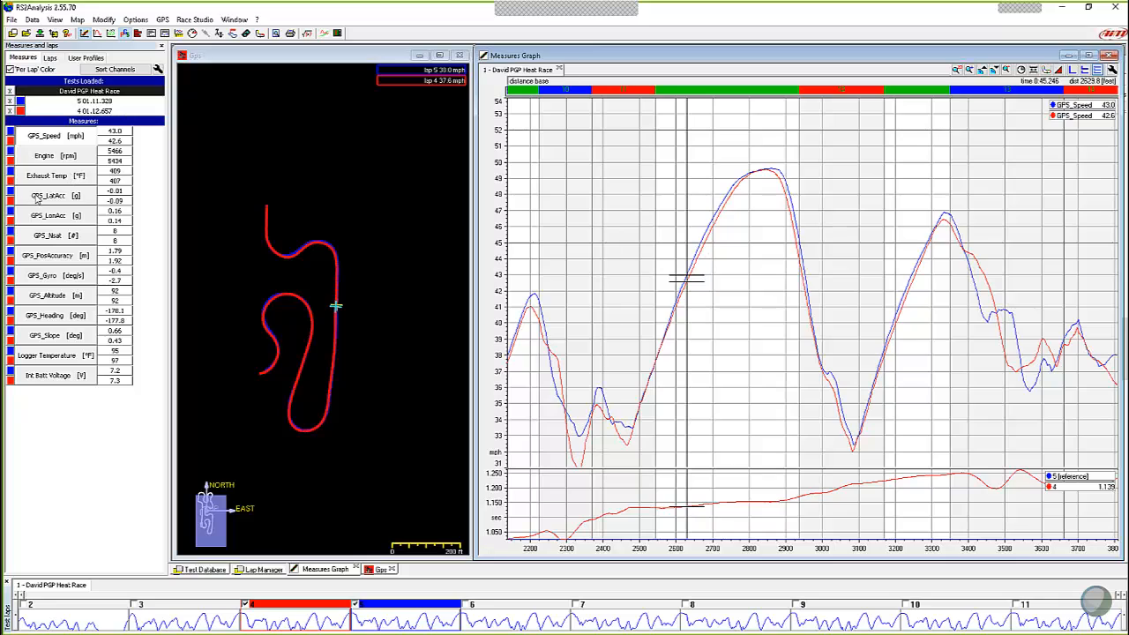
{"action": "mouse_move", "coordinate": [46, 203]}
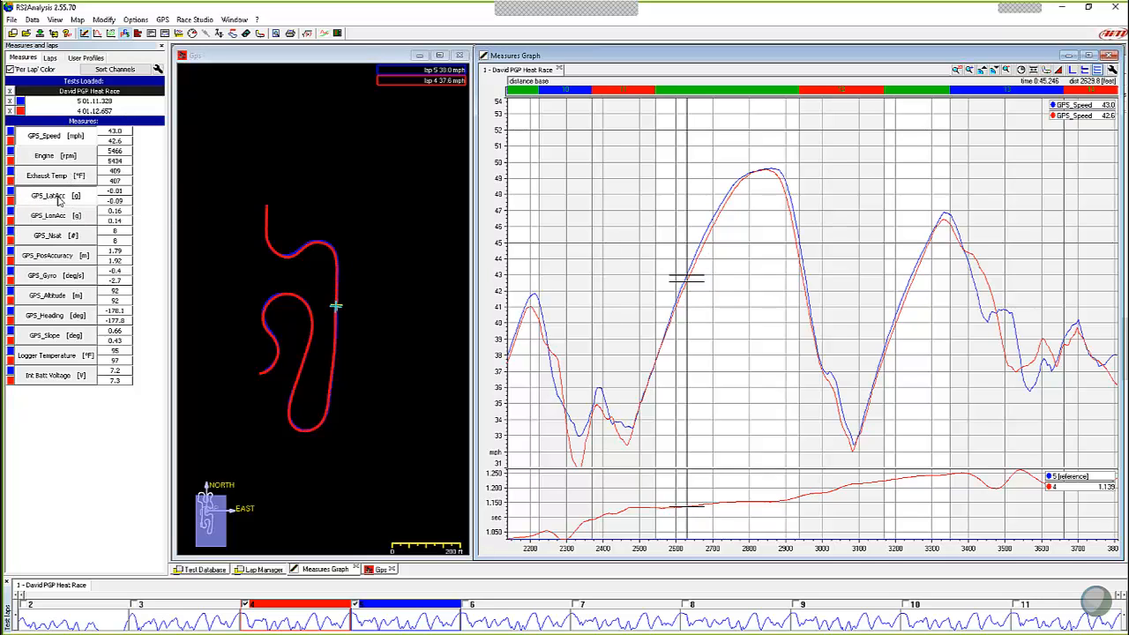
Step: Add the lateral G channel beneath the zoomed speed comparison at the corner exit
{"action": "left_click", "coordinate": [50, 194]}
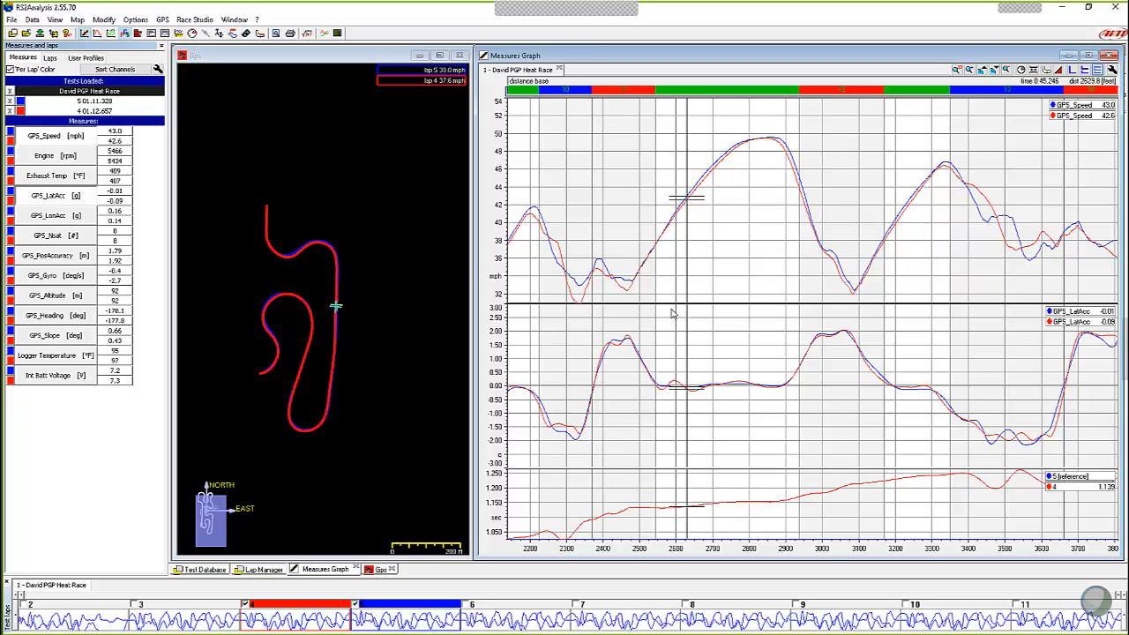
{"action": "mouse_move", "coordinate": [667, 360]}
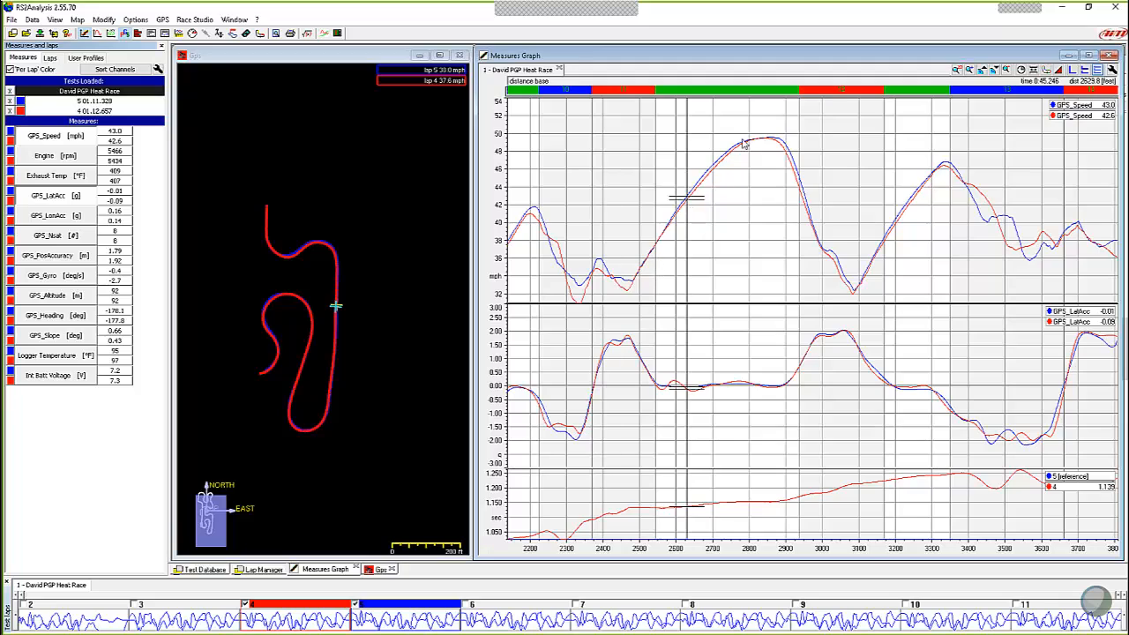
{"action": "mouse_move", "coordinate": [687, 381]}
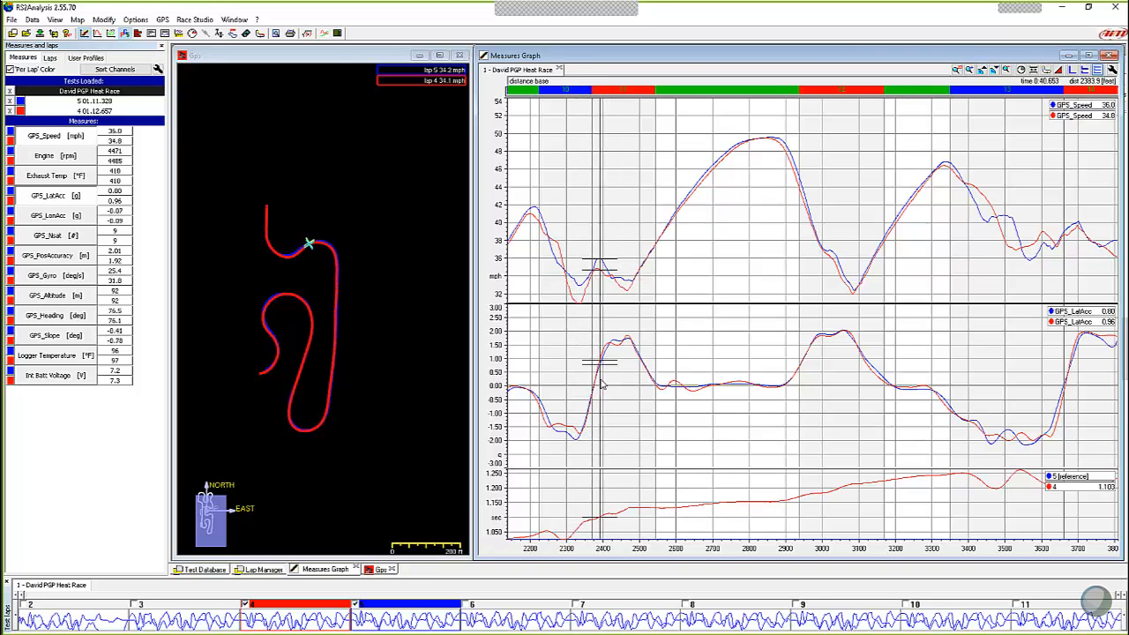
{"action": "mouse_move", "coordinate": [618, 383]}
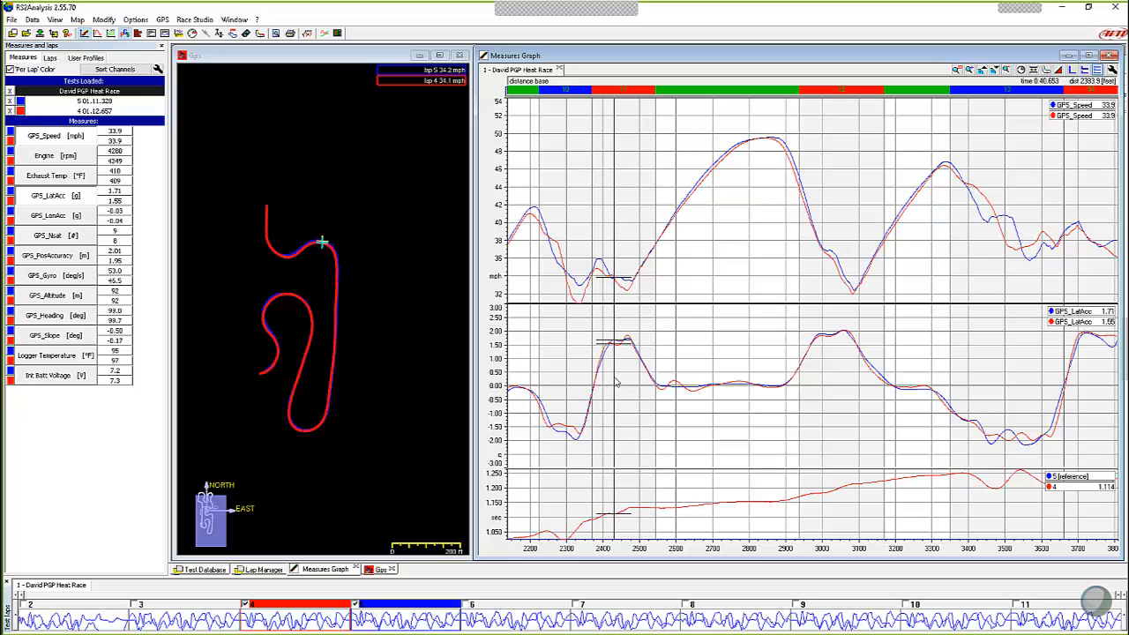
{"action": "mouse_move", "coordinate": [626, 379]}
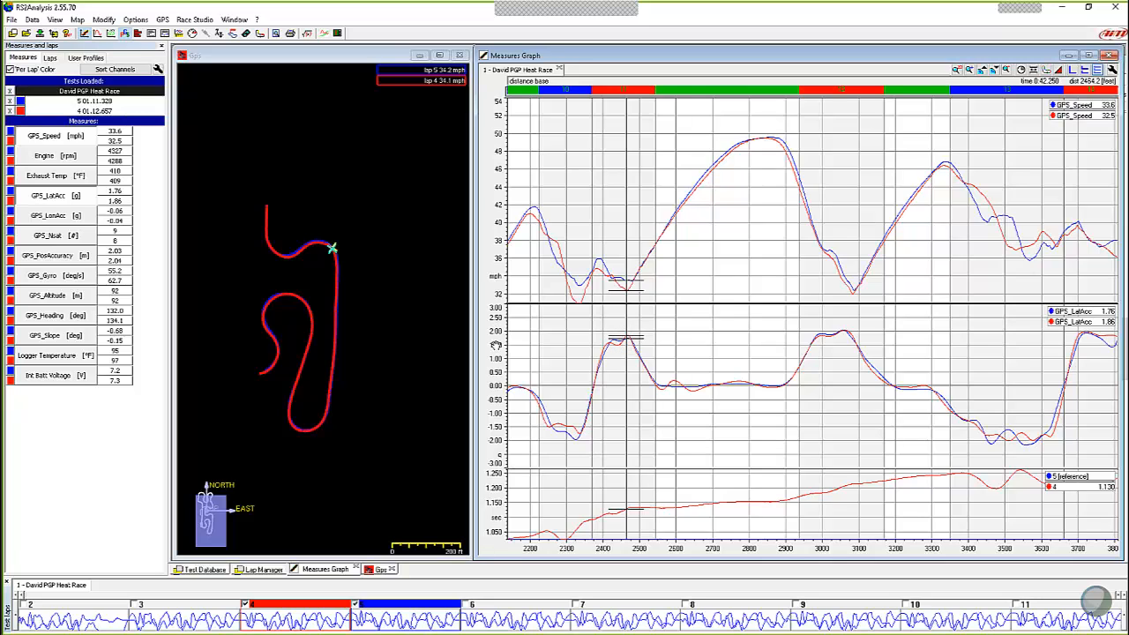
{"action": "mouse_move", "coordinate": [341, 247]}
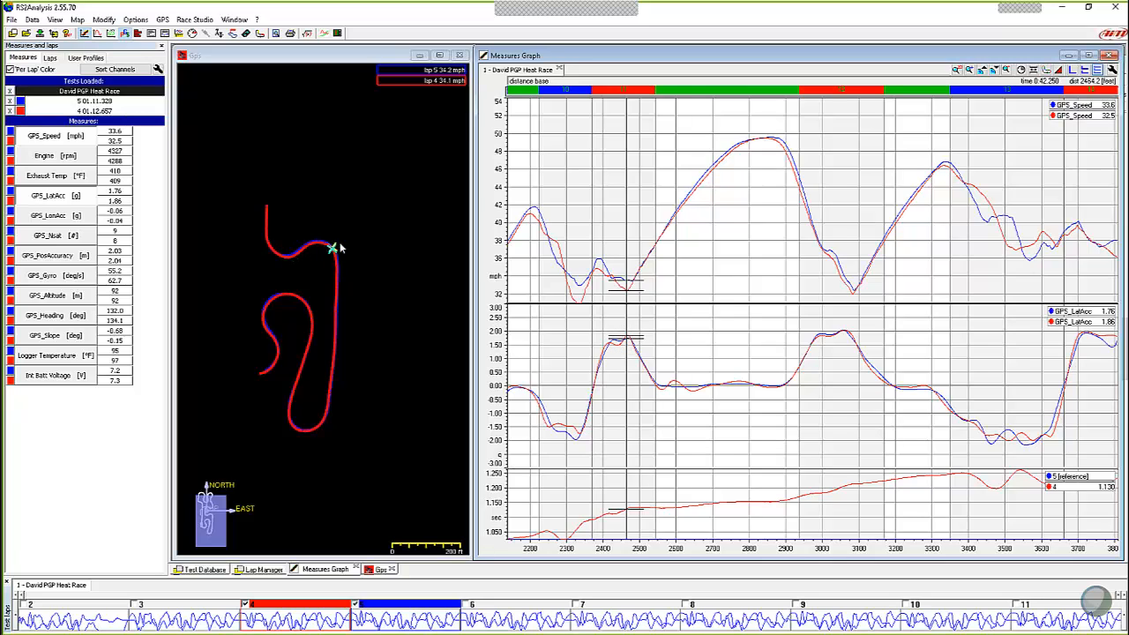
{"action": "mouse_move", "coordinate": [441, 280]}
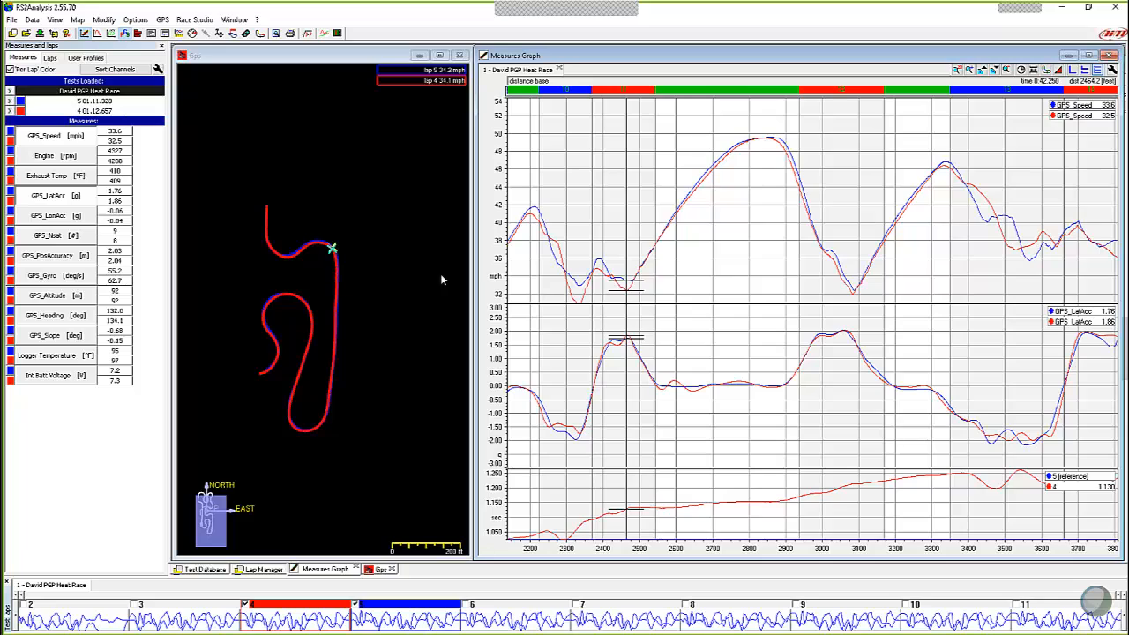
{"action": "mouse_move", "coordinate": [579, 353]}
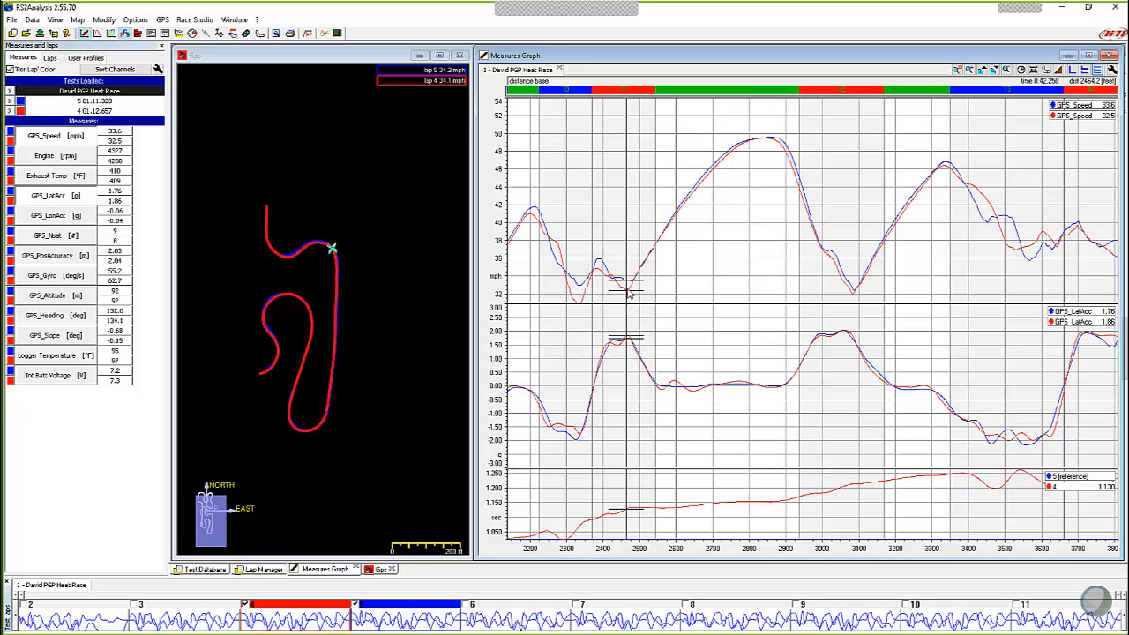
{"action": "mouse_move", "coordinate": [637, 292]}
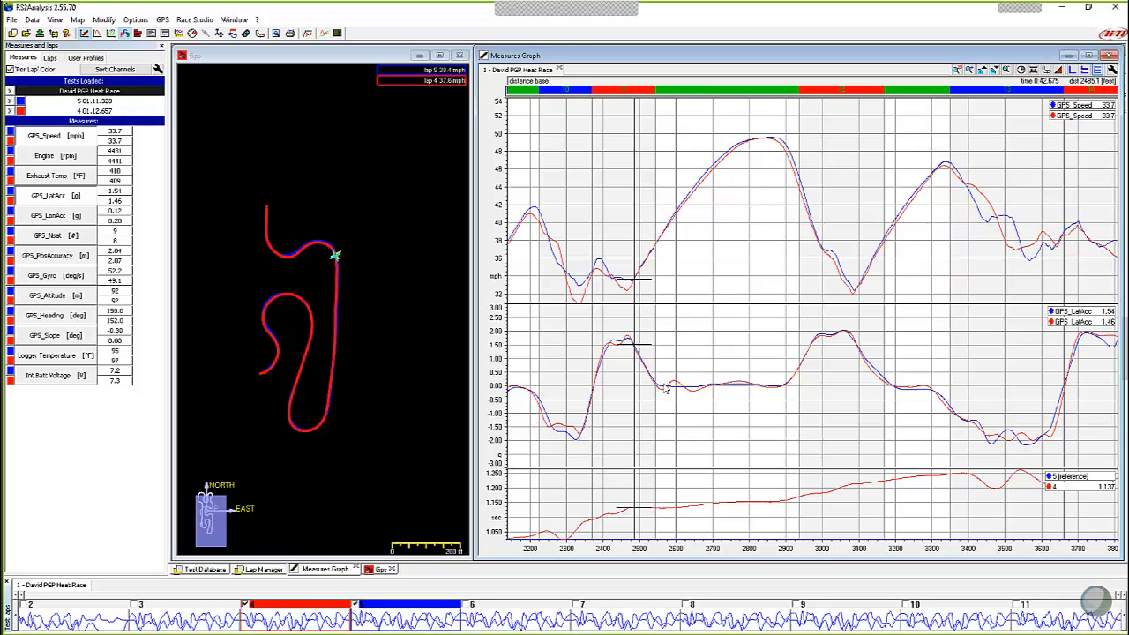
{"action": "mouse_move", "coordinate": [644, 325]}
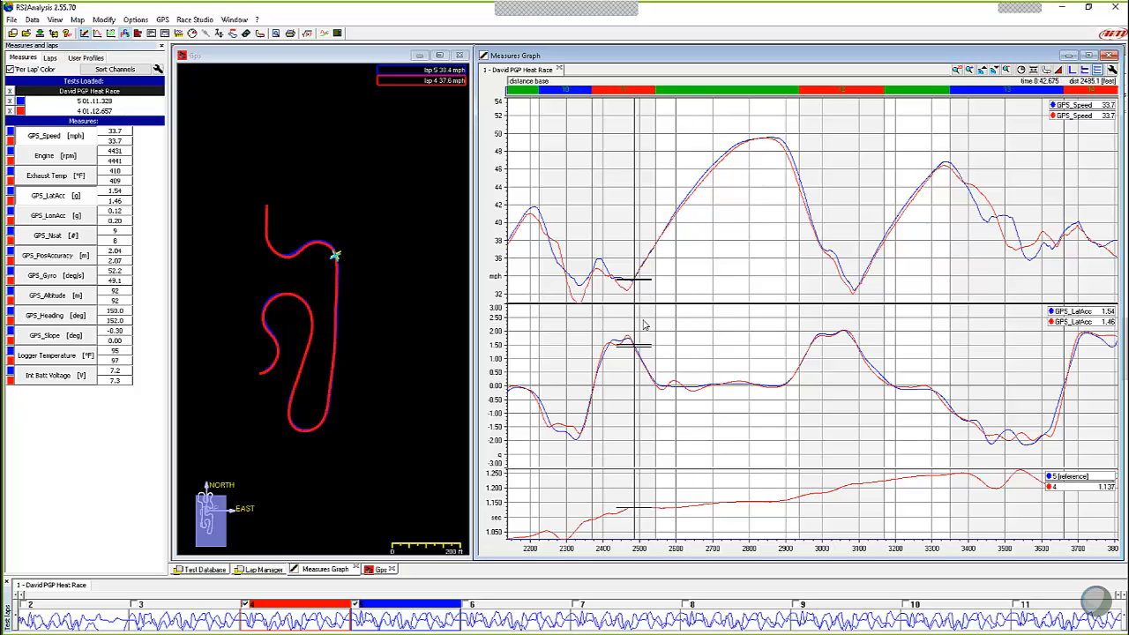
{"action": "mouse_move", "coordinate": [663, 396]}
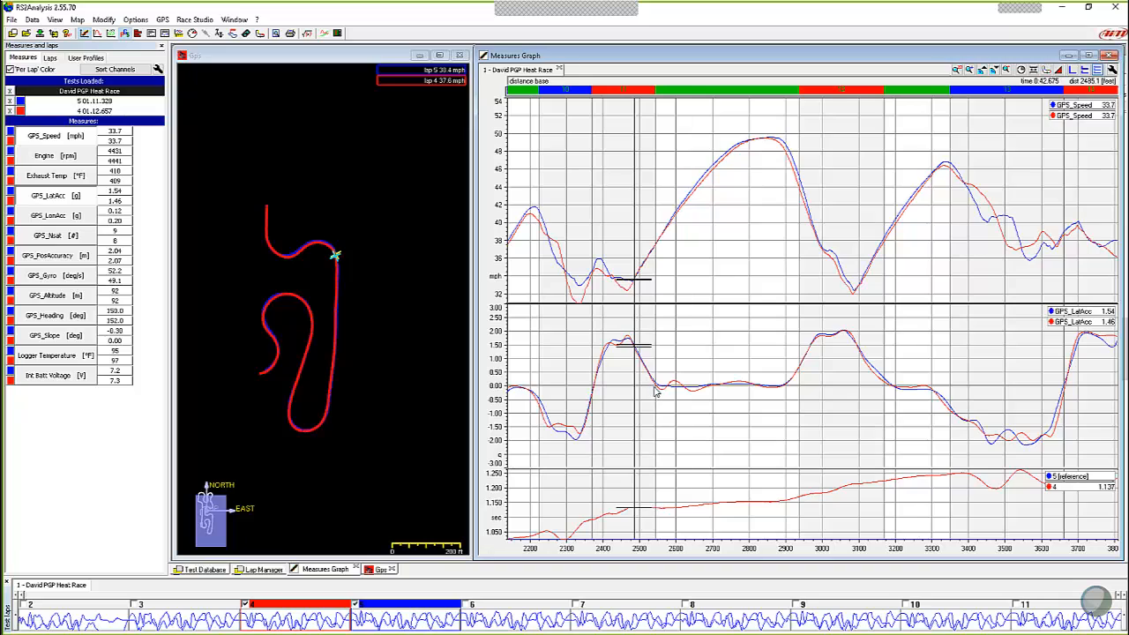
{"action": "mouse_move", "coordinate": [646, 338]}
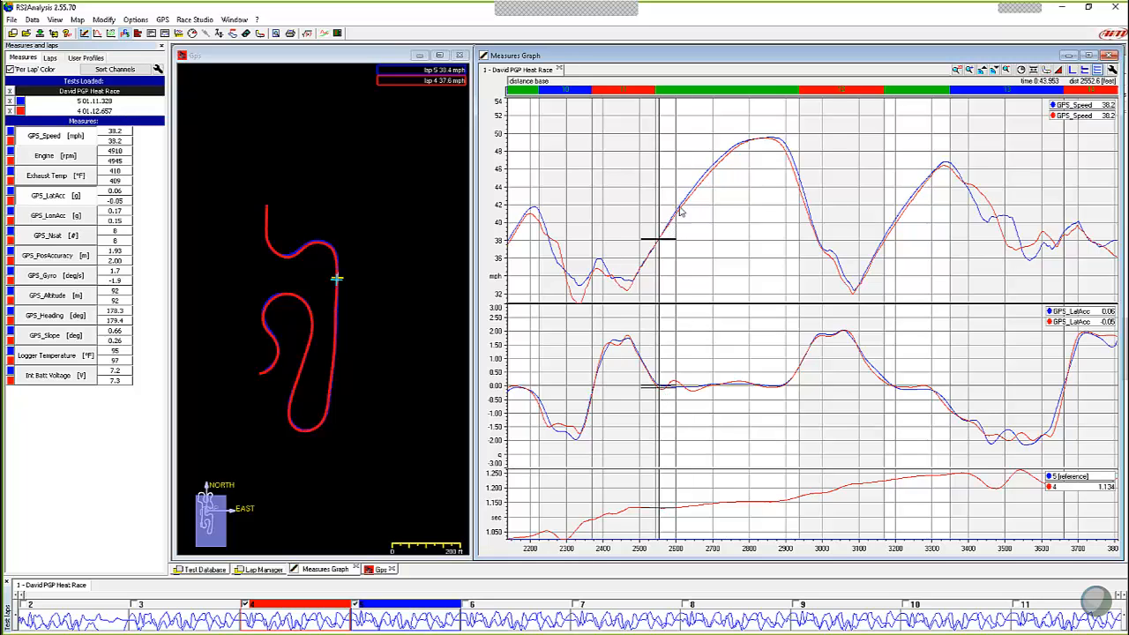
{"action": "mouse_move", "coordinate": [672, 228]}
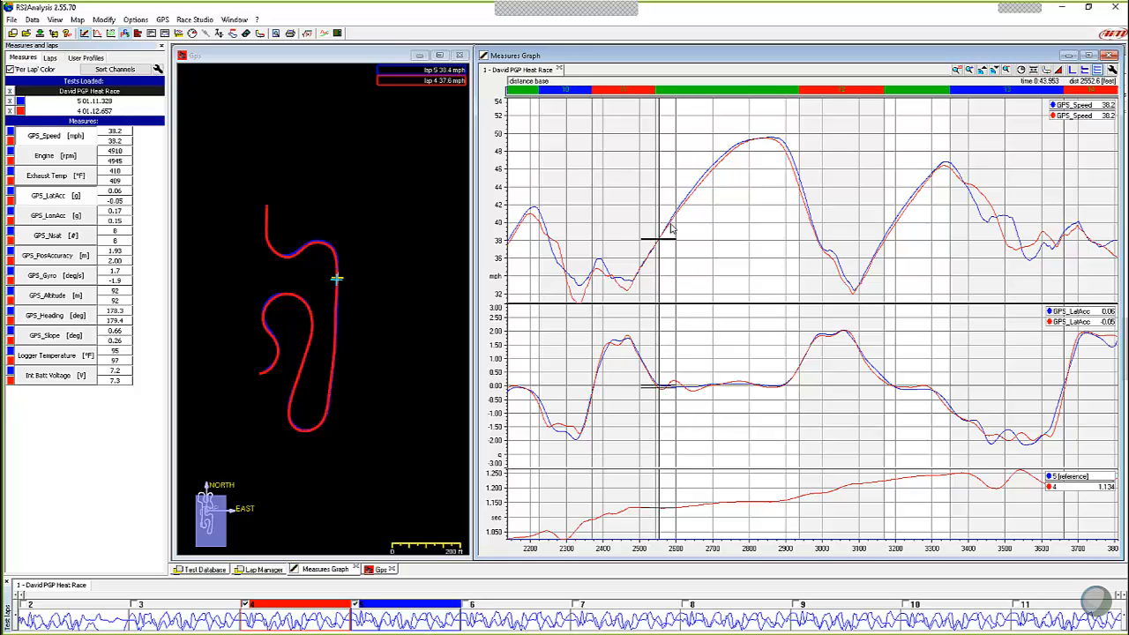
{"action": "mouse_move", "coordinate": [651, 357]}
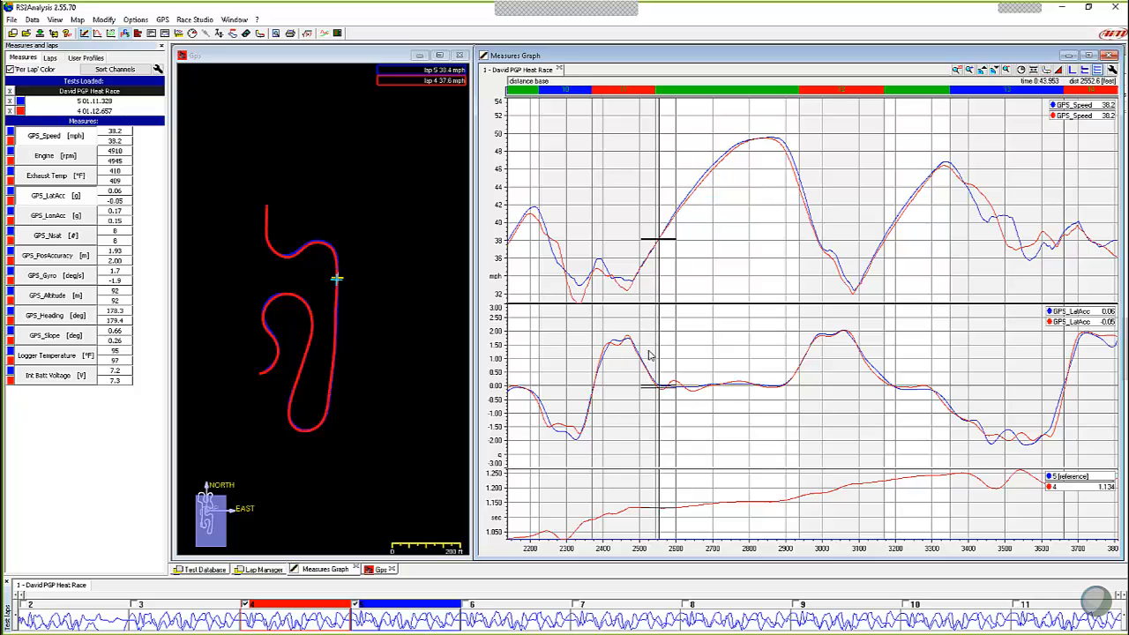
{"action": "mouse_move", "coordinate": [637, 380]}
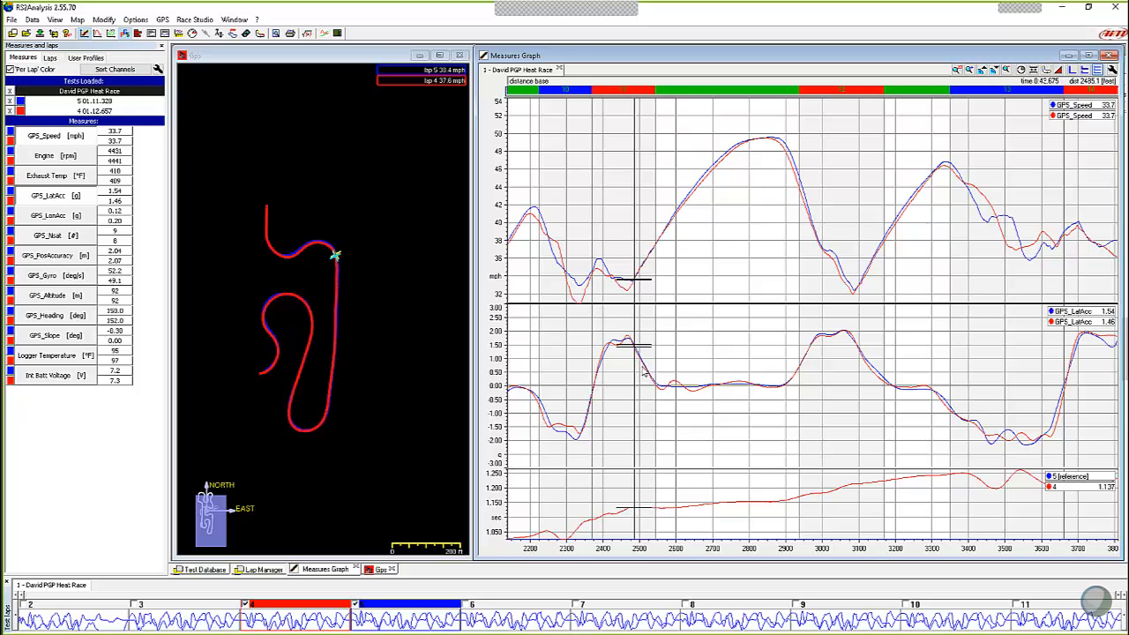
{"action": "mouse_move", "coordinate": [657, 378]}
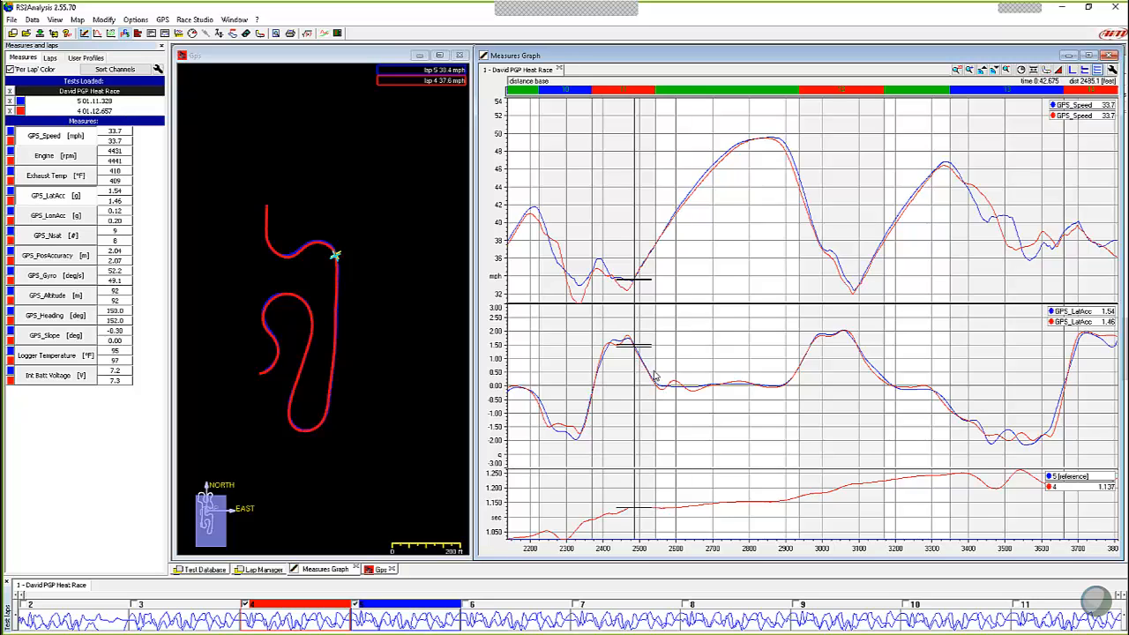
{"action": "mouse_move", "coordinate": [660, 390]}
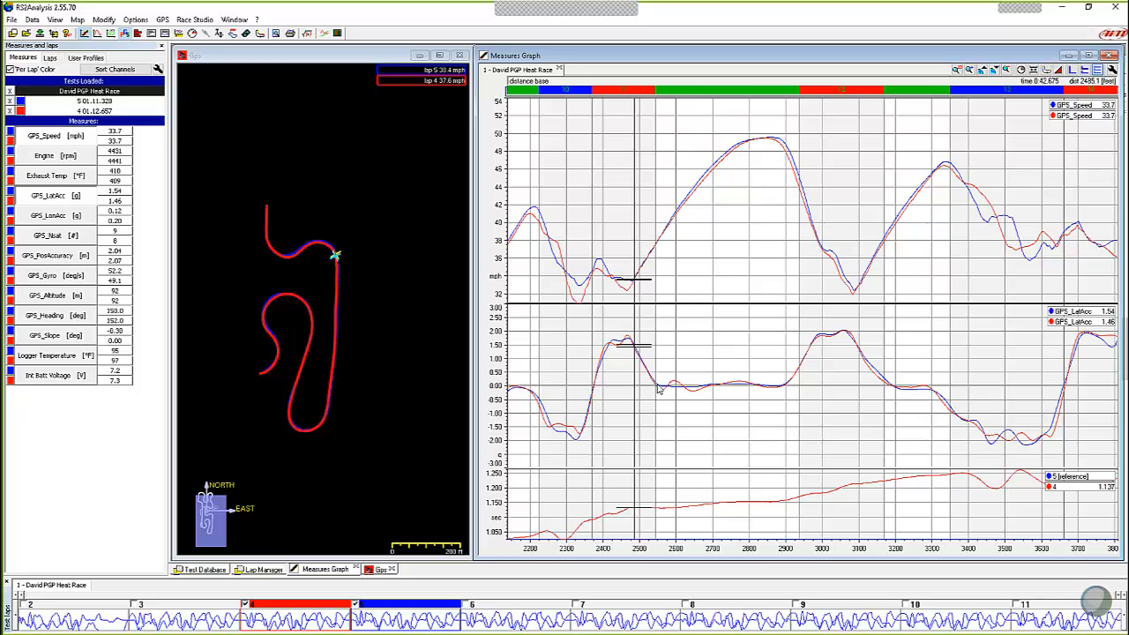
{"action": "mouse_move", "coordinate": [657, 385]}
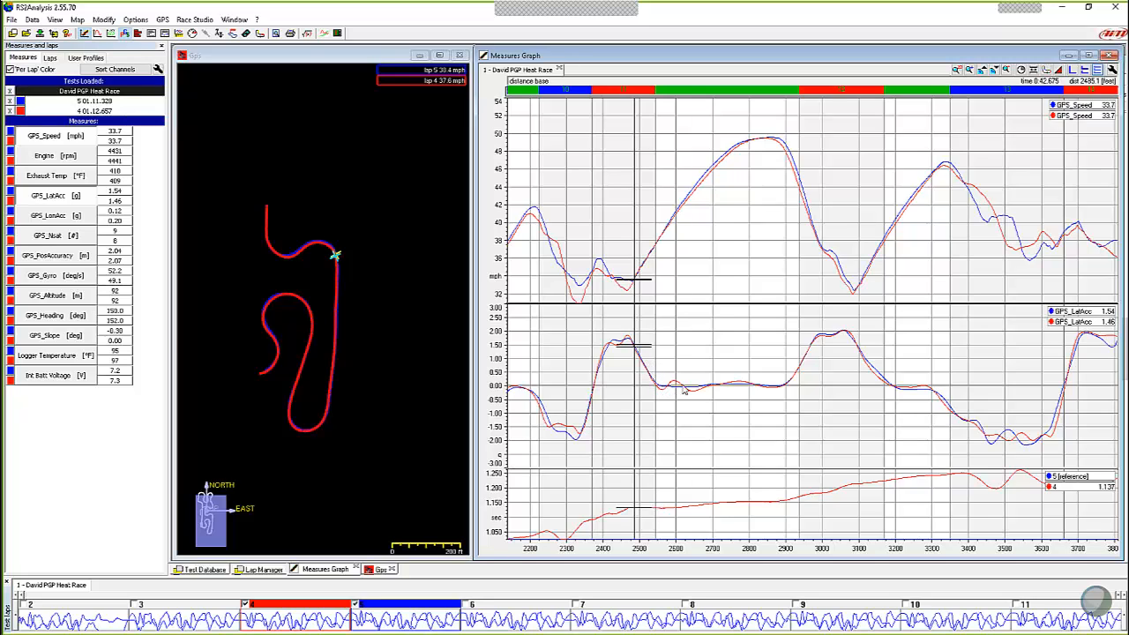
{"action": "mouse_move", "coordinate": [756, 392]}
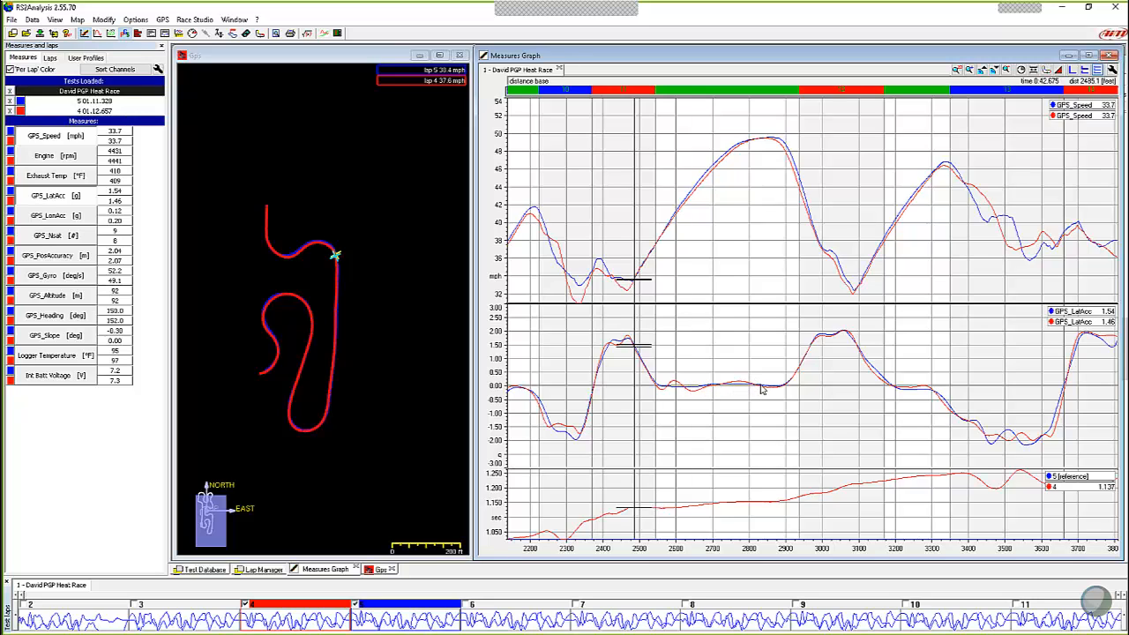
{"action": "mouse_move", "coordinate": [787, 386]}
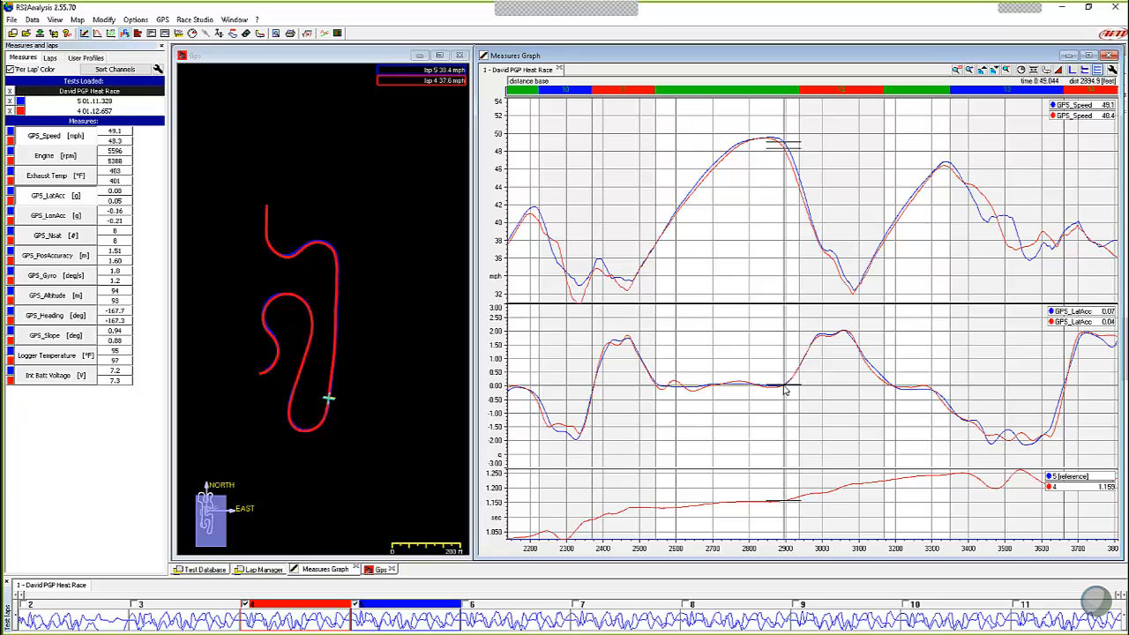
{"action": "mouse_move", "coordinate": [770, 391]}
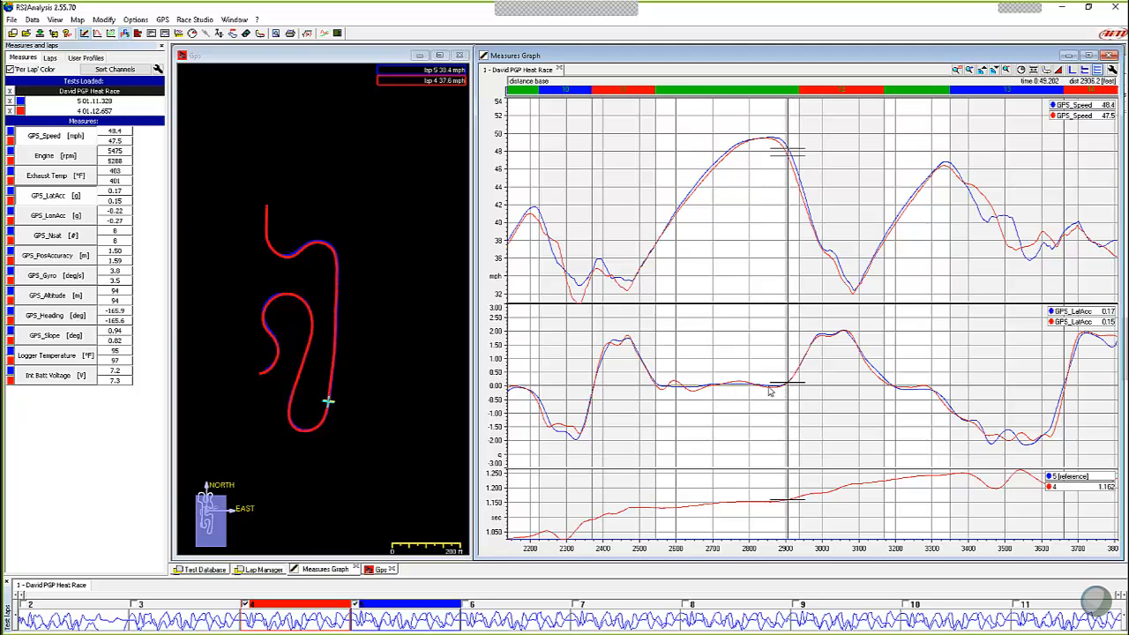
{"action": "mouse_move", "coordinate": [667, 391]}
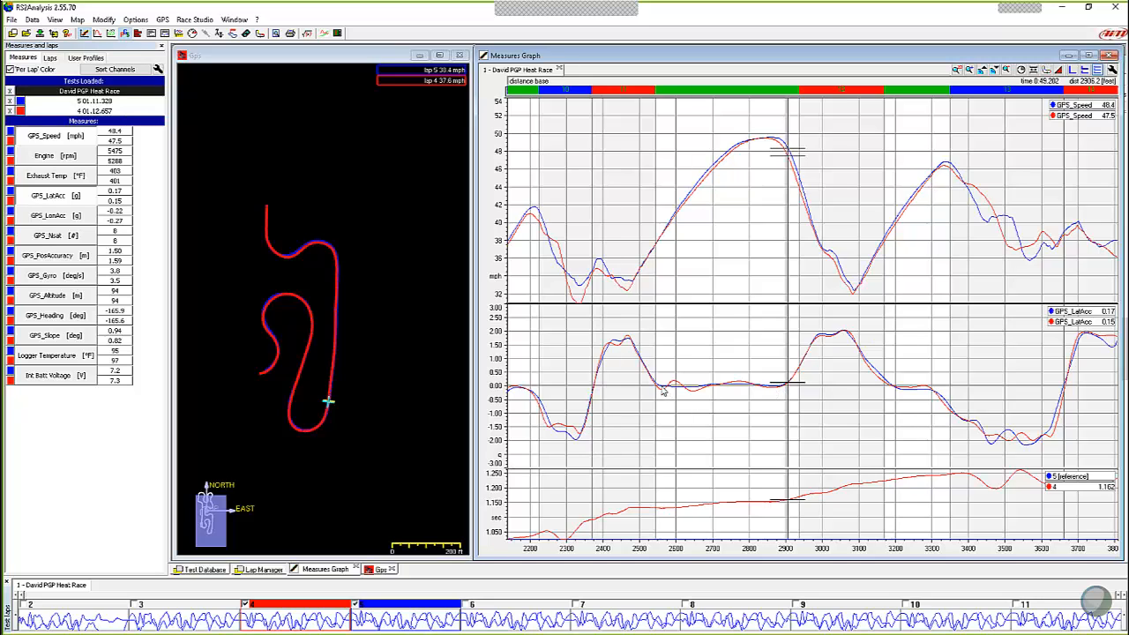
{"action": "mouse_move", "coordinate": [651, 293]}
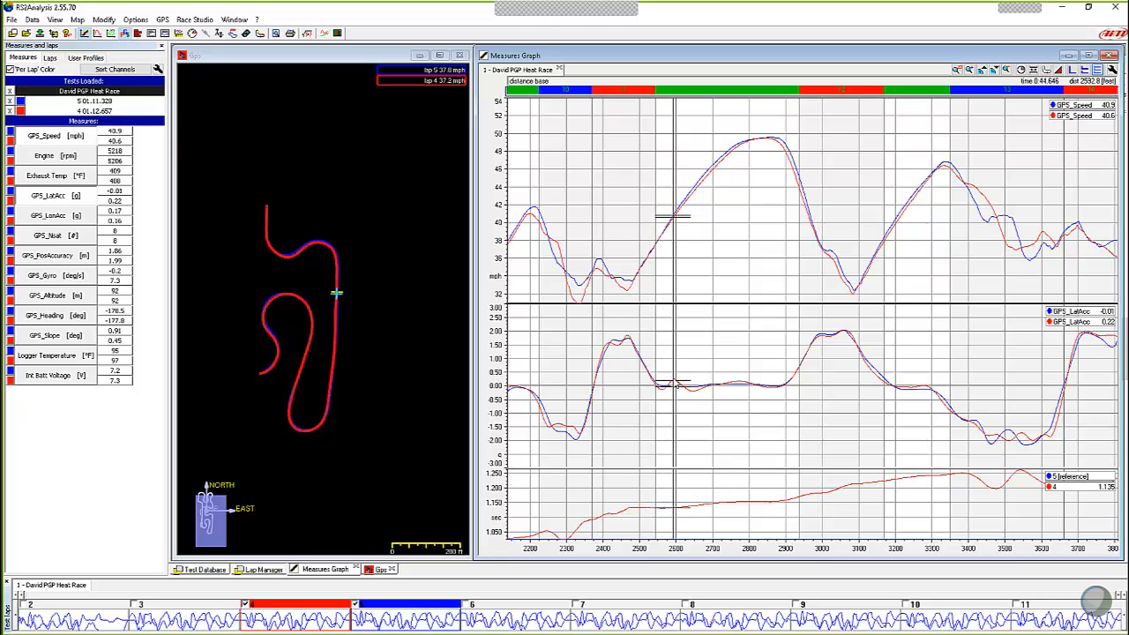
{"action": "mouse_move", "coordinate": [695, 396]}
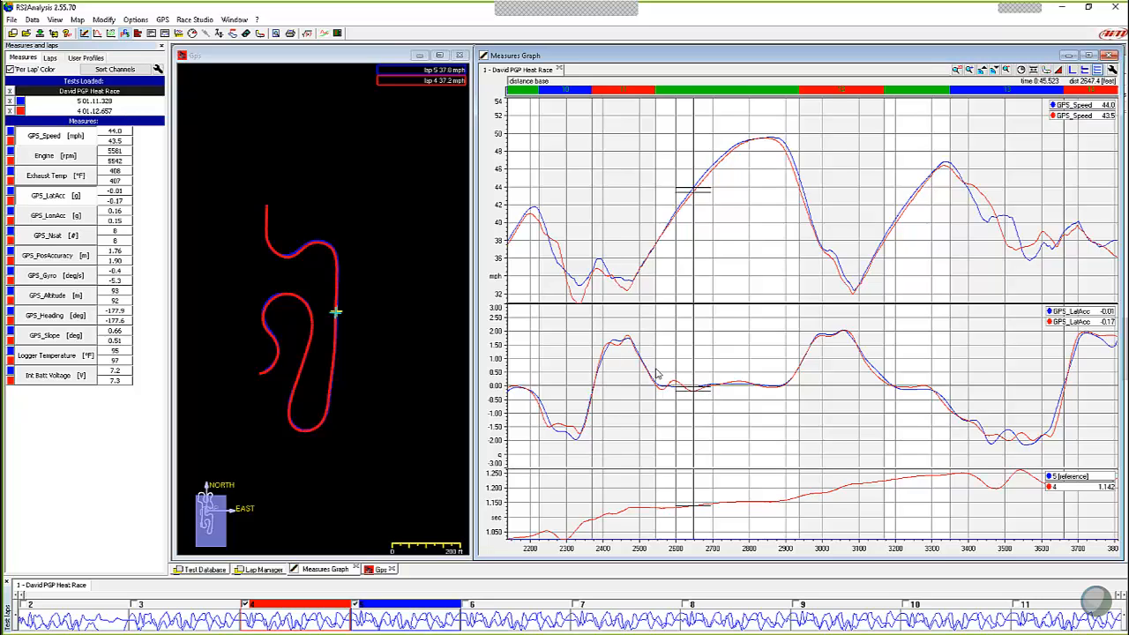
{"action": "mouse_move", "coordinate": [691, 408]}
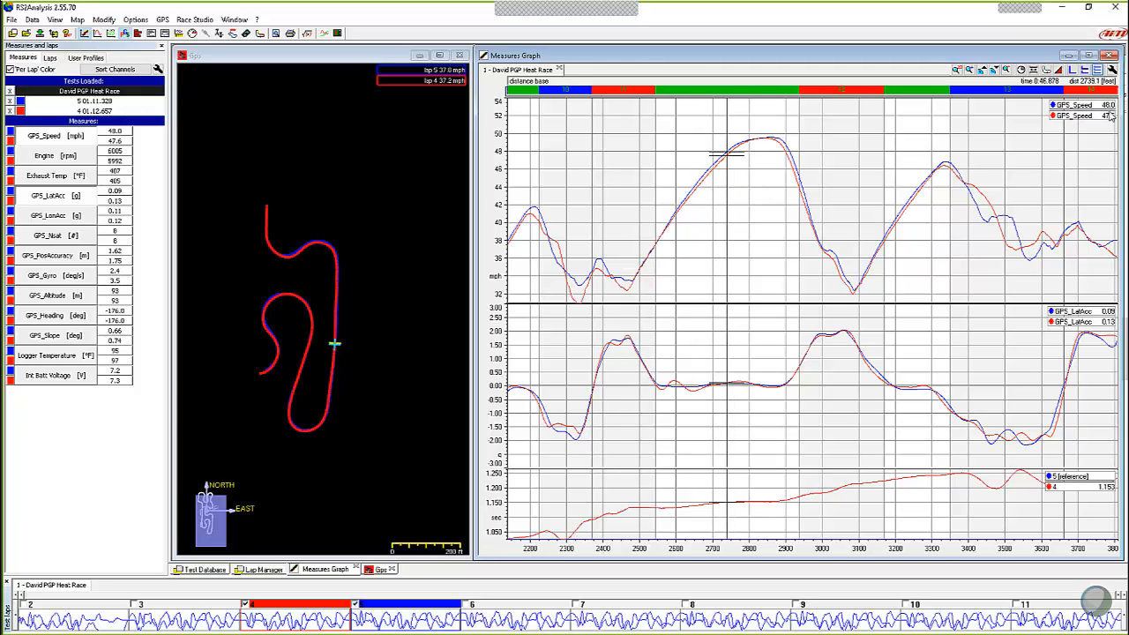
{"action": "mouse_move", "coordinate": [723, 173]}
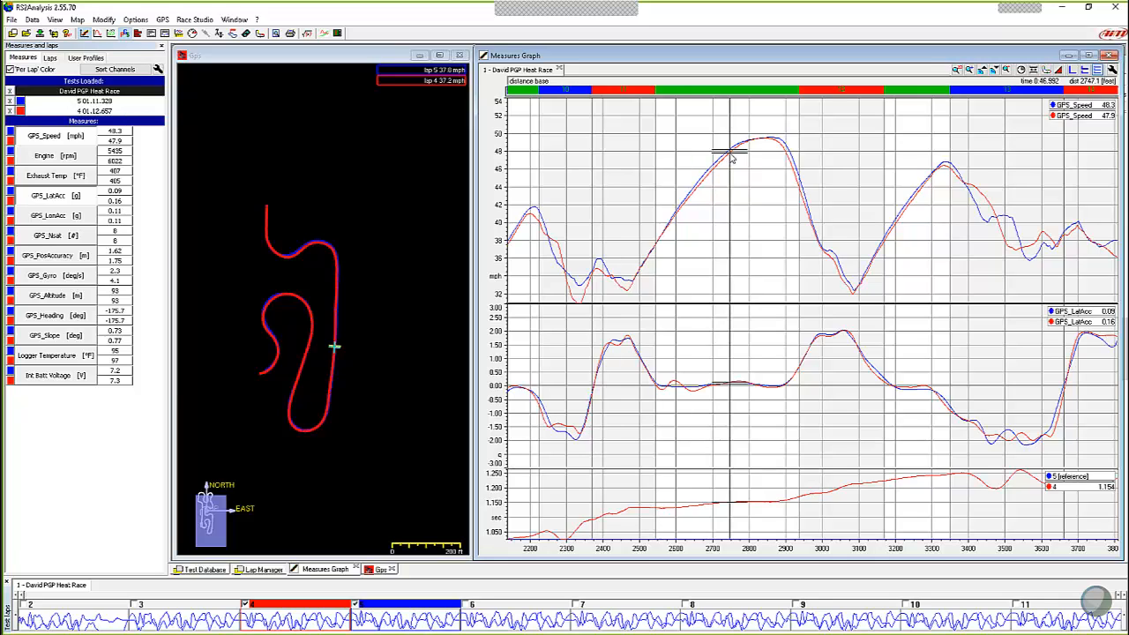
{"action": "mouse_move", "coordinate": [681, 319]}
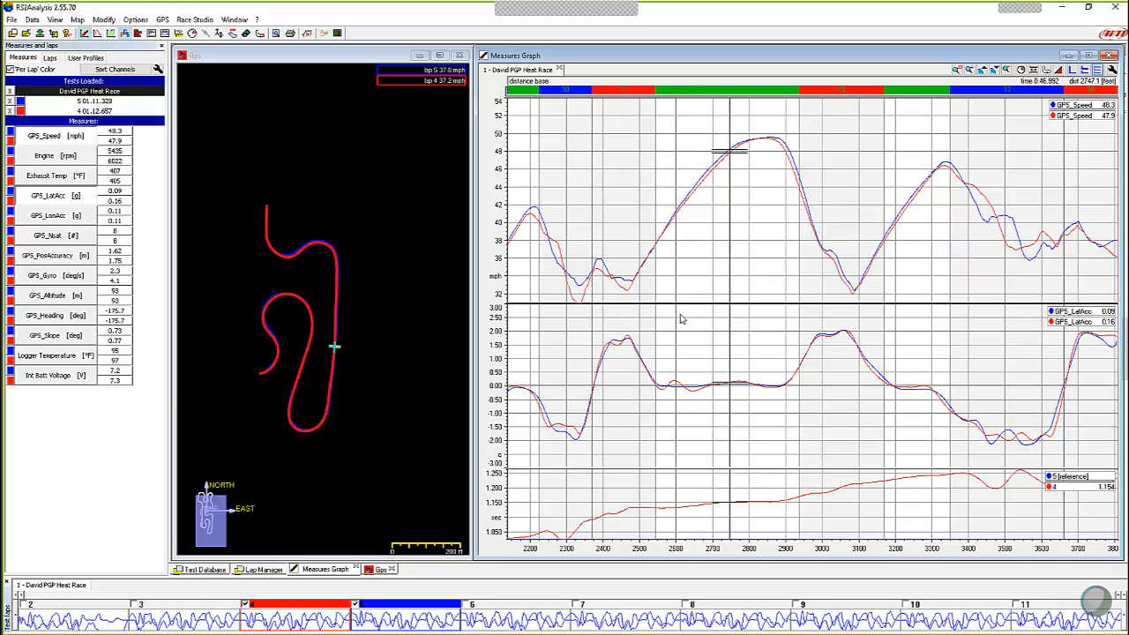
{"action": "mouse_move", "coordinate": [691, 315]}
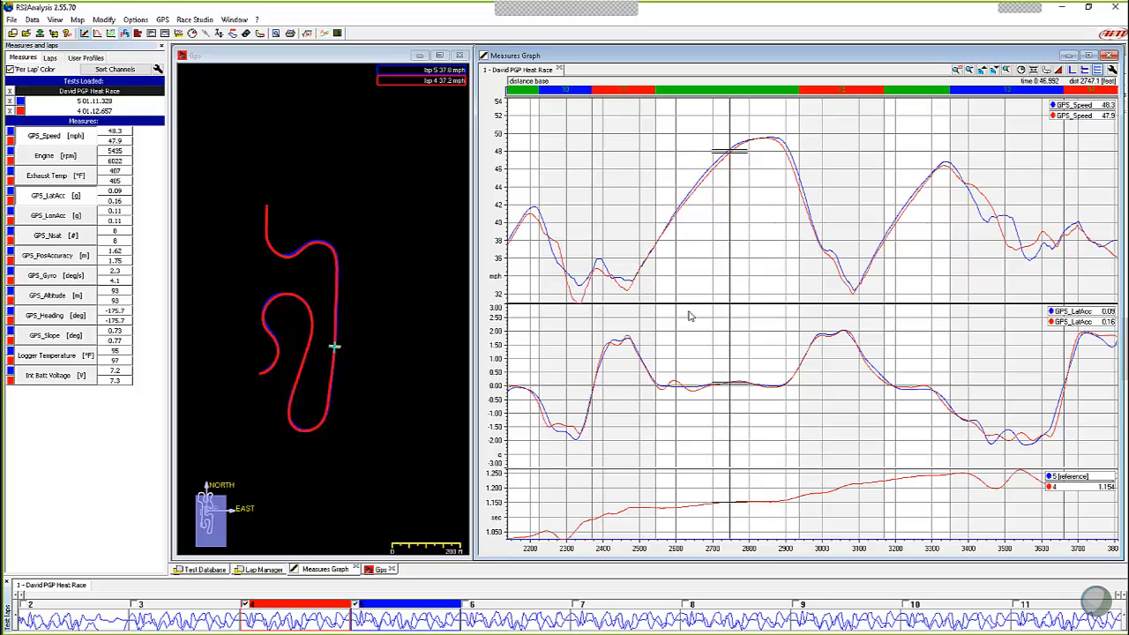
{"action": "mouse_move", "coordinate": [335, 268]}
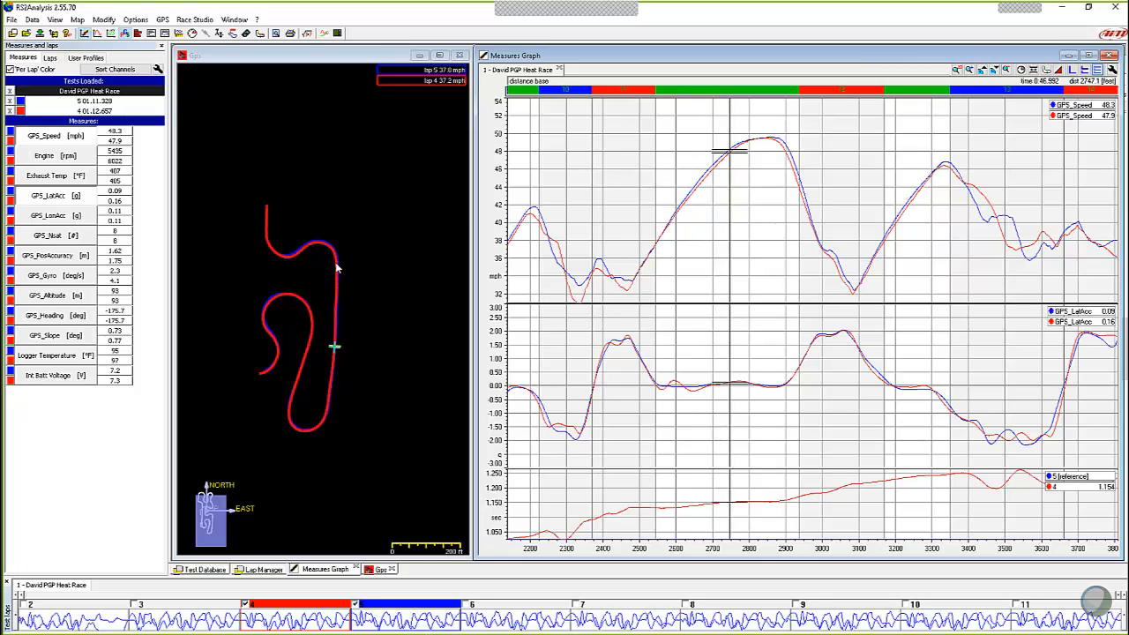
{"action": "mouse_move", "coordinate": [342, 281]}
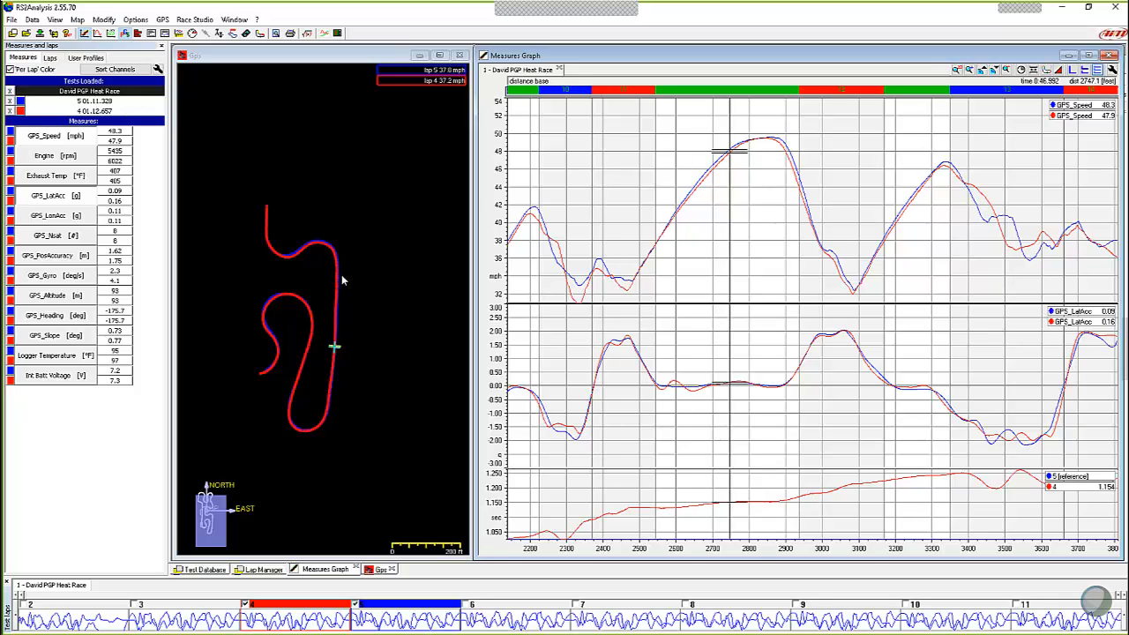
{"action": "mouse_move", "coordinate": [346, 277]}
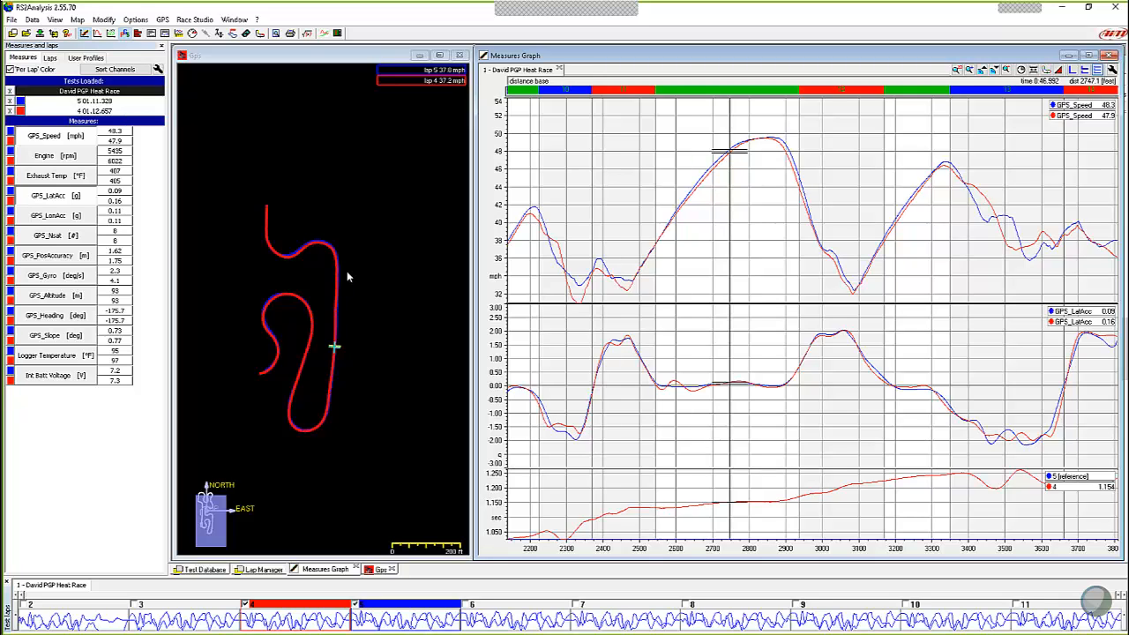
{"action": "mouse_move", "coordinate": [388, 284]}
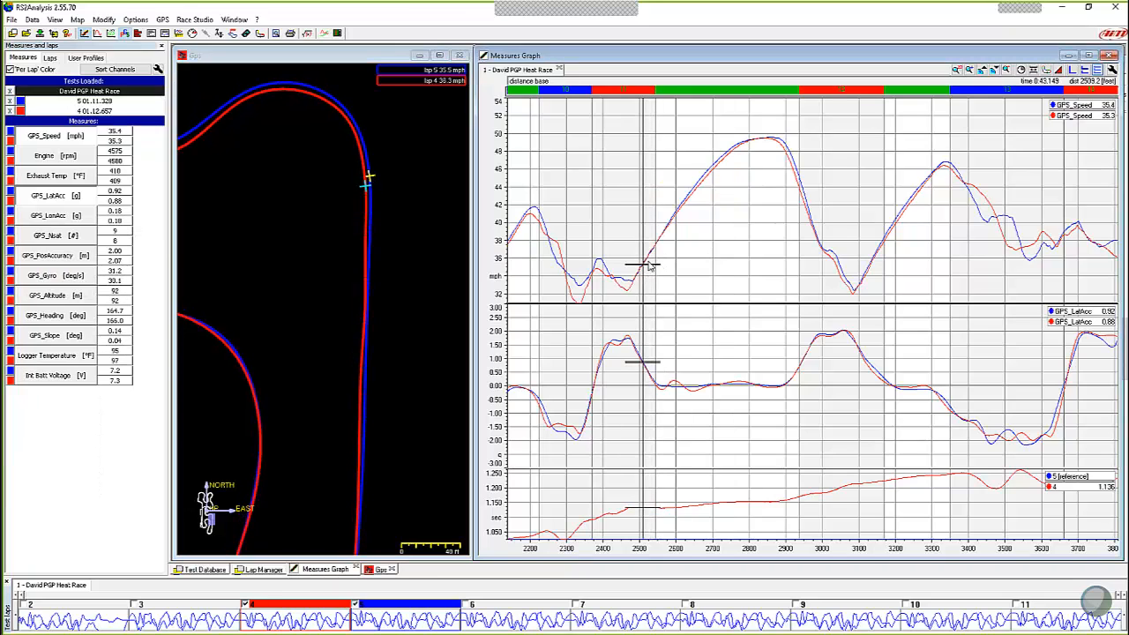
{"action": "mouse_move", "coordinate": [385, 190]}
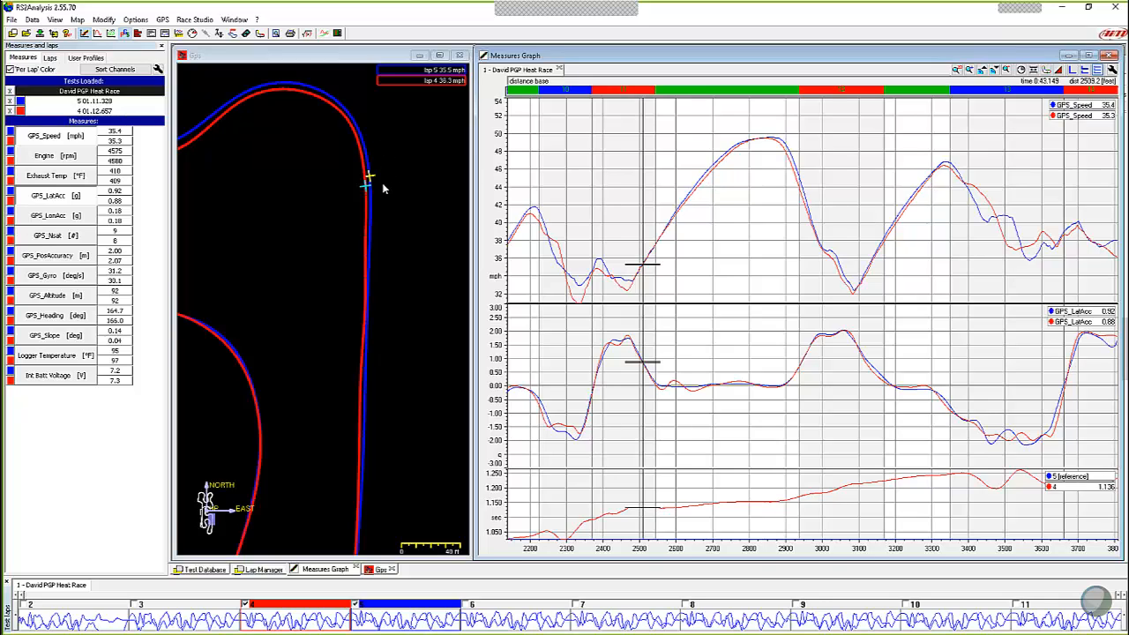
{"action": "mouse_move", "coordinate": [371, 208]}
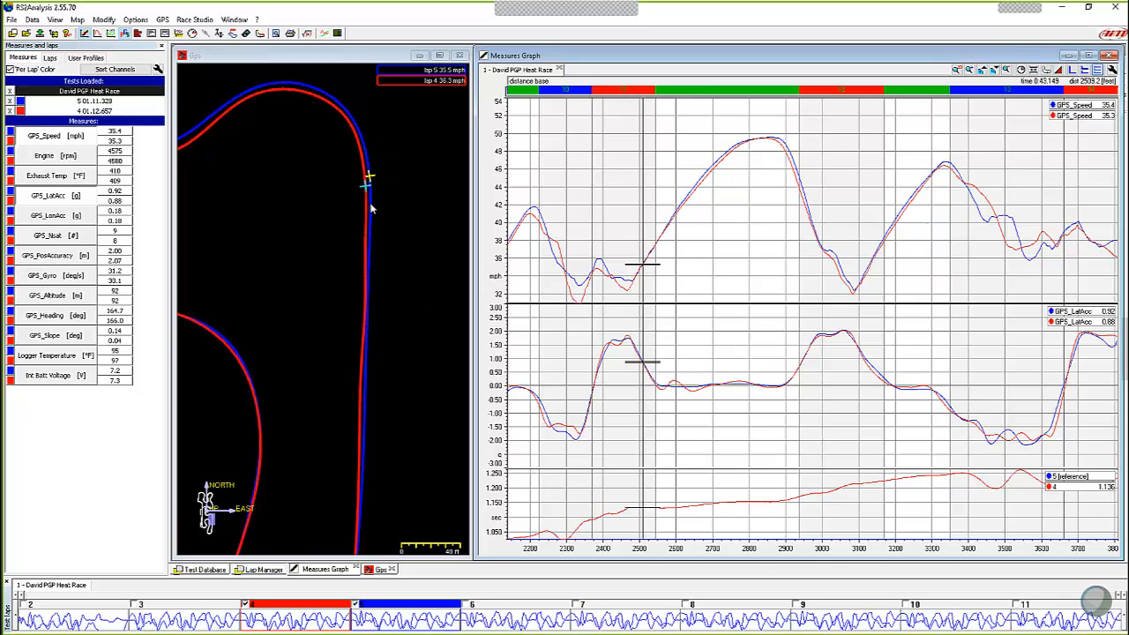
{"action": "mouse_move", "coordinate": [370, 425]}
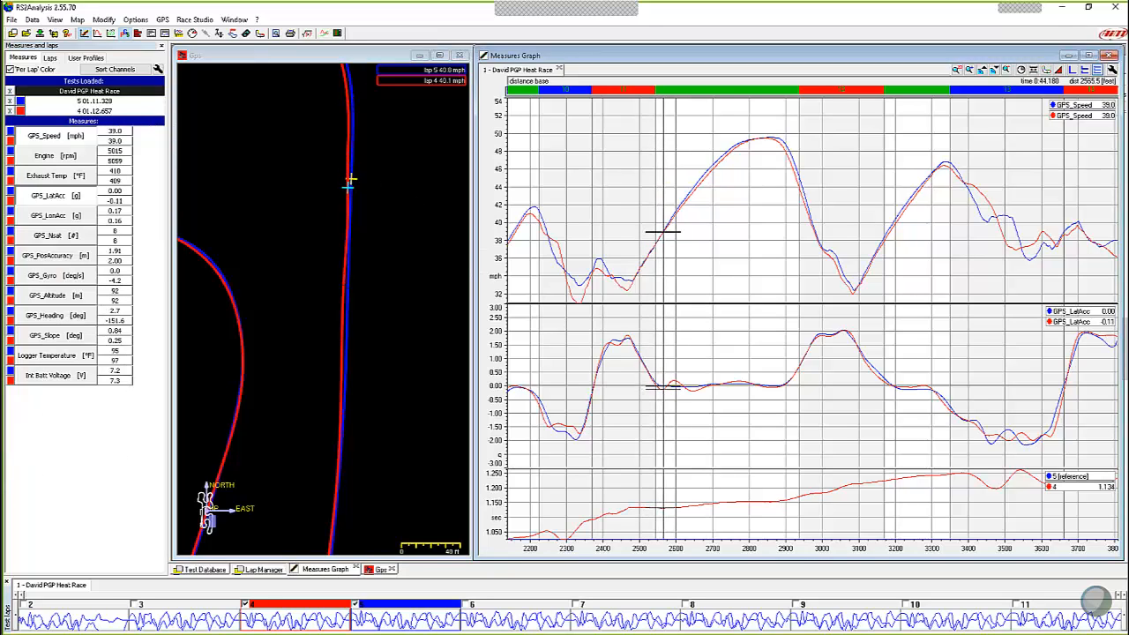
{"action": "mouse_move", "coordinate": [349, 142]}
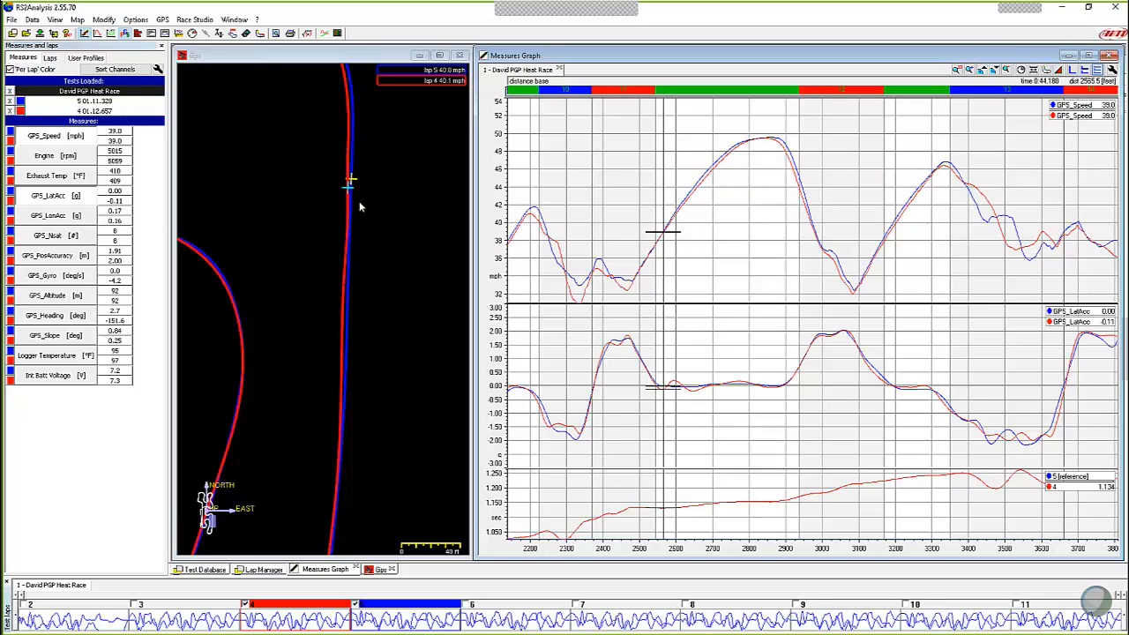
{"action": "mouse_move", "coordinate": [360, 226]}
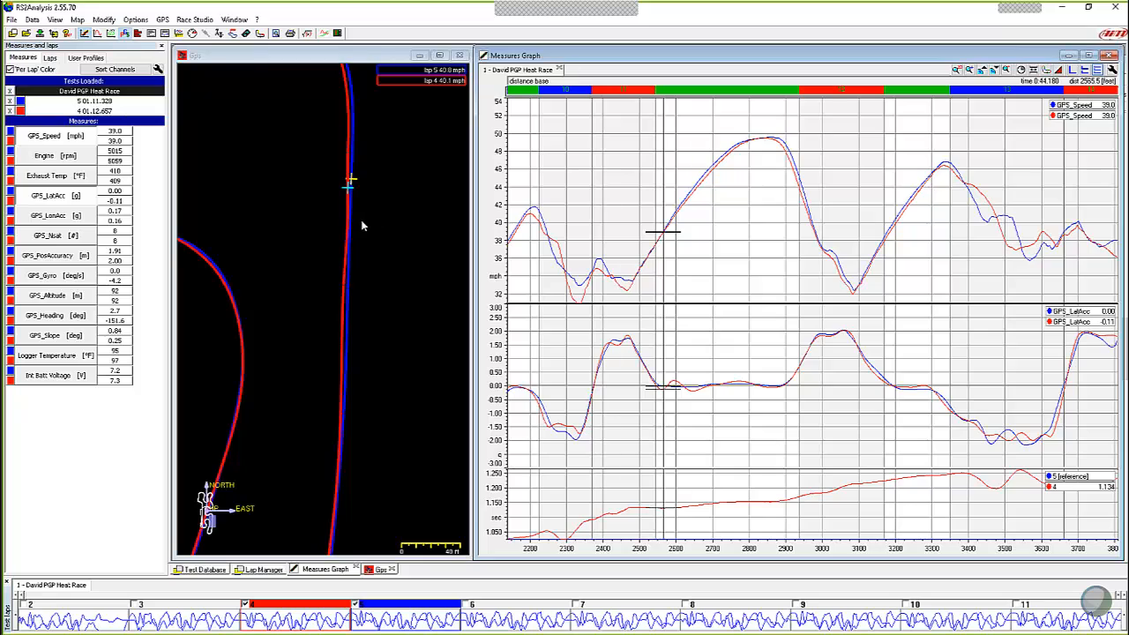
{"action": "mouse_move", "coordinate": [381, 238]}
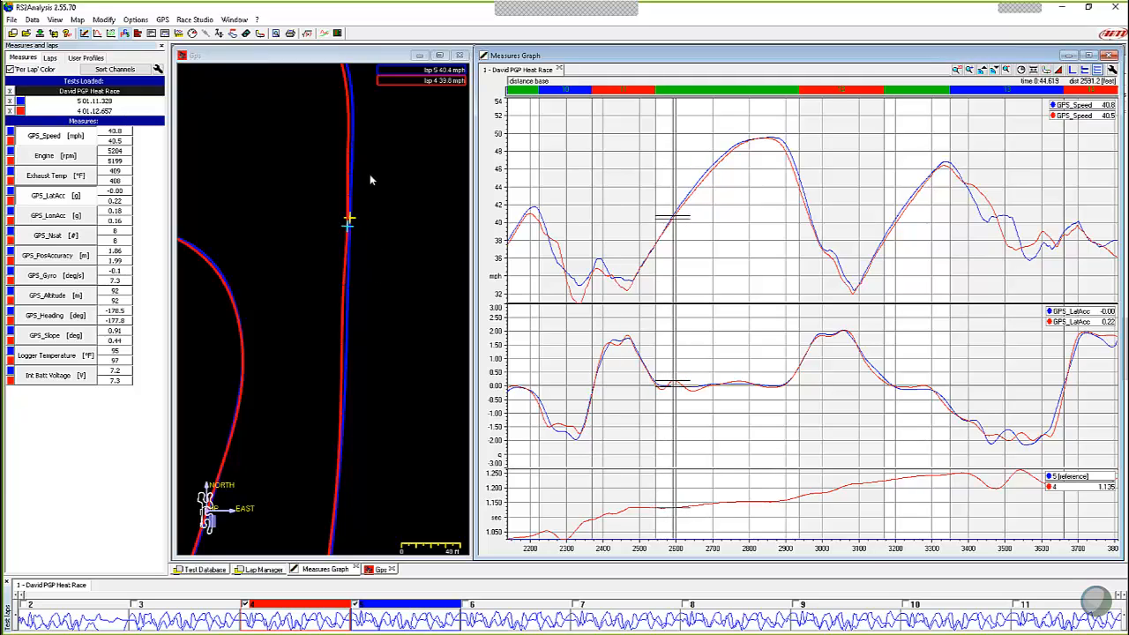
{"action": "mouse_move", "coordinate": [339, 314]}
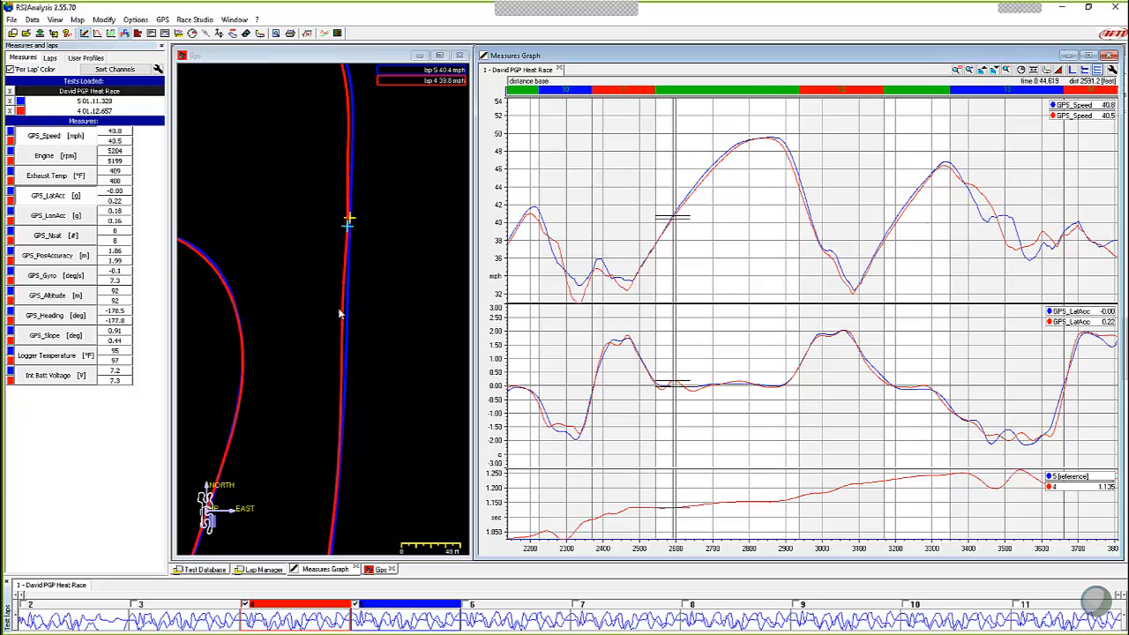
{"action": "mouse_move", "coordinate": [596, 381]}
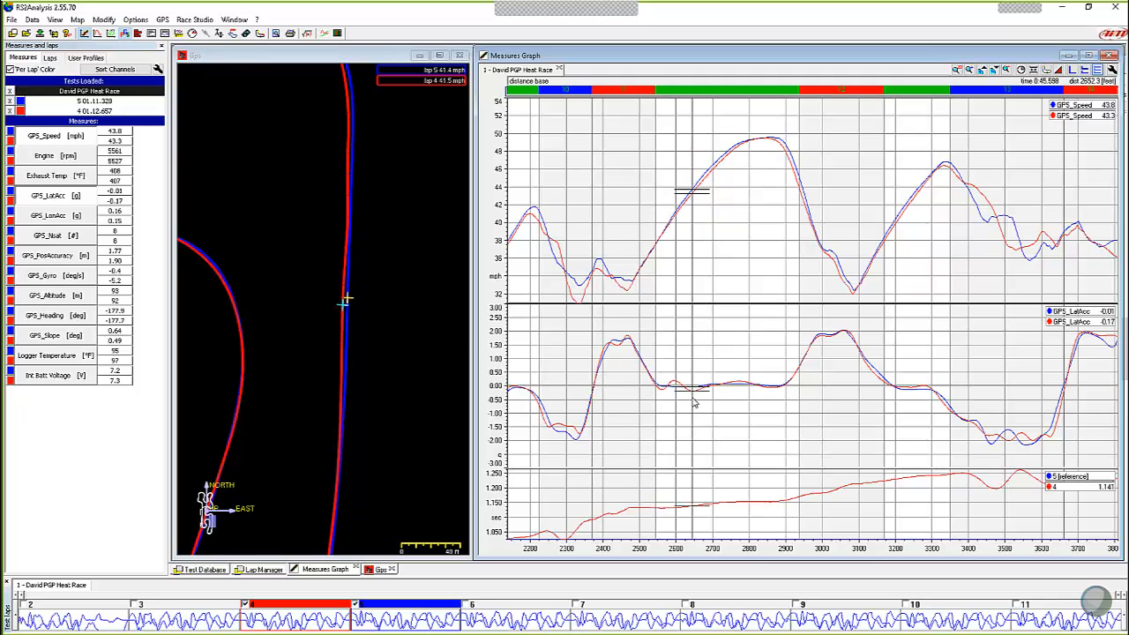
{"action": "mouse_move", "coordinate": [359, 456]}
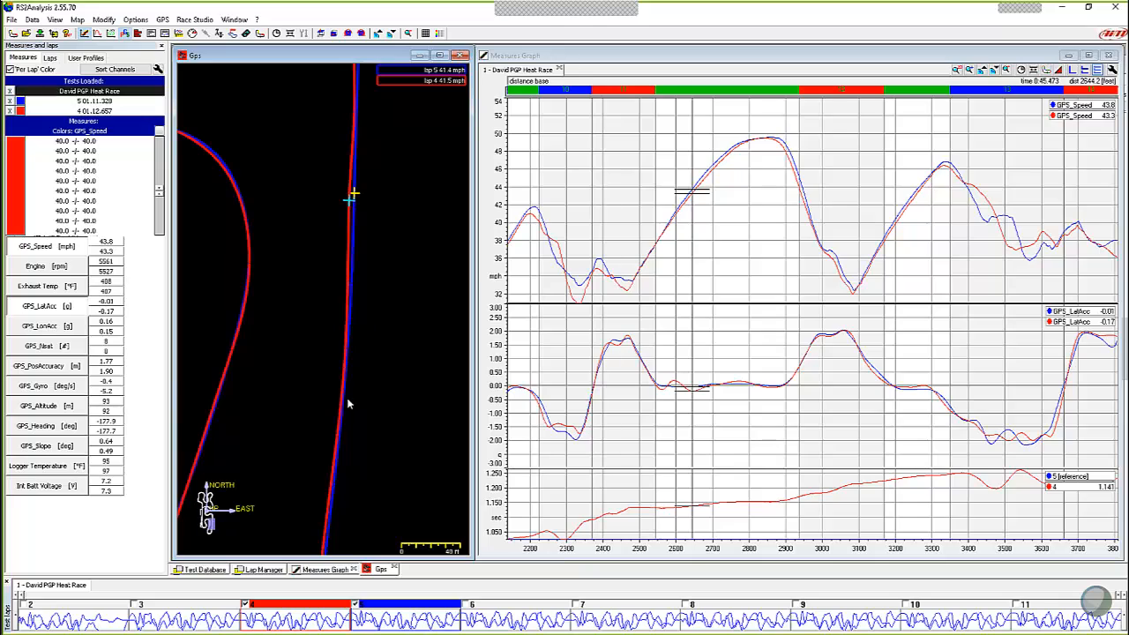
{"action": "mouse_move", "coordinate": [649, 385]}
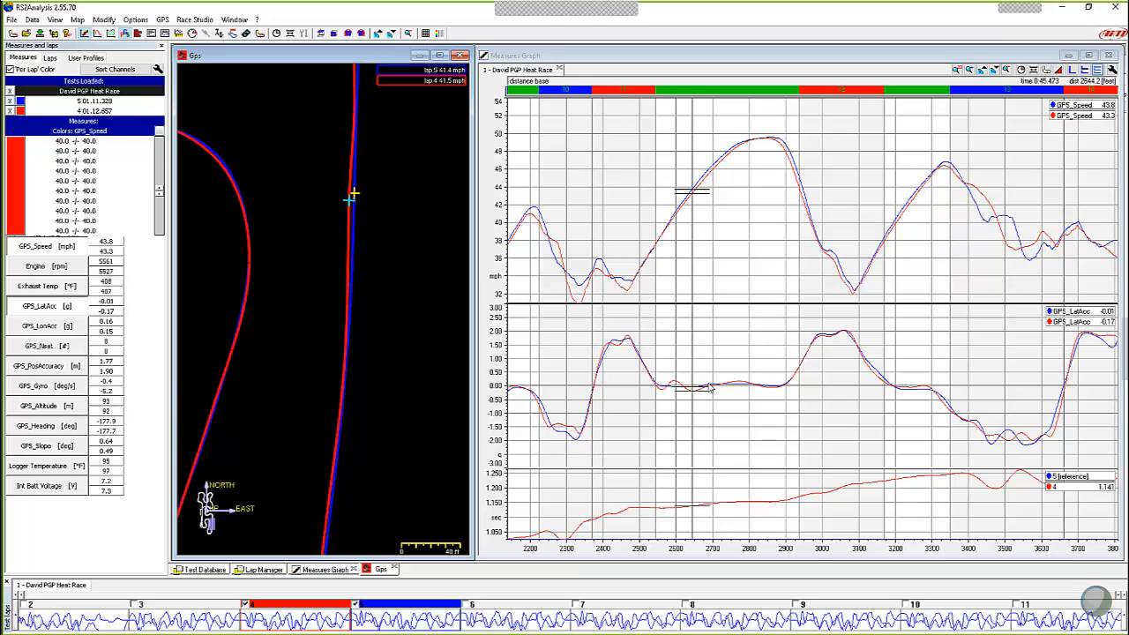
{"action": "mouse_move", "coordinate": [653, 374]}
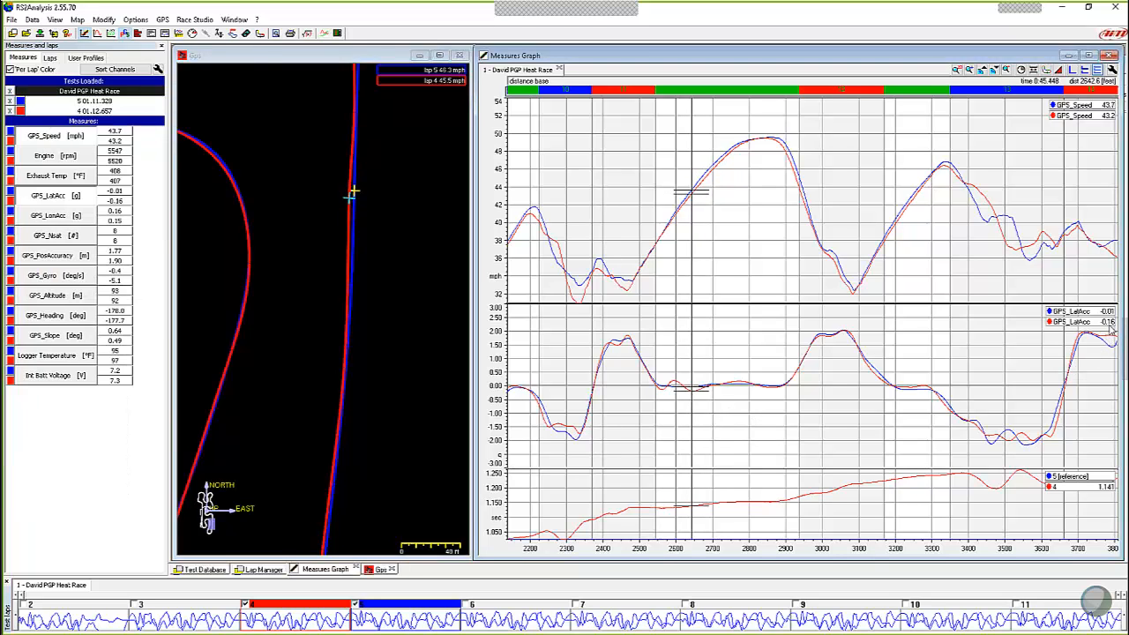
{"action": "mouse_move", "coordinate": [684, 221]}
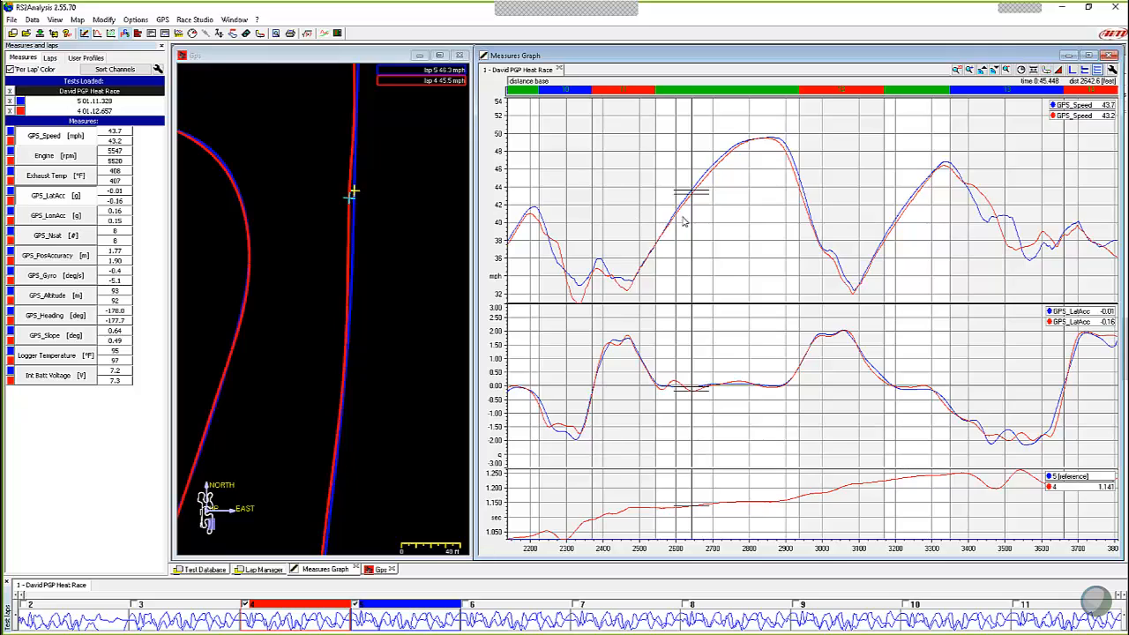
{"action": "mouse_move", "coordinate": [702, 190]}
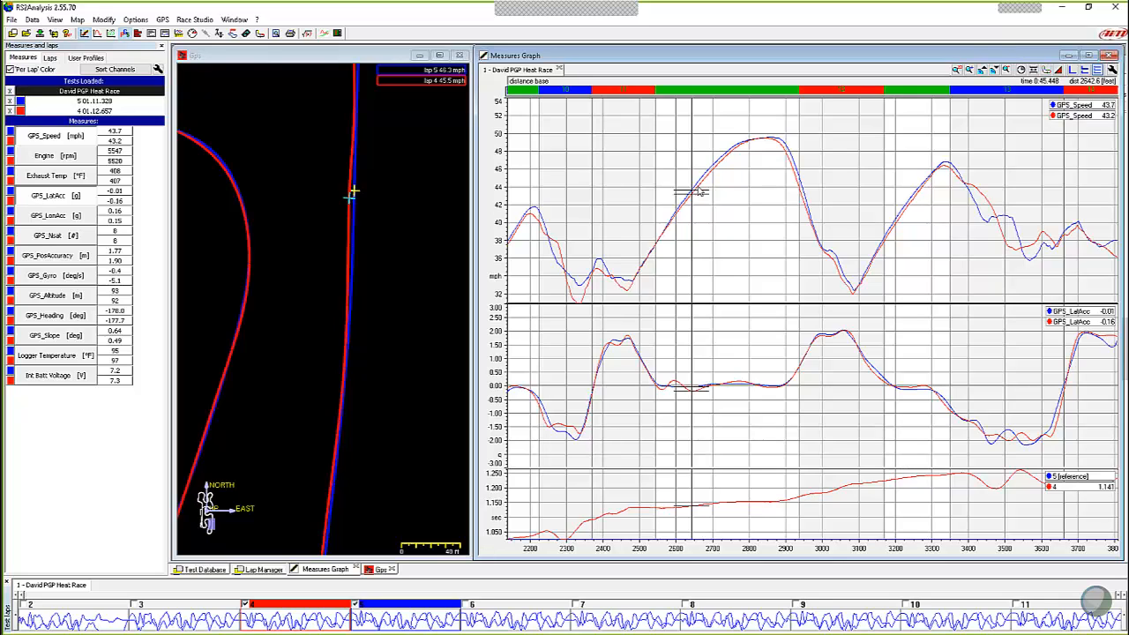
{"action": "mouse_move", "coordinate": [692, 398]}
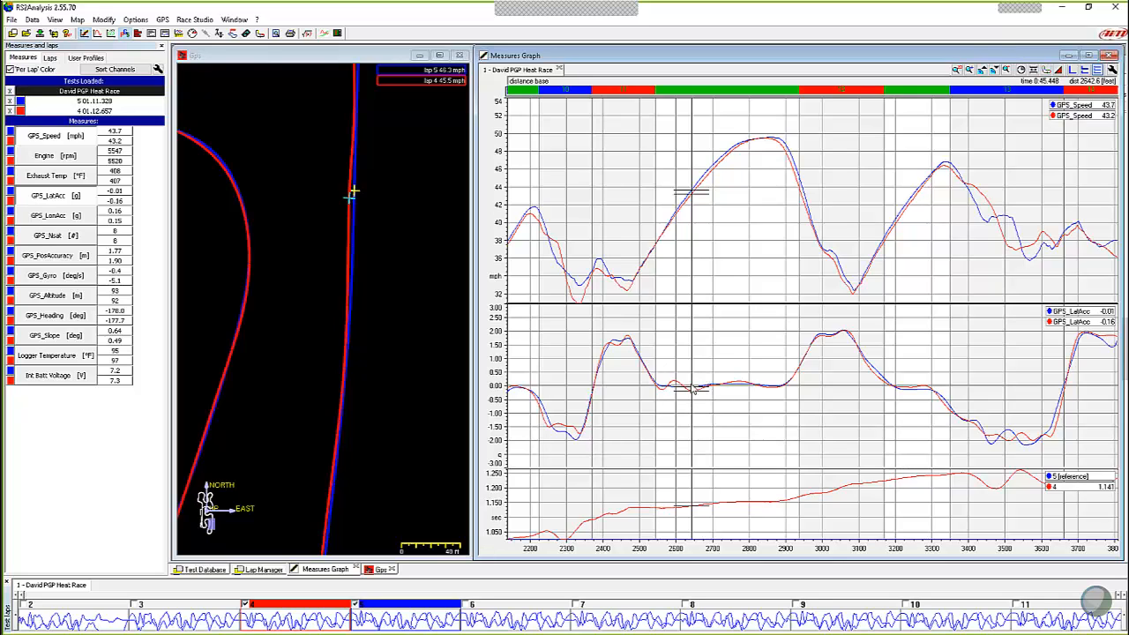
{"action": "mouse_move", "coordinate": [727, 410]}
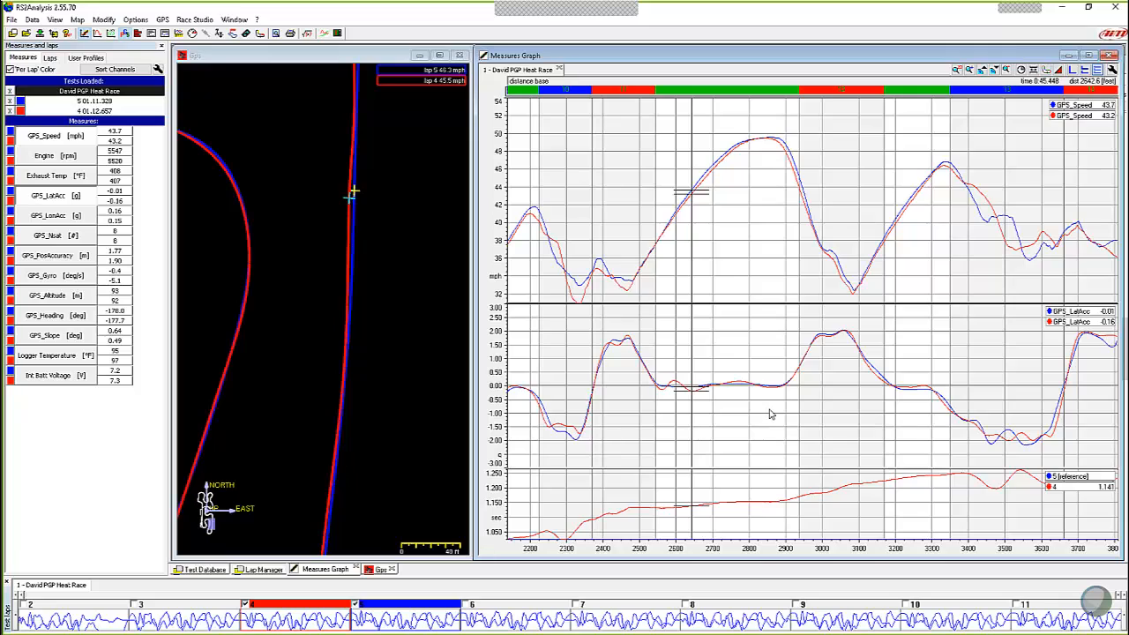
{"action": "mouse_move", "coordinate": [772, 406]}
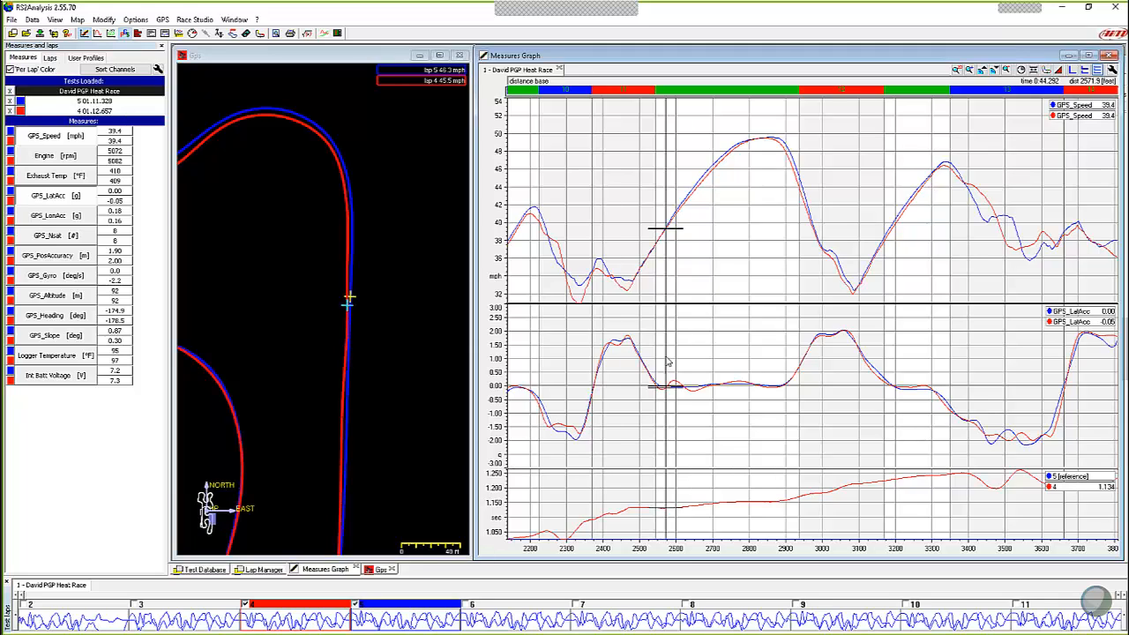
{"action": "mouse_move", "coordinate": [667, 360]}
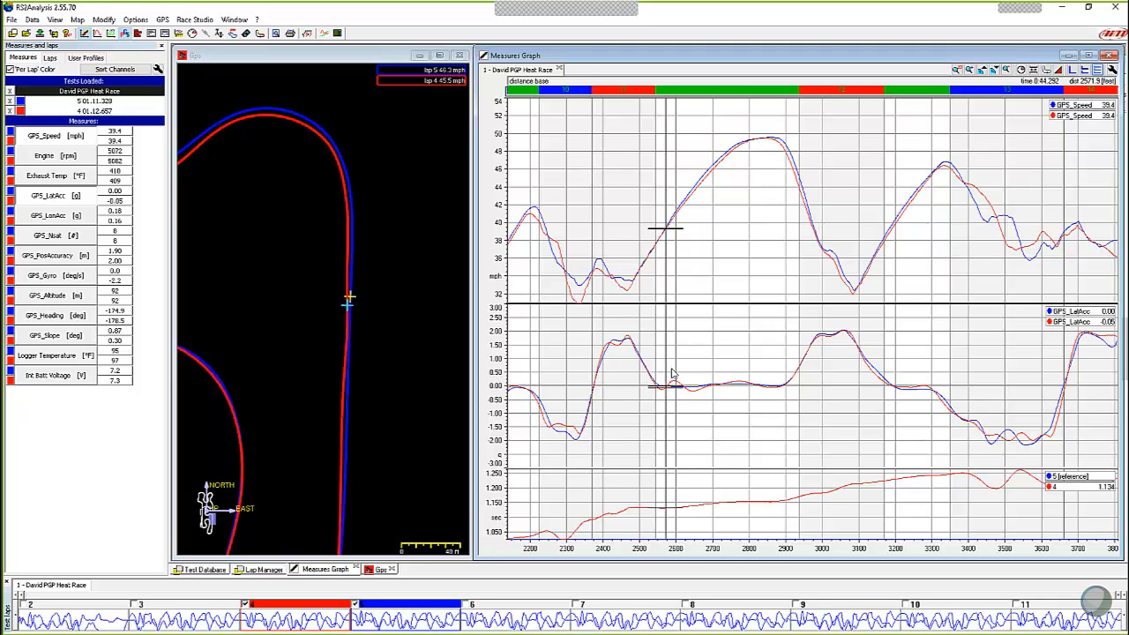
{"action": "mouse_move", "coordinate": [692, 379]}
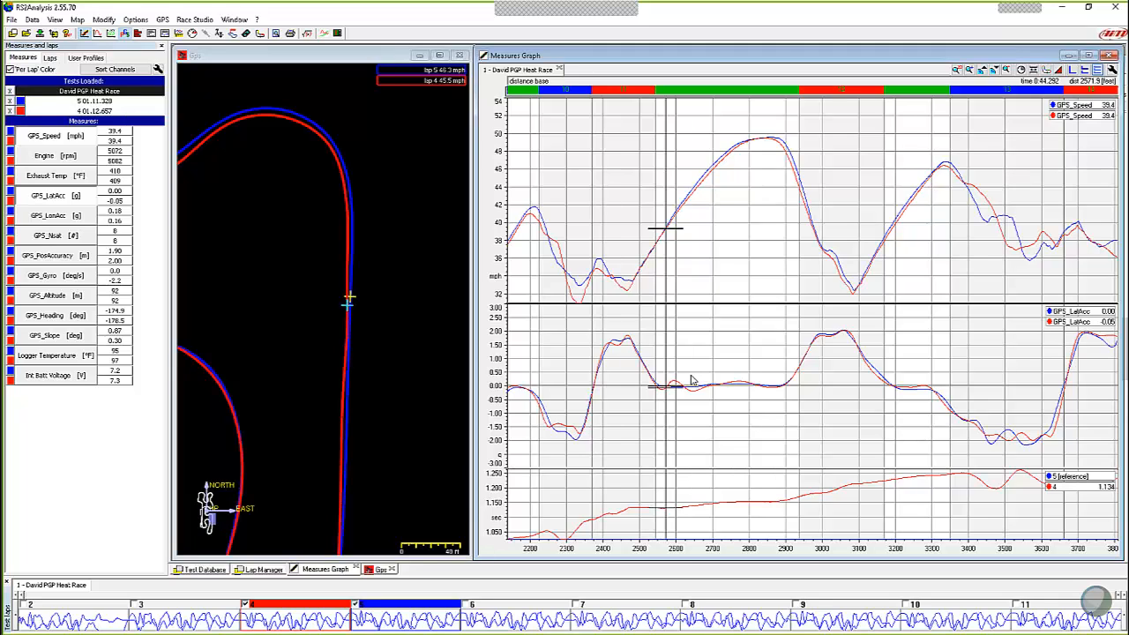
{"action": "mouse_move", "coordinate": [688, 380]}
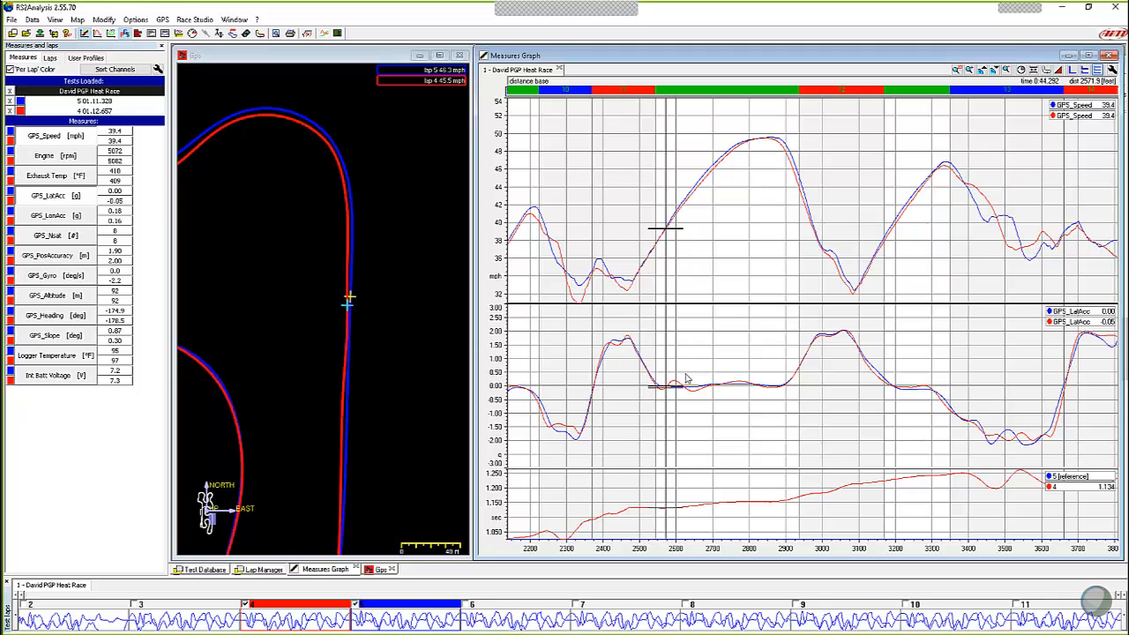
{"action": "mouse_move", "coordinate": [686, 374]}
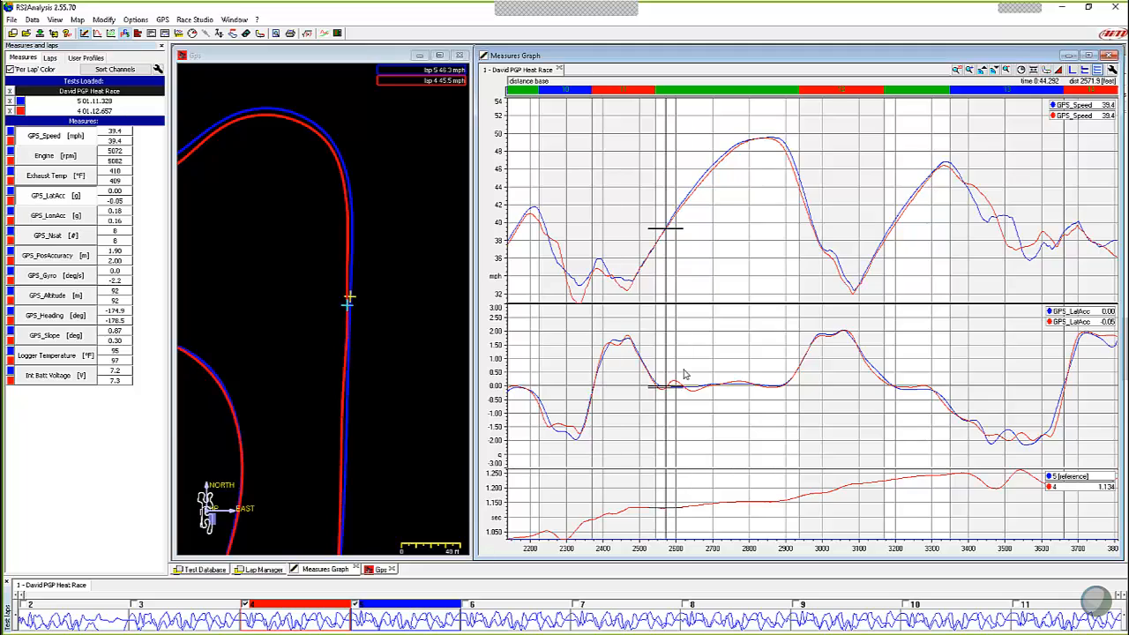
{"action": "mouse_move", "coordinate": [322, 192]}
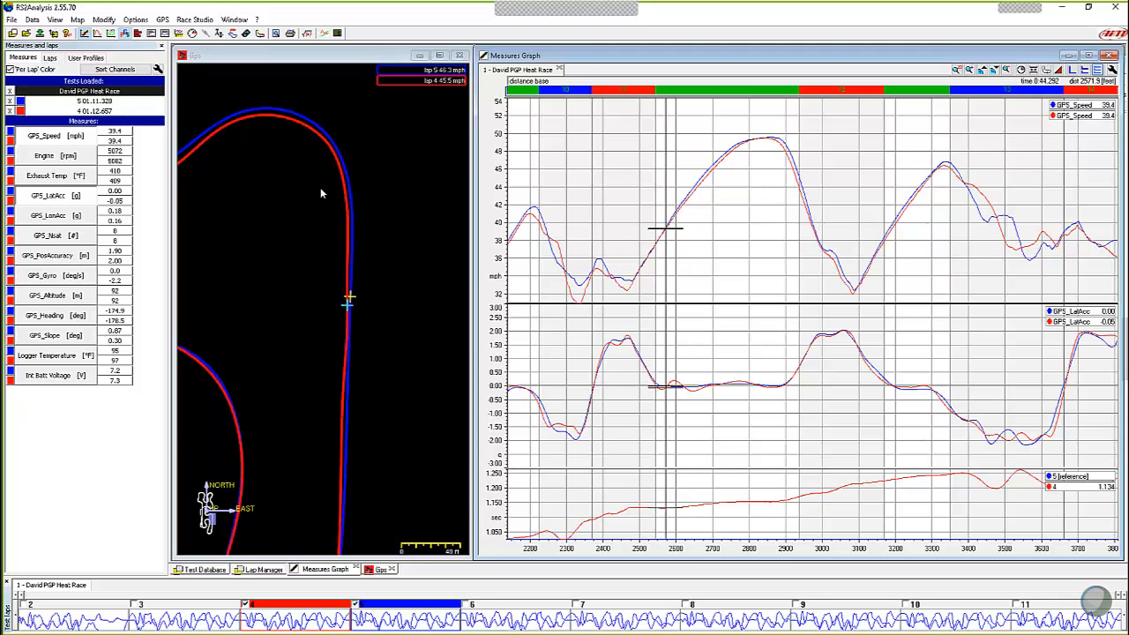
{"action": "mouse_move", "coordinate": [367, 254]}
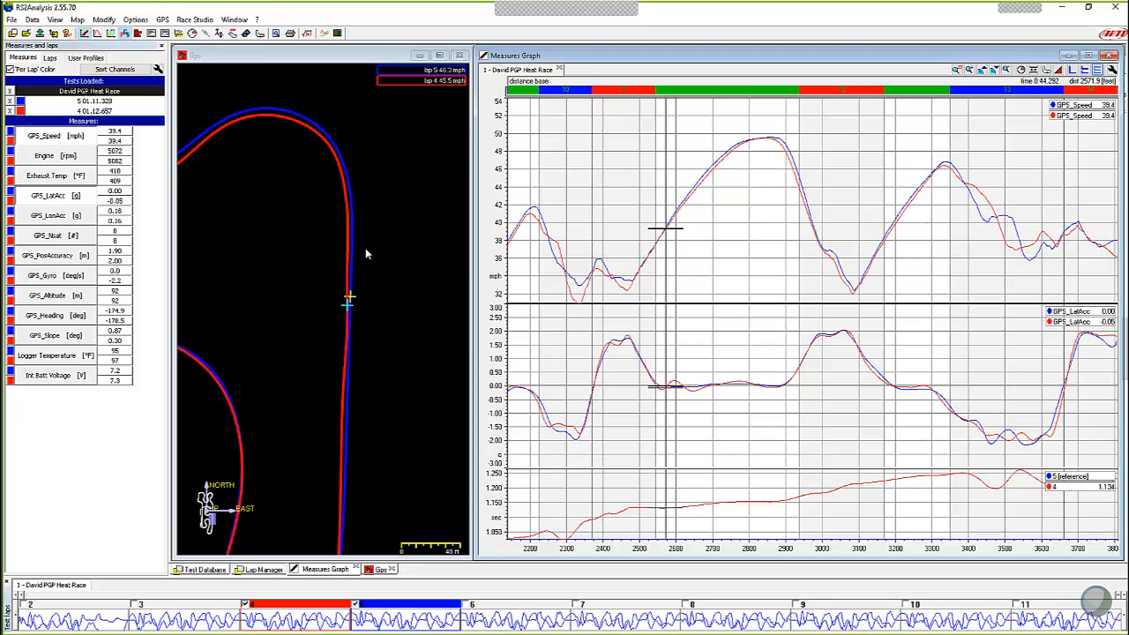
{"action": "mouse_move", "coordinate": [350, 210]}
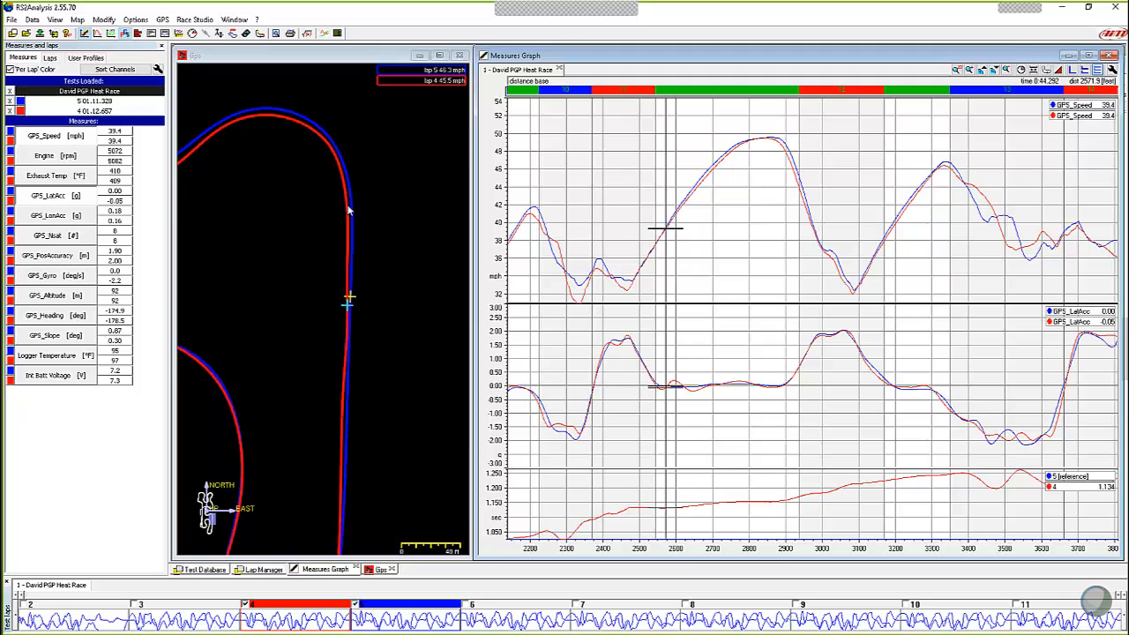
{"action": "mouse_move", "coordinate": [350, 337]}
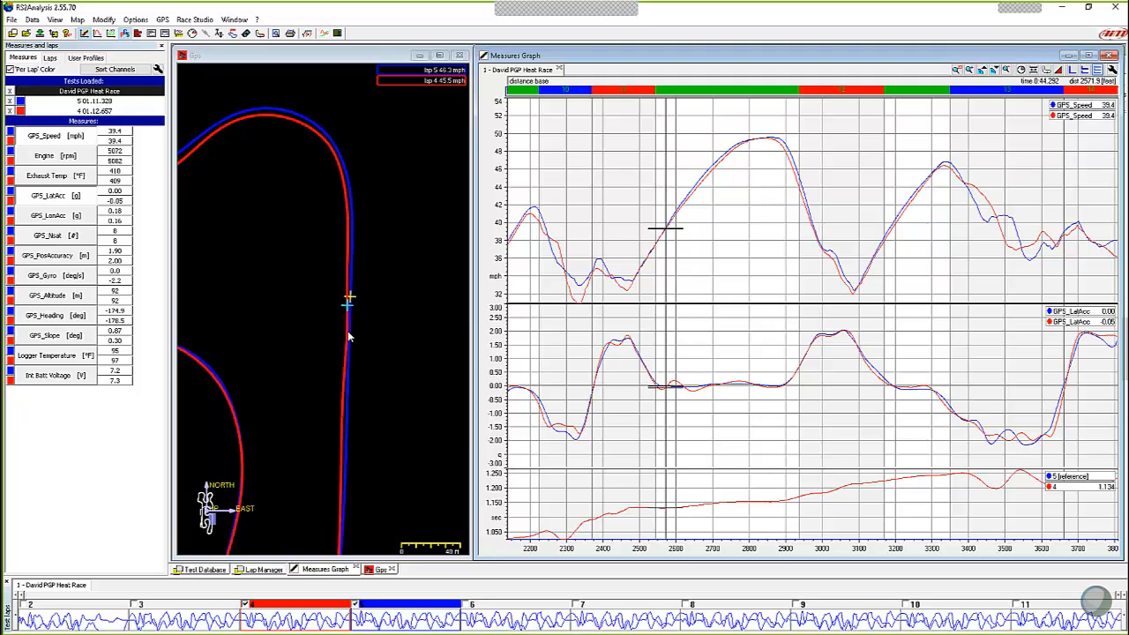
{"action": "mouse_move", "coordinate": [346, 216]}
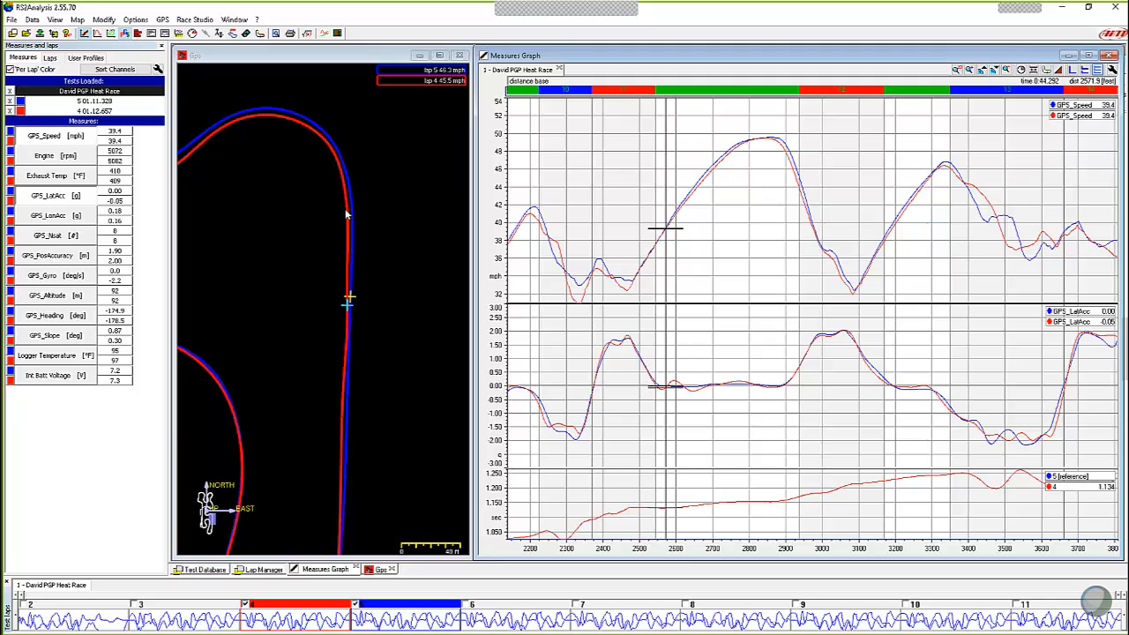
{"action": "mouse_move", "coordinate": [346, 185]}
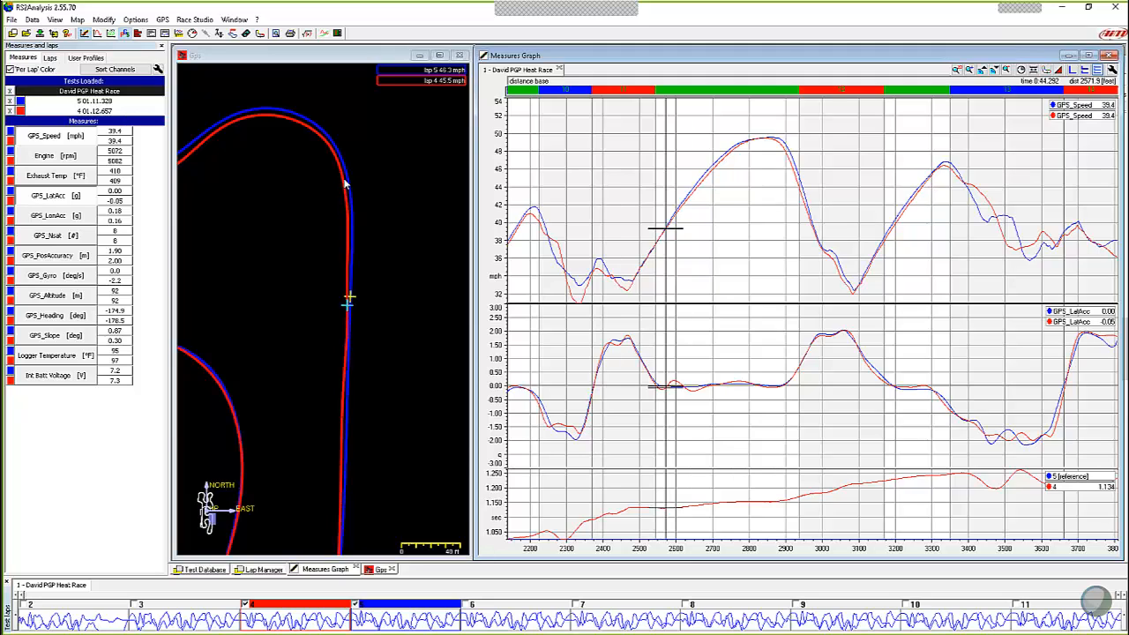
{"action": "mouse_move", "coordinate": [663, 247]}
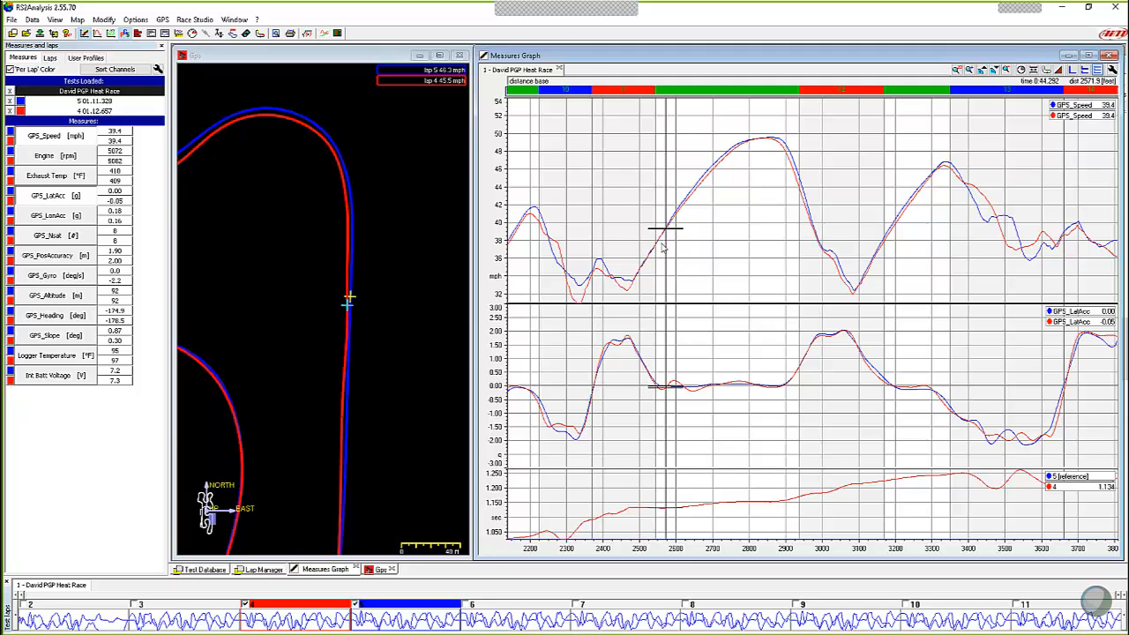
{"action": "mouse_move", "coordinate": [651, 258]}
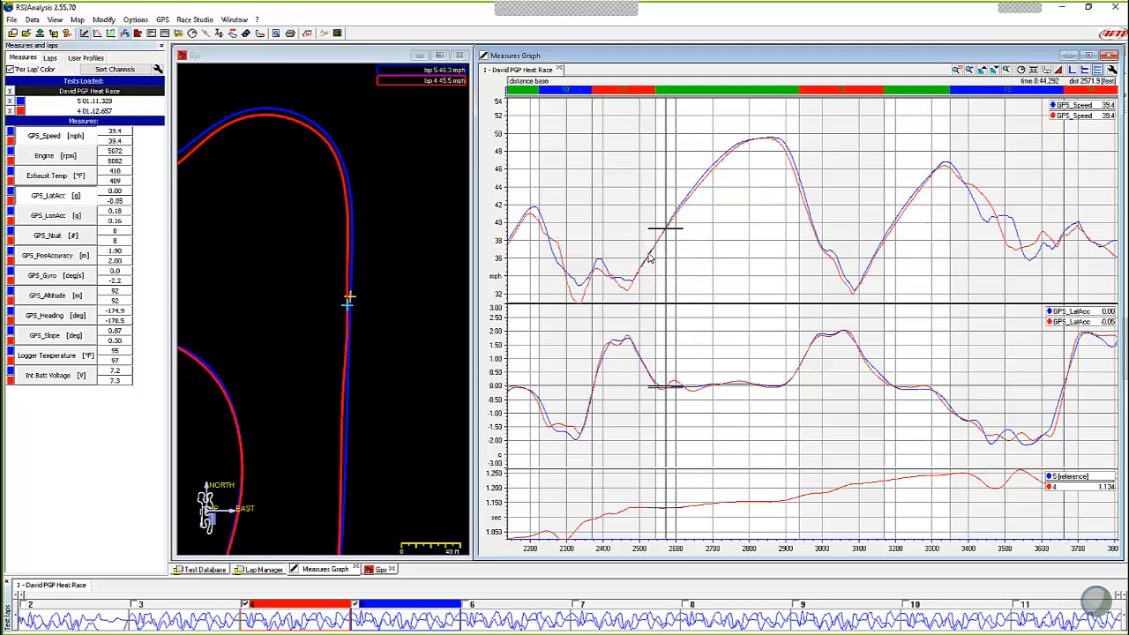
{"action": "mouse_move", "coordinate": [639, 391]}
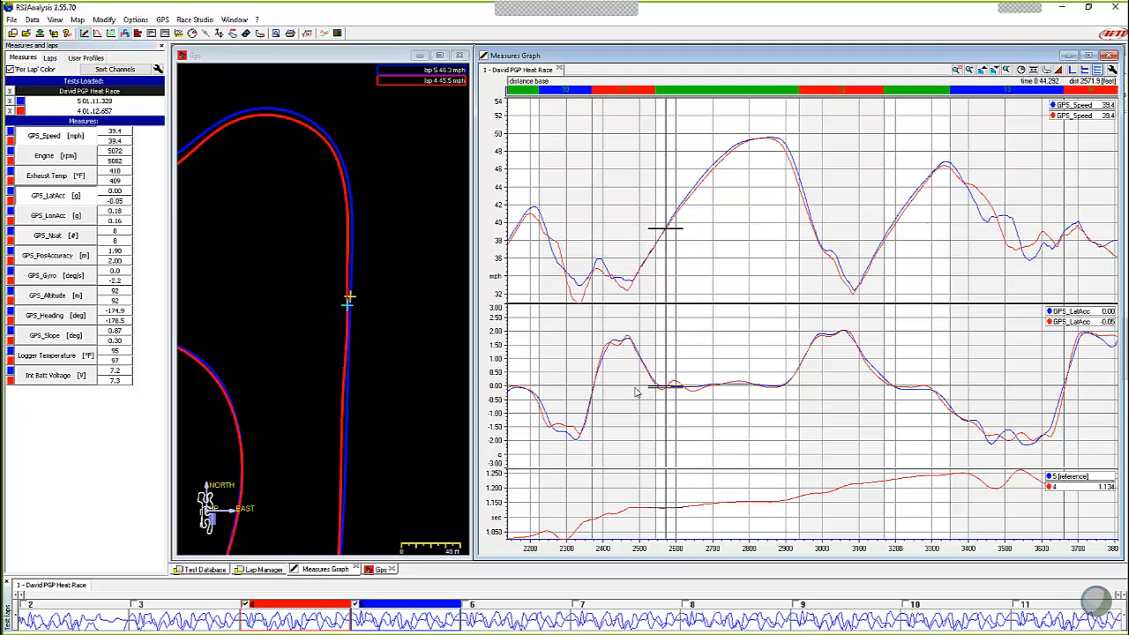
{"action": "mouse_move", "coordinate": [609, 344]}
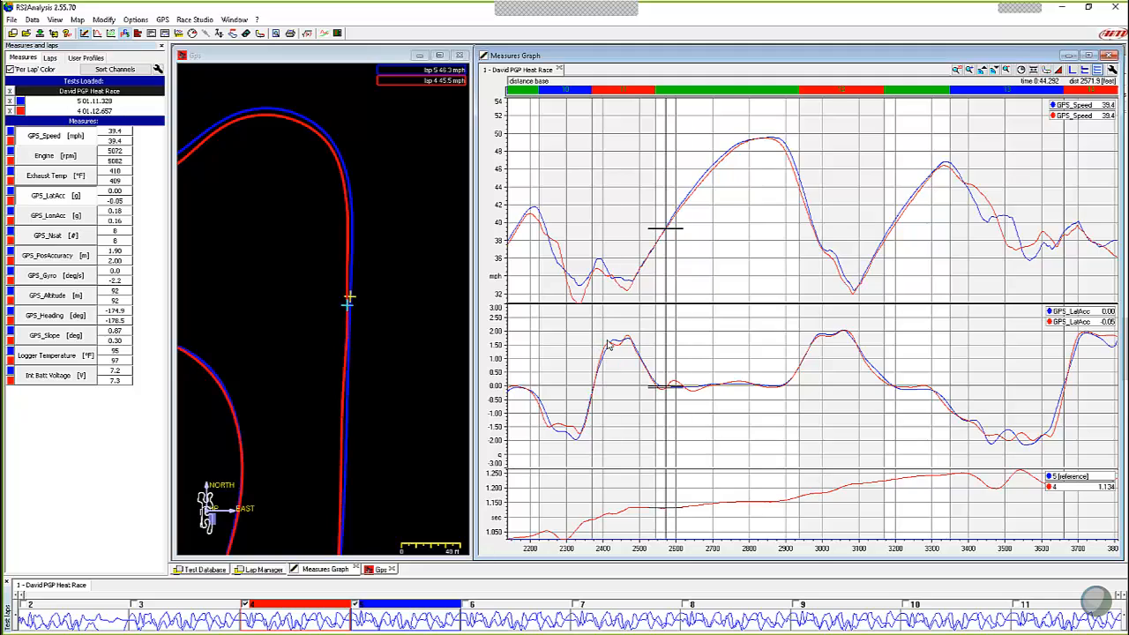
{"action": "mouse_move", "coordinate": [638, 343]}
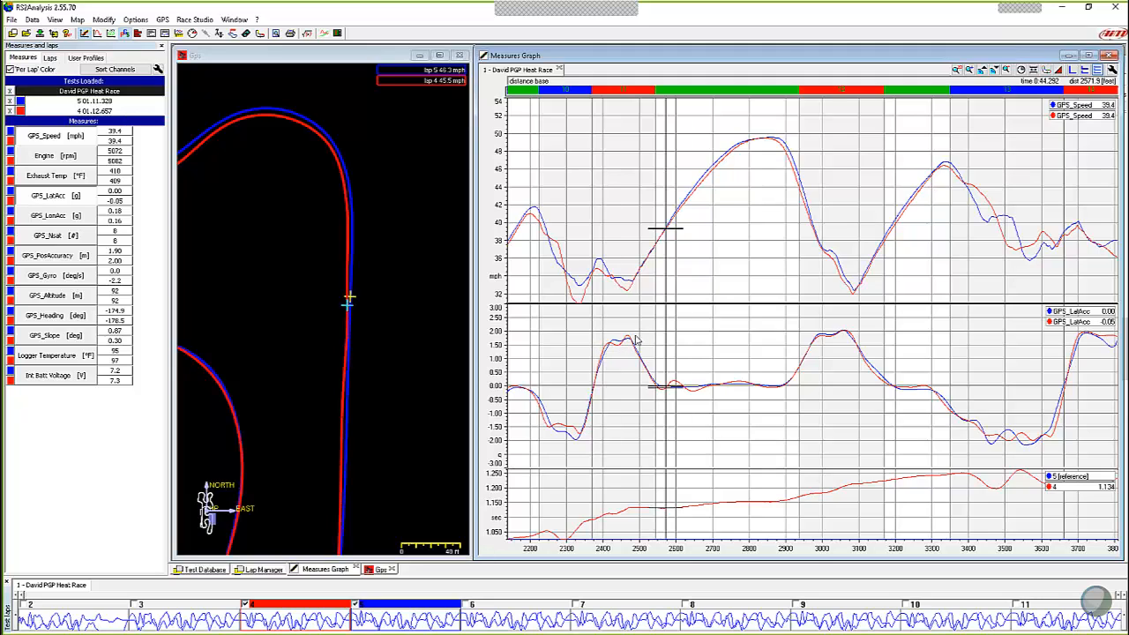
{"action": "mouse_move", "coordinate": [660, 228]}
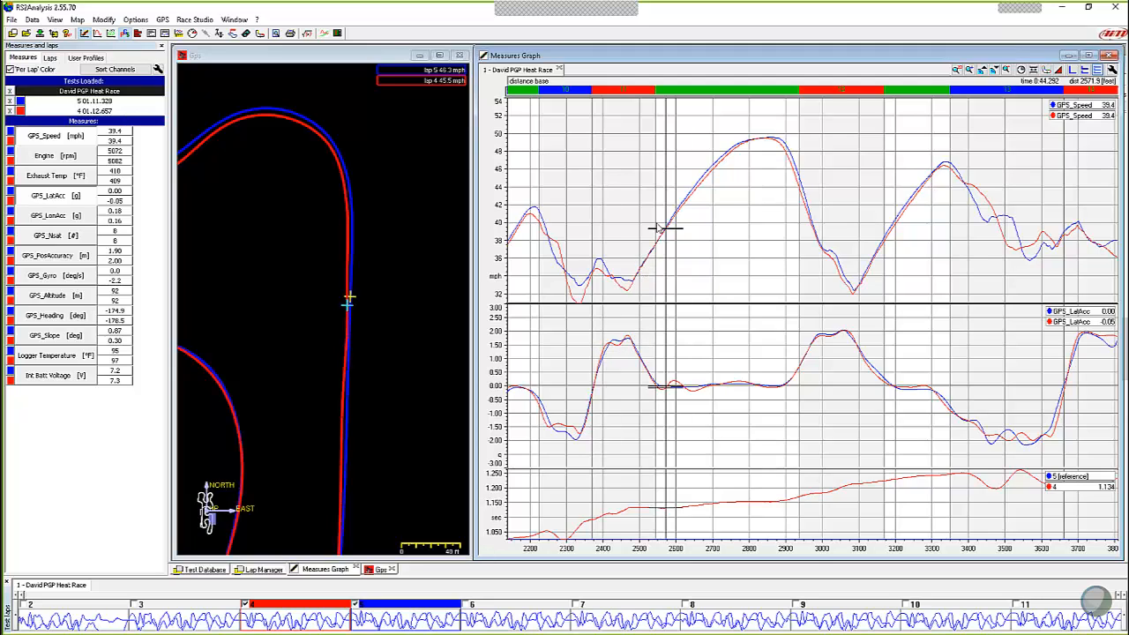
{"action": "mouse_move", "coordinate": [346, 161]}
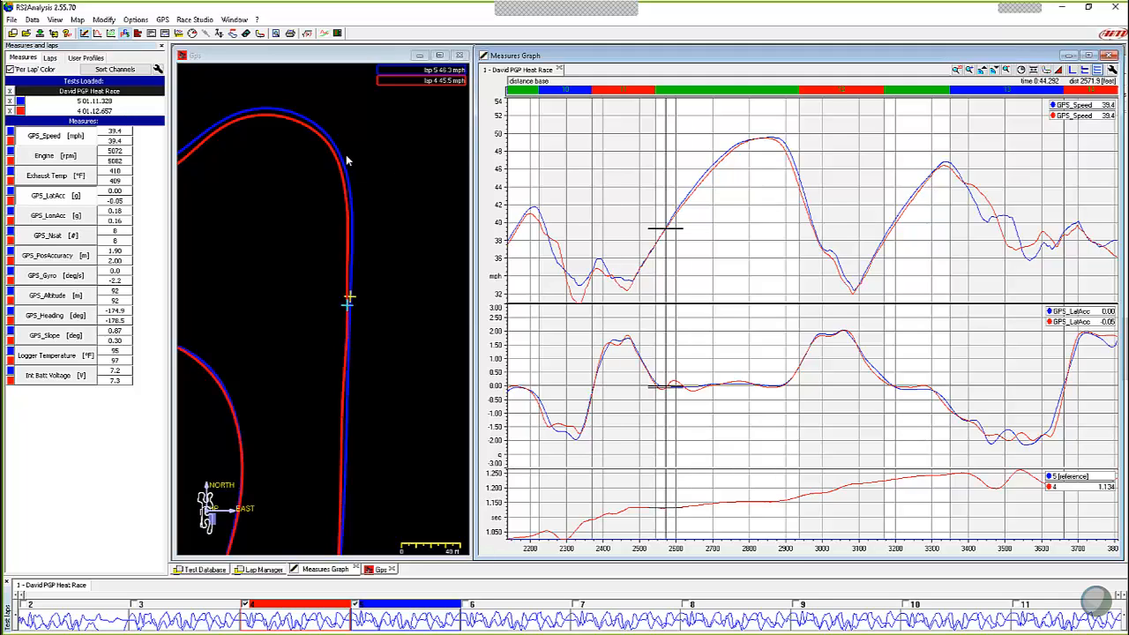
{"action": "mouse_move", "coordinate": [684, 171]}
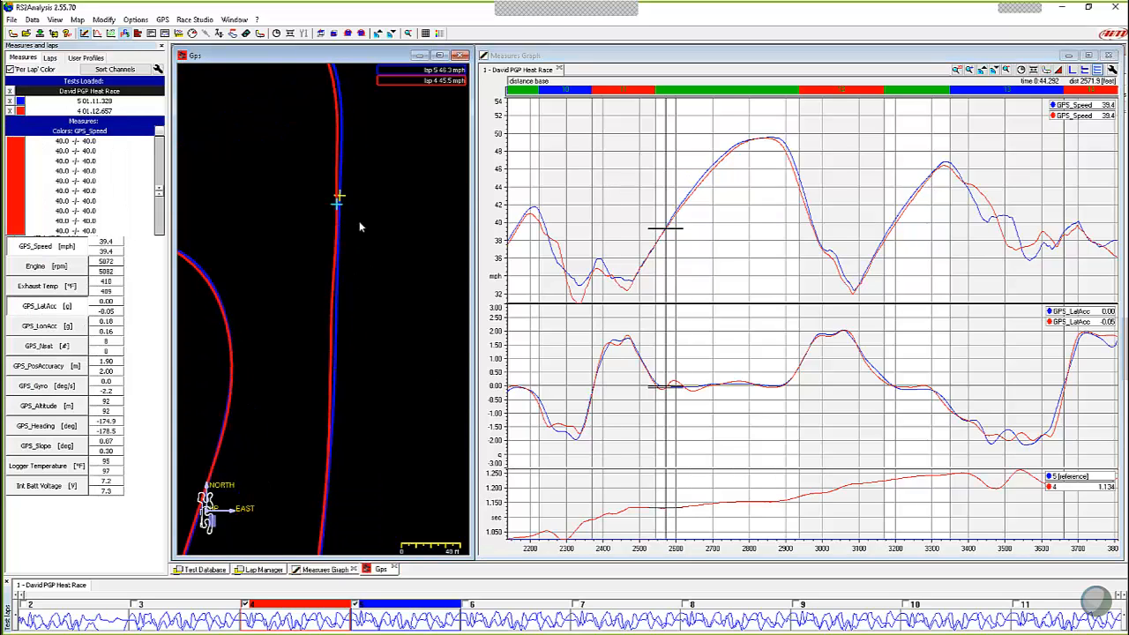
{"action": "mouse_move", "coordinate": [372, 379]}
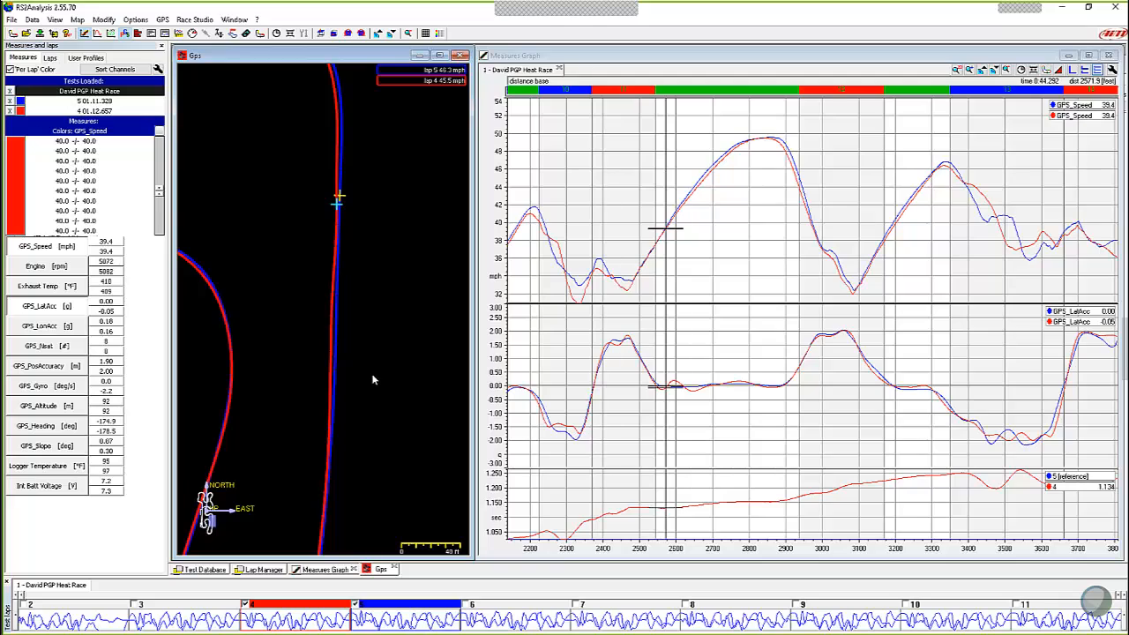
{"action": "mouse_move", "coordinate": [750, 219]}
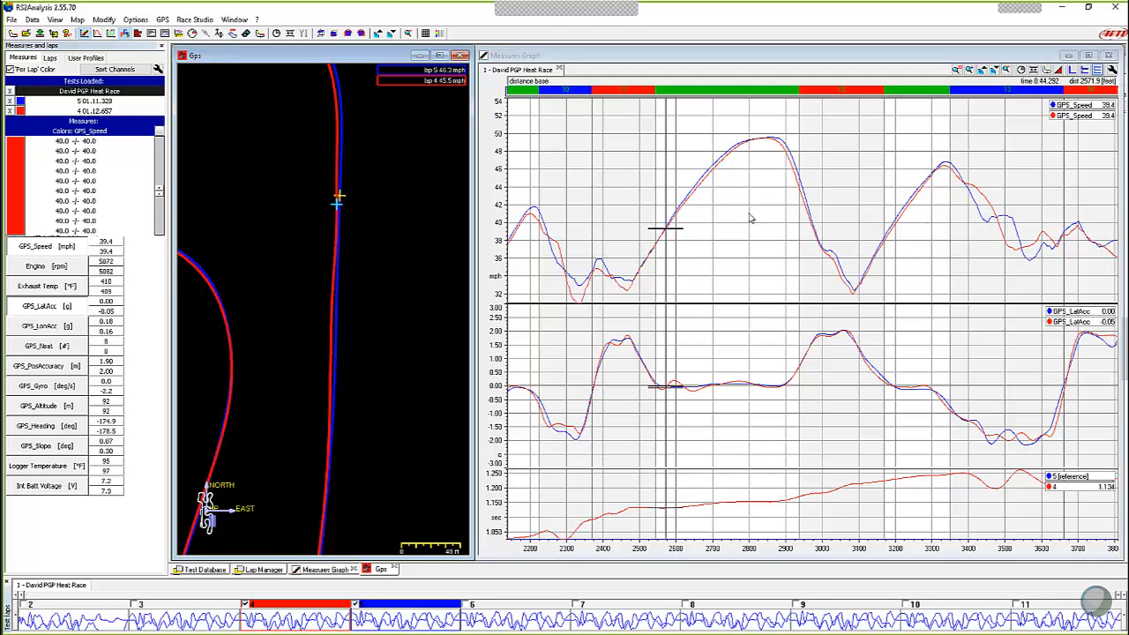
{"action": "mouse_move", "coordinate": [962, 231]}
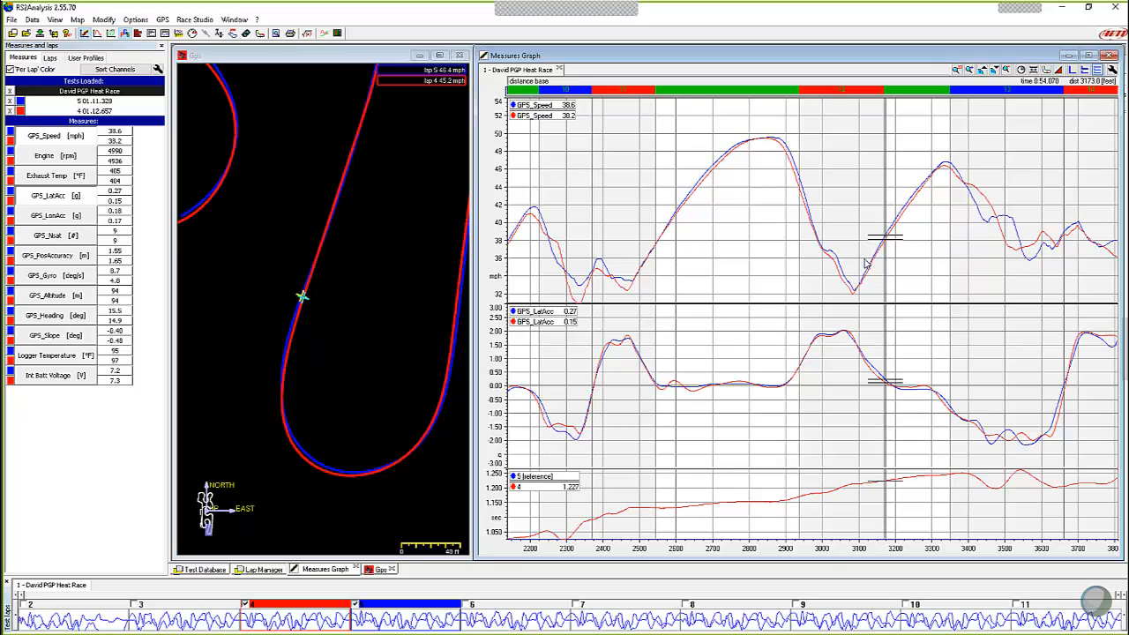
{"action": "mouse_move", "coordinate": [907, 250]}
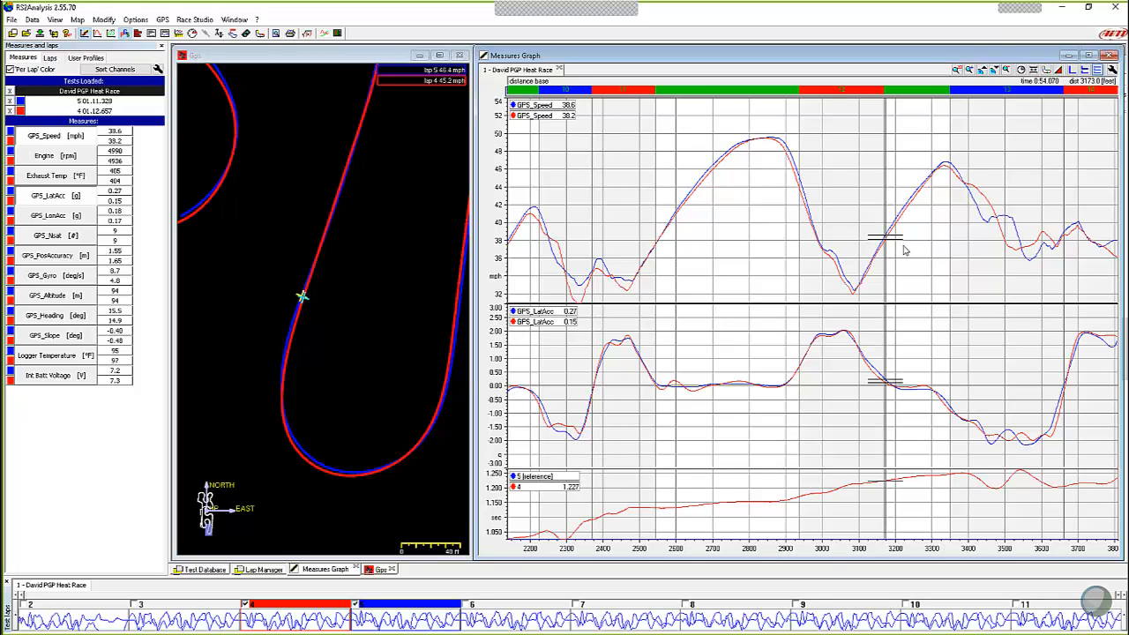
{"action": "mouse_move", "coordinate": [909, 193]}
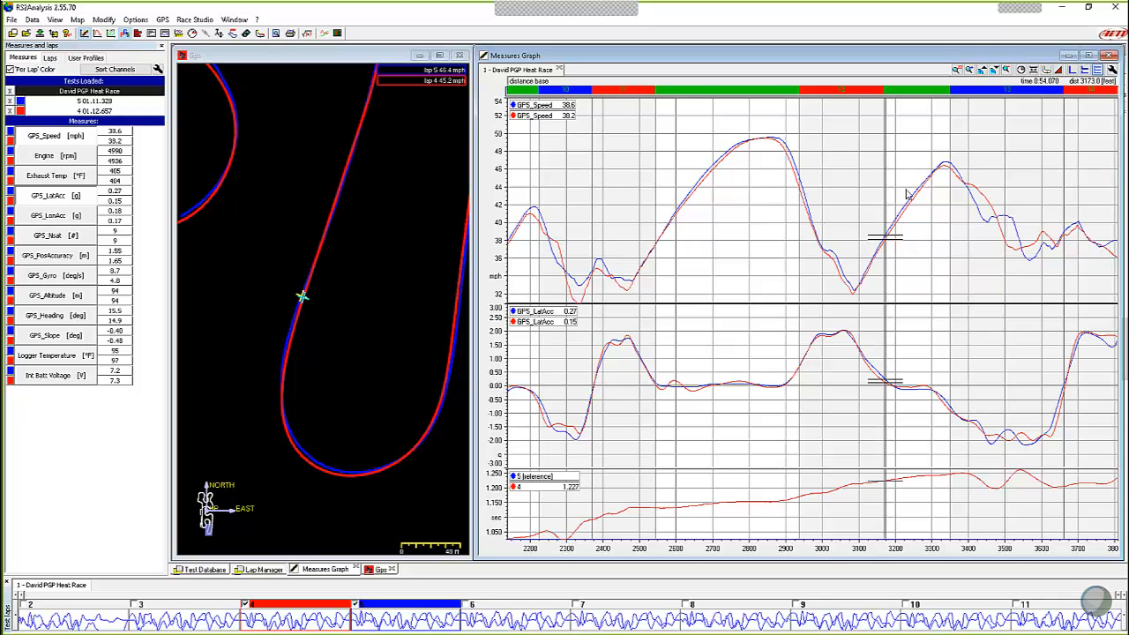
{"action": "mouse_move", "coordinate": [879, 273]}
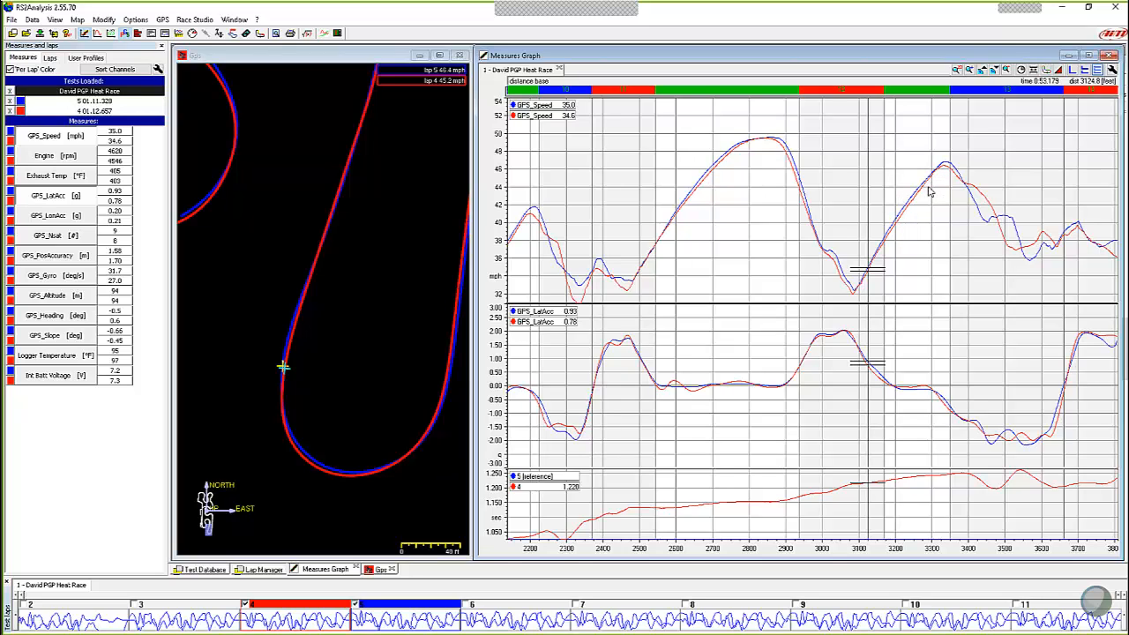
{"action": "mouse_move", "coordinate": [942, 177]}
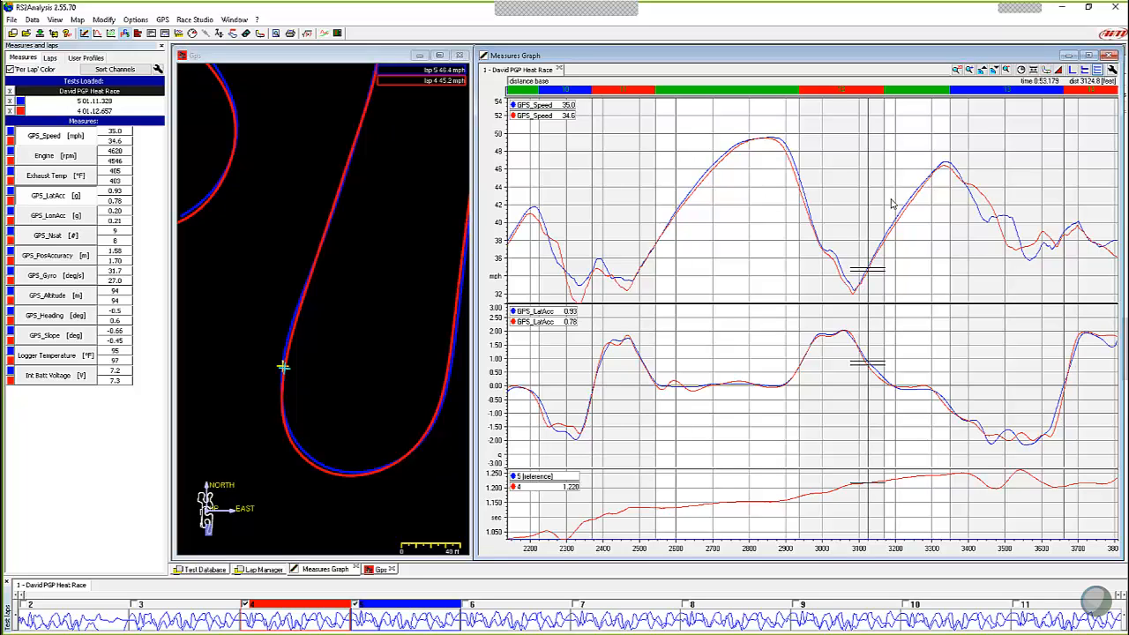
{"action": "mouse_move", "coordinate": [724, 162]}
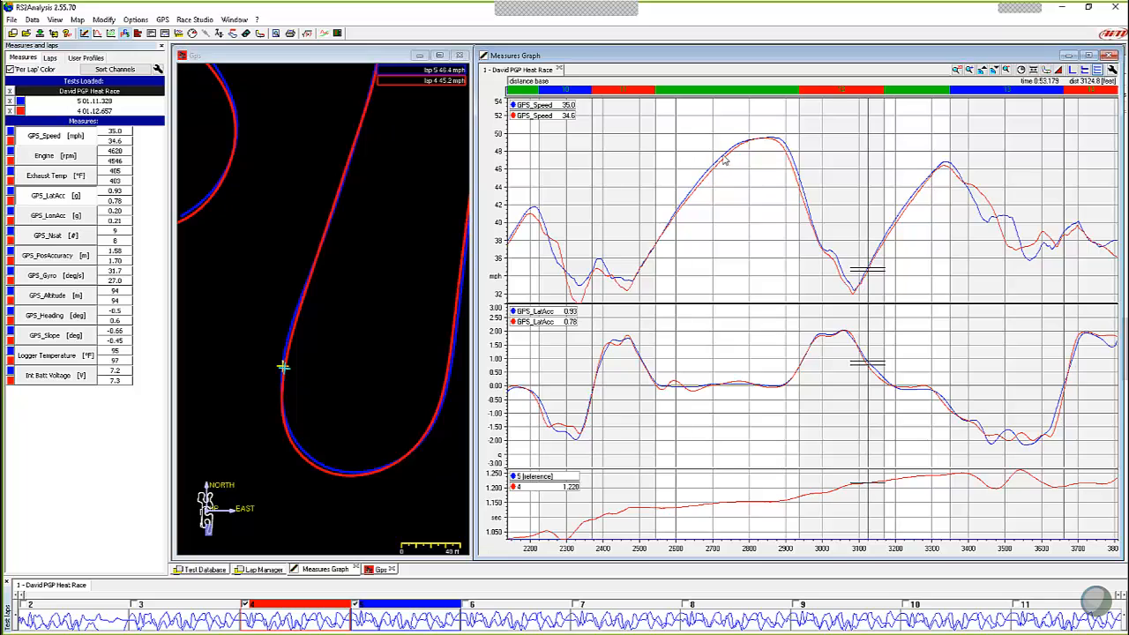
{"action": "mouse_move", "coordinate": [931, 170]}
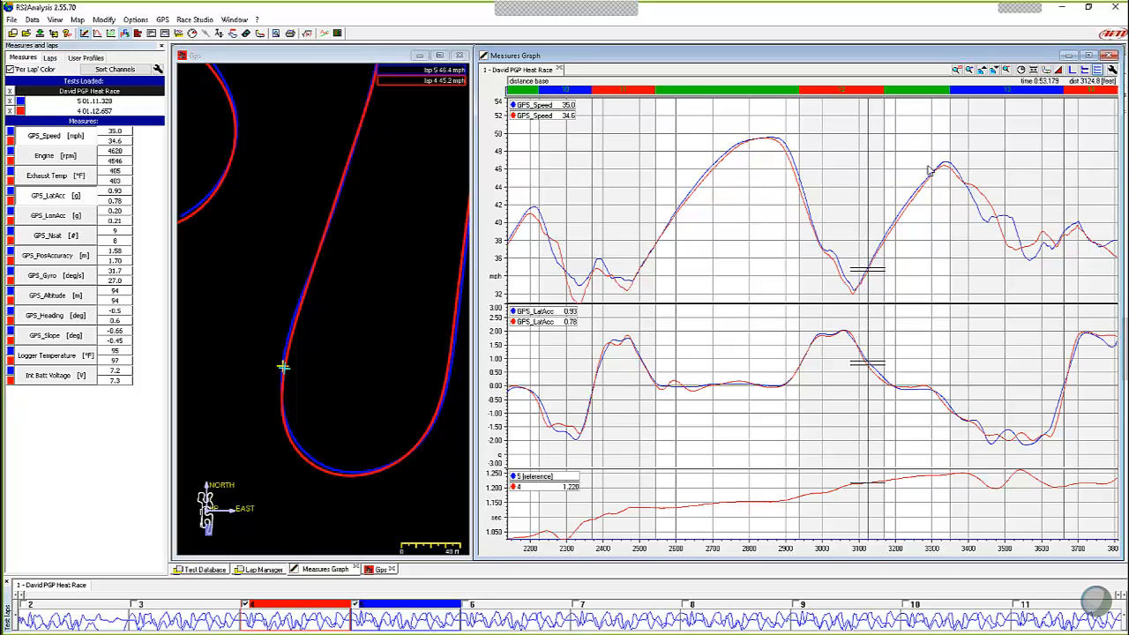
{"action": "mouse_move", "coordinate": [939, 183]}
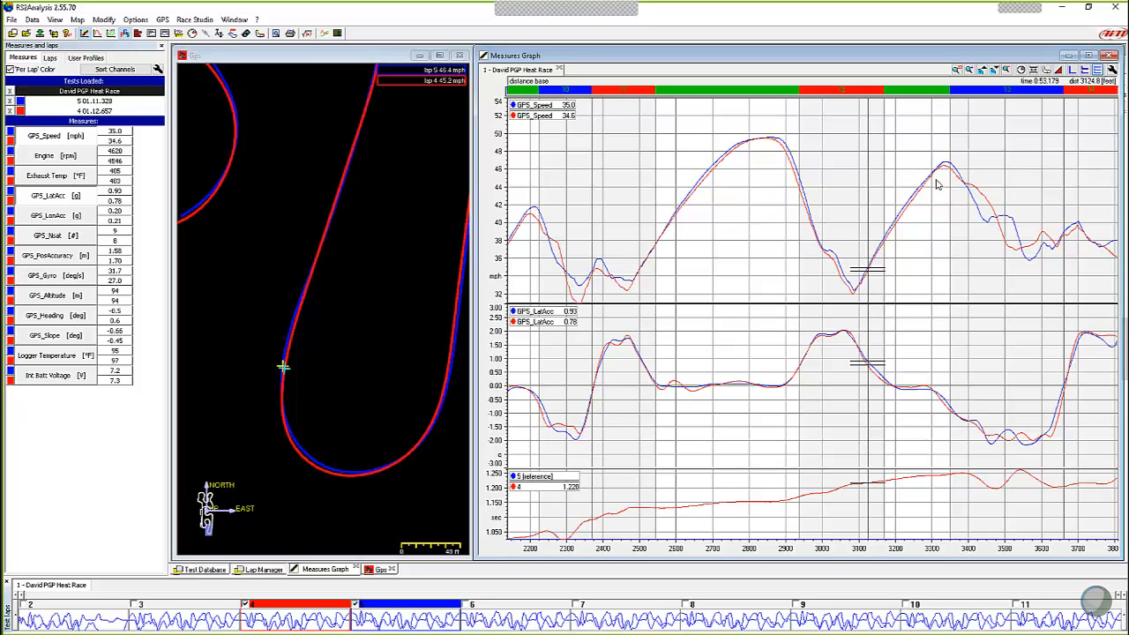
{"action": "mouse_move", "coordinate": [904, 256]}
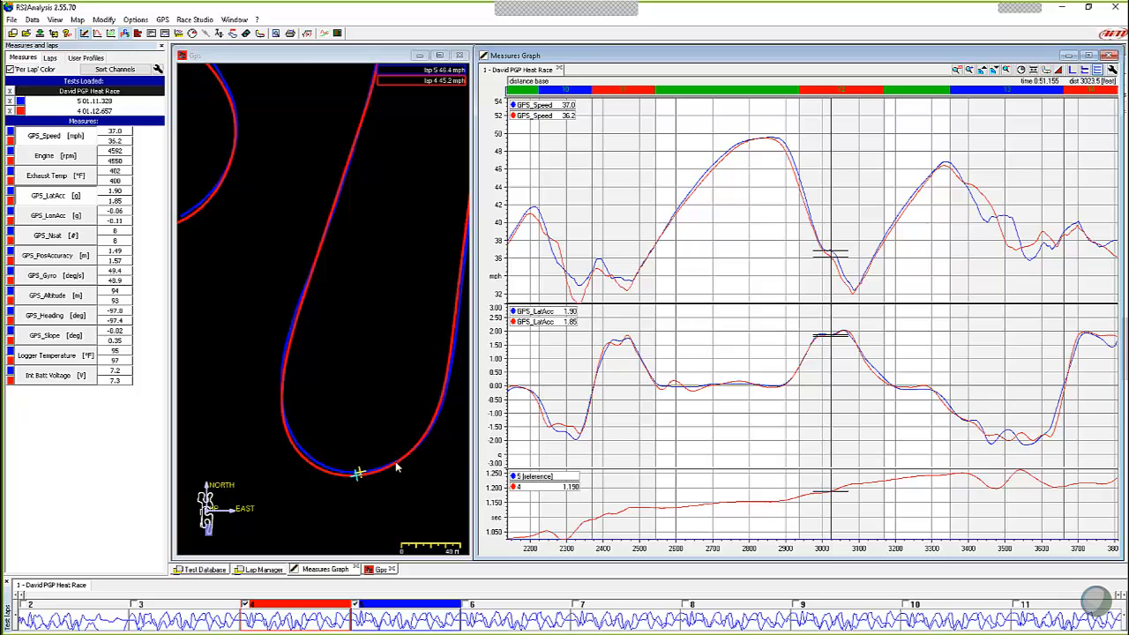
{"action": "mouse_move", "coordinate": [346, 480]}
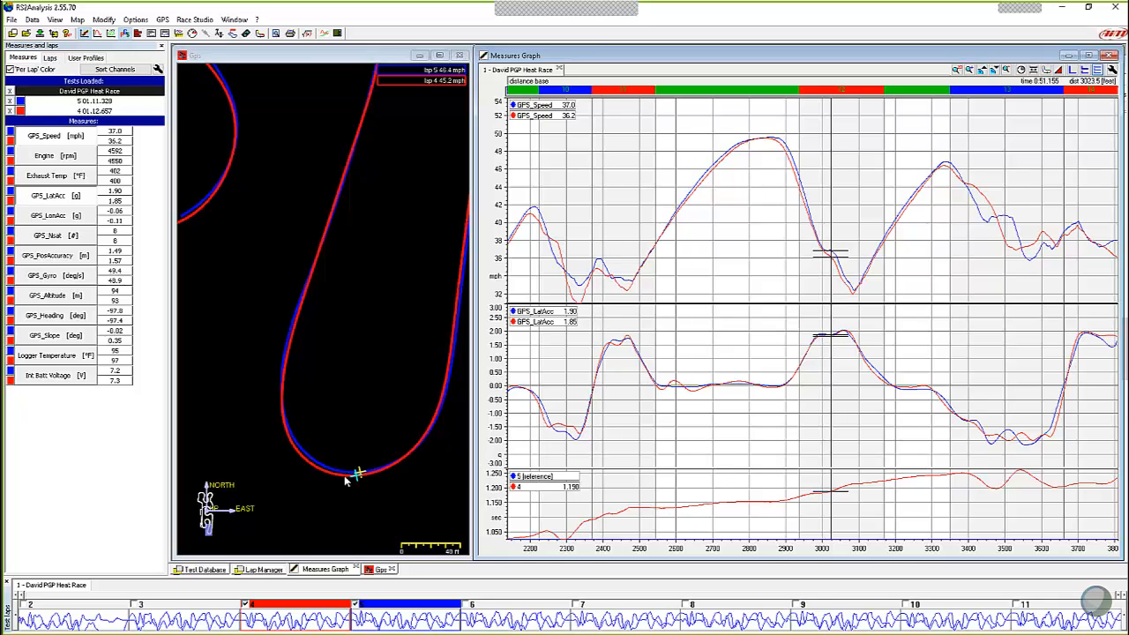
{"action": "mouse_move", "coordinate": [335, 477]}
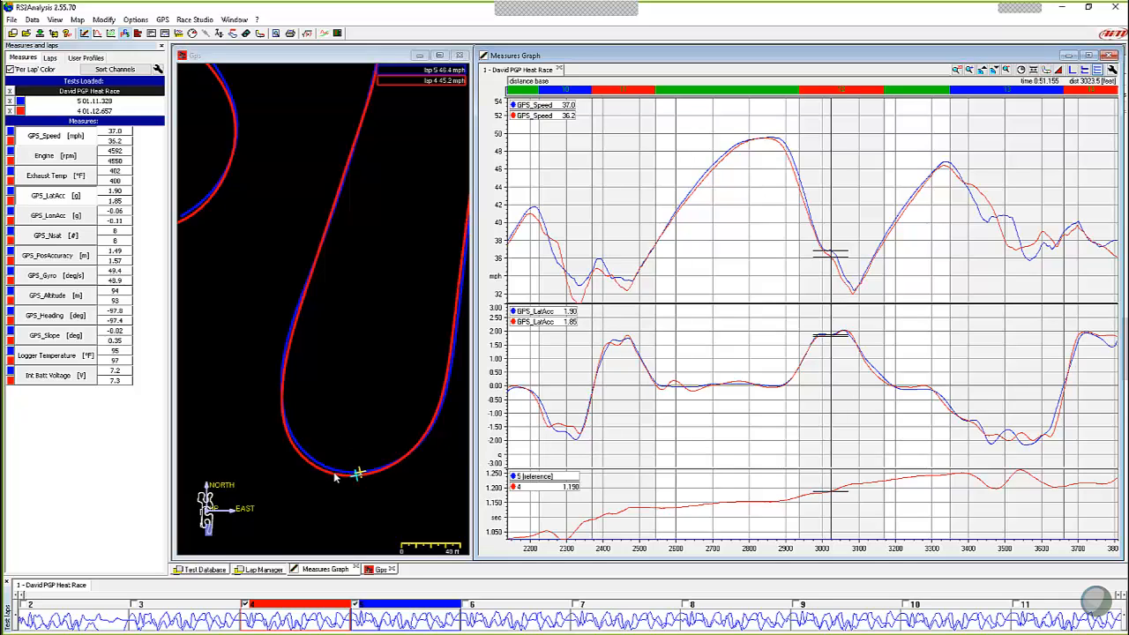
{"action": "mouse_move", "coordinate": [812, 269]}
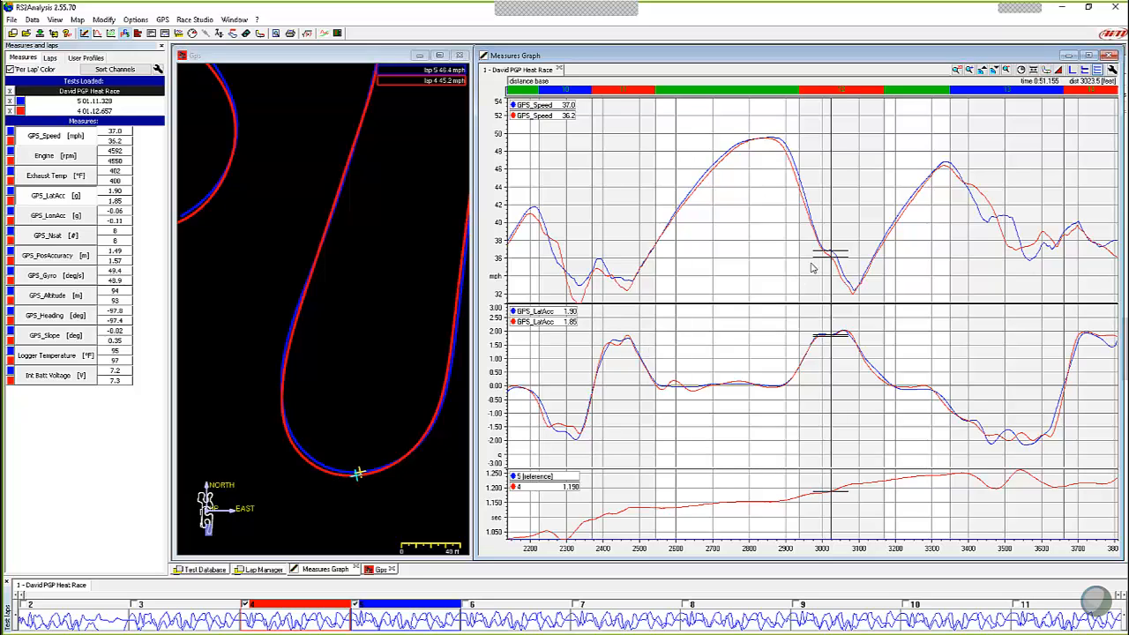
{"action": "mouse_move", "coordinate": [826, 251]}
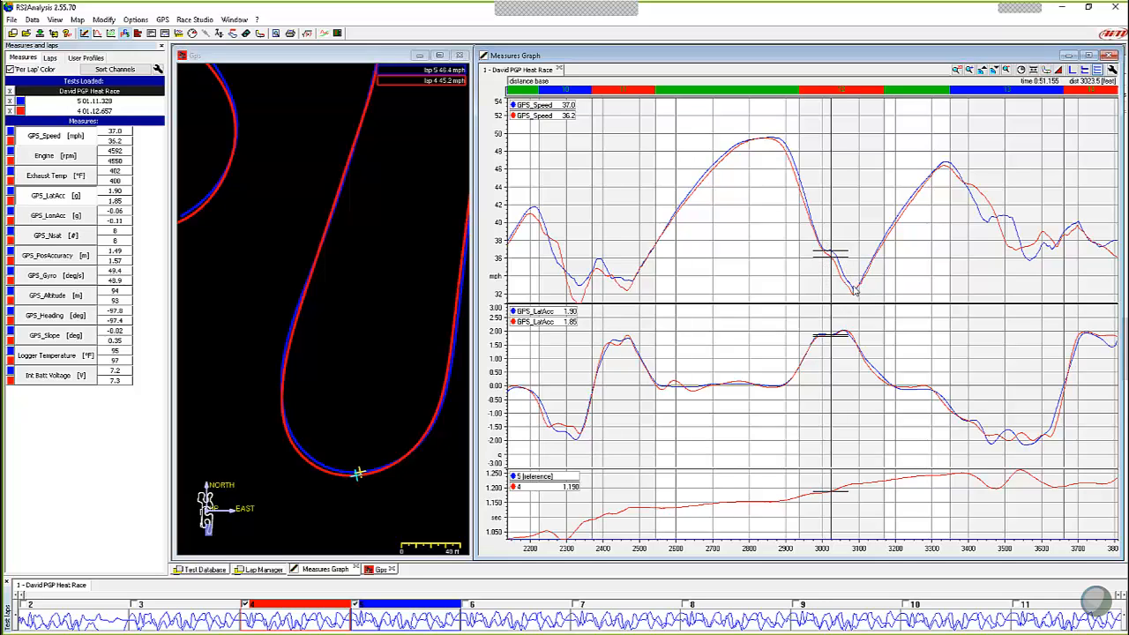
{"action": "mouse_move", "coordinate": [862, 290]}
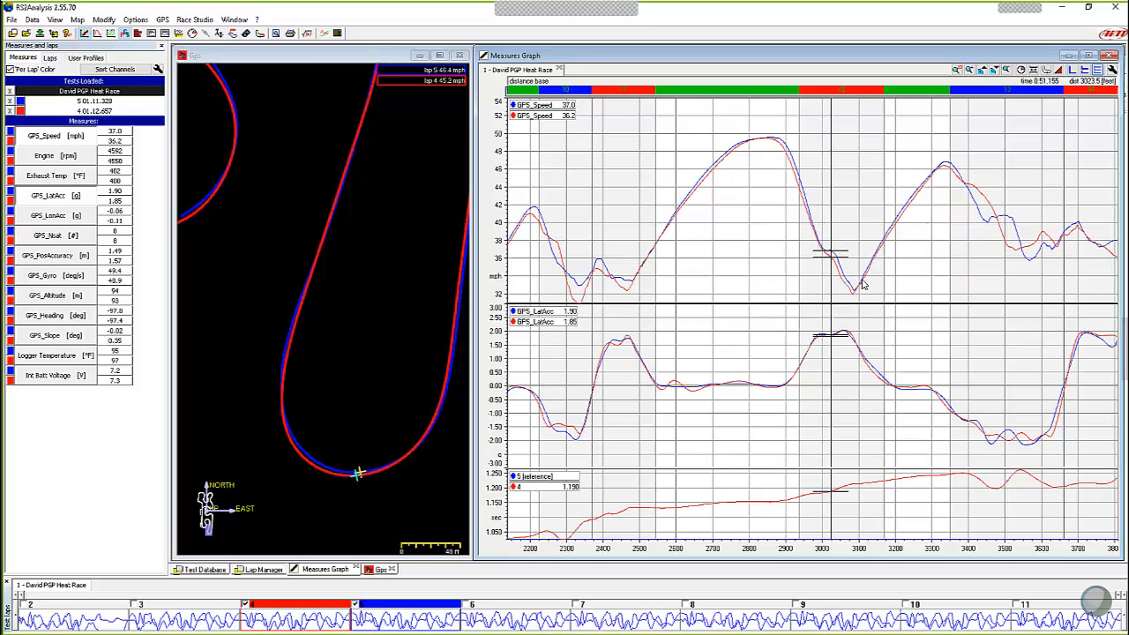
{"action": "mouse_move", "coordinate": [868, 286]}
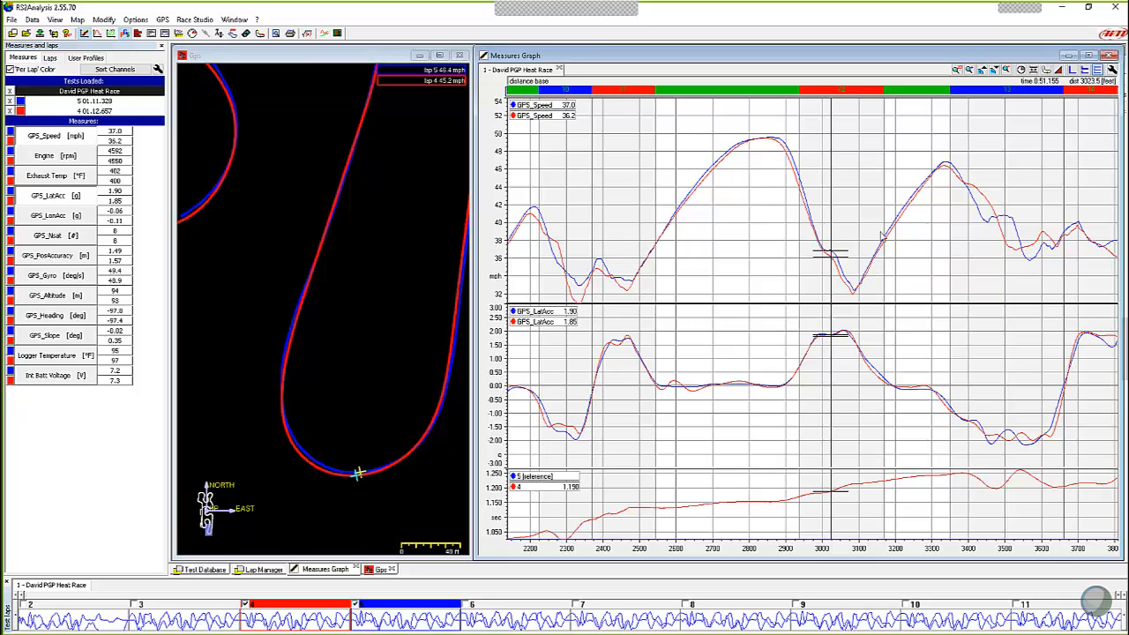
{"action": "mouse_move", "coordinate": [935, 180]}
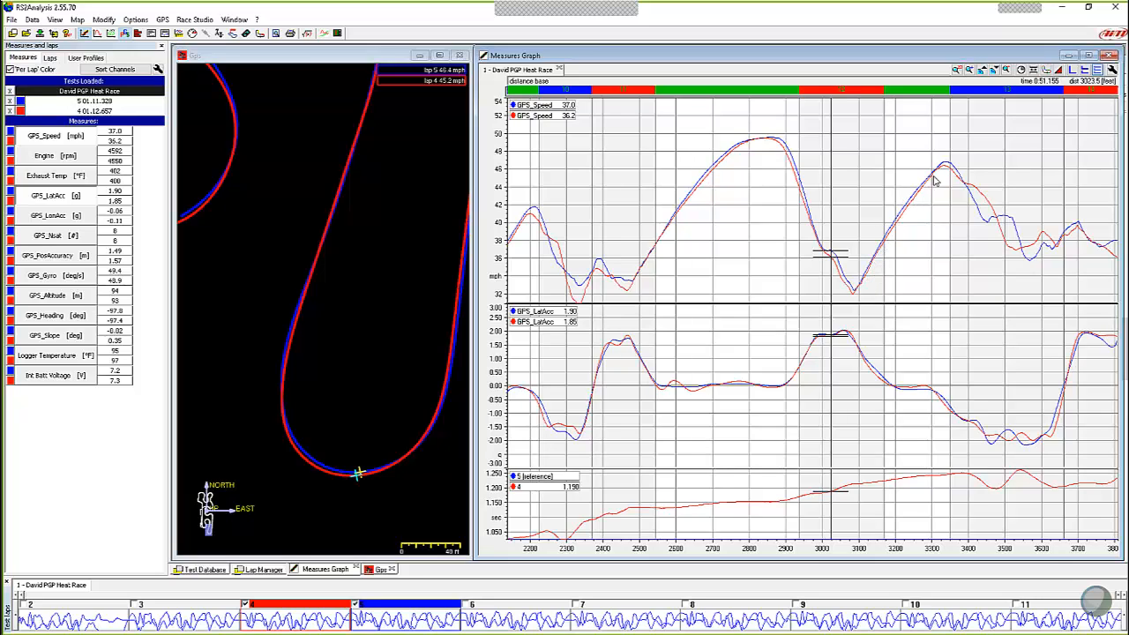
{"action": "mouse_move", "coordinate": [934, 173]}
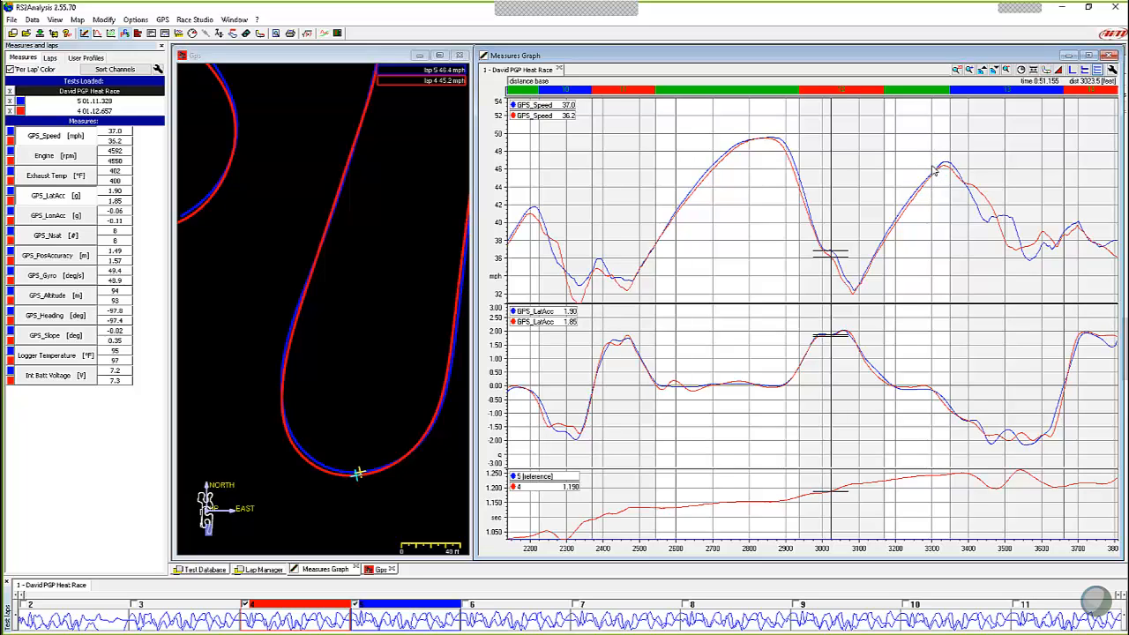
{"action": "mouse_move", "coordinate": [938, 173]}
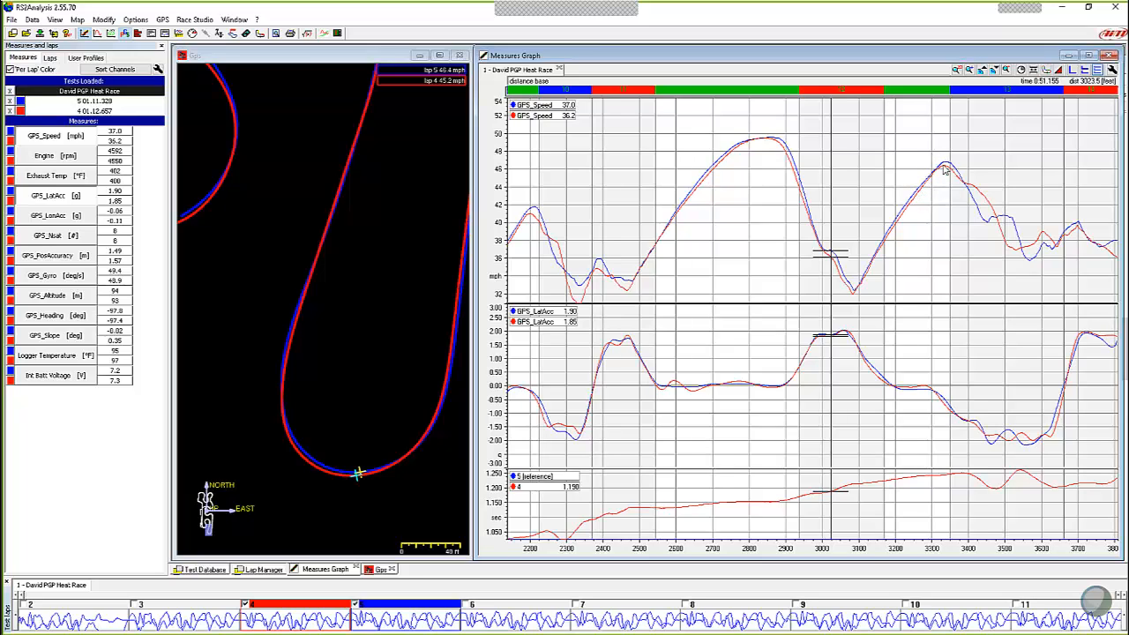
{"action": "mouse_move", "coordinate": [936, 175]}
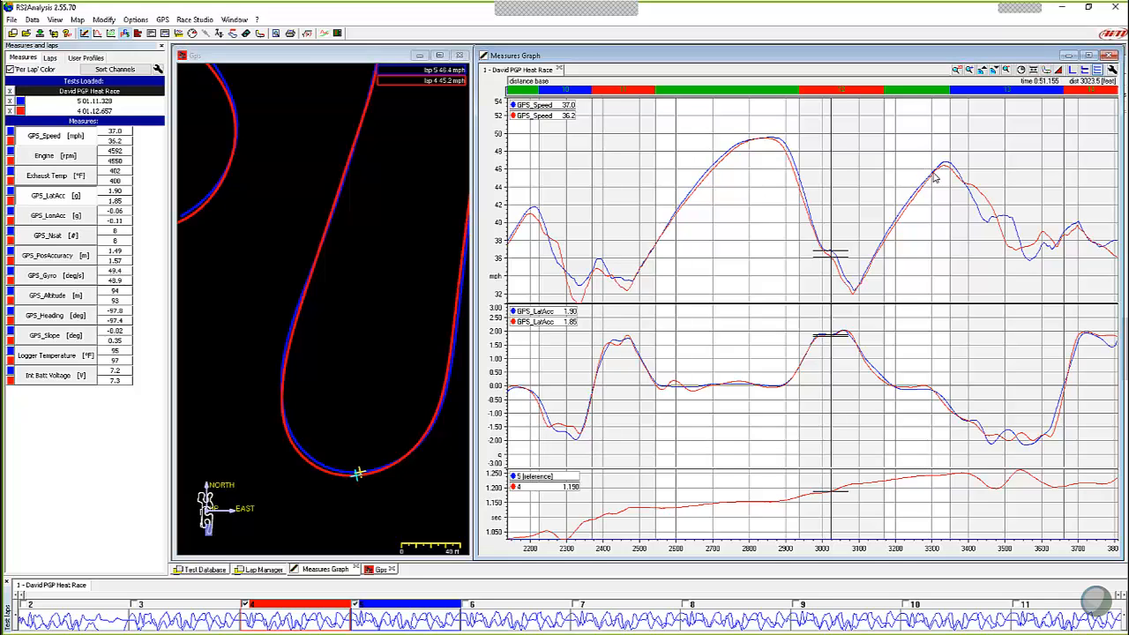
{"action": "mouse_move", "coordinate": [937, 185]}
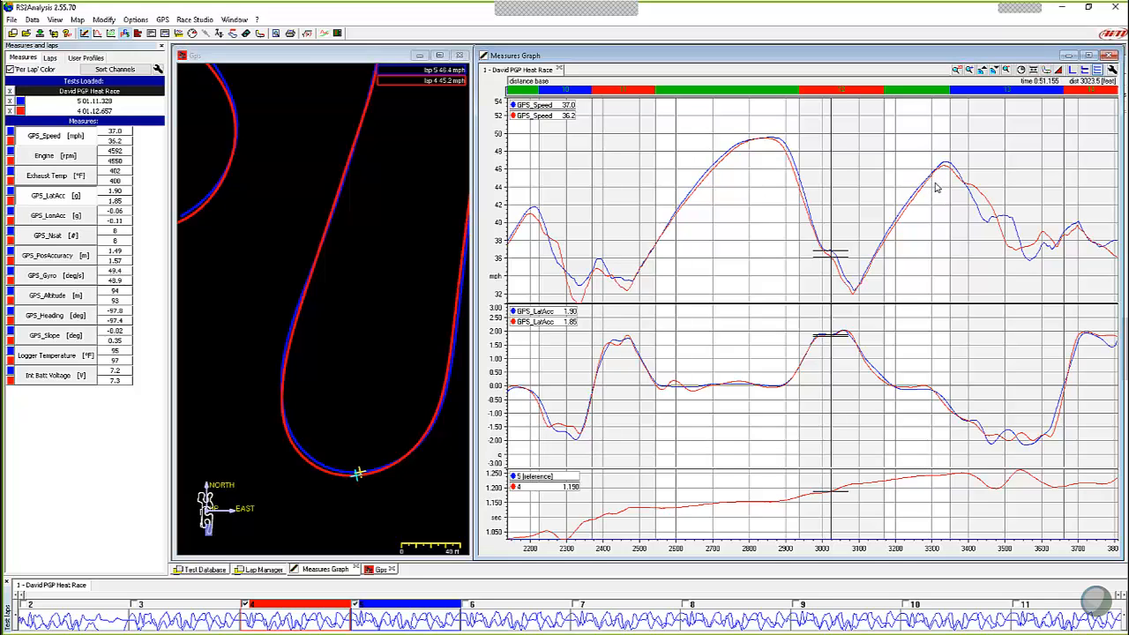
{"action": "mouse_move", "coordinate": [923, 190]}
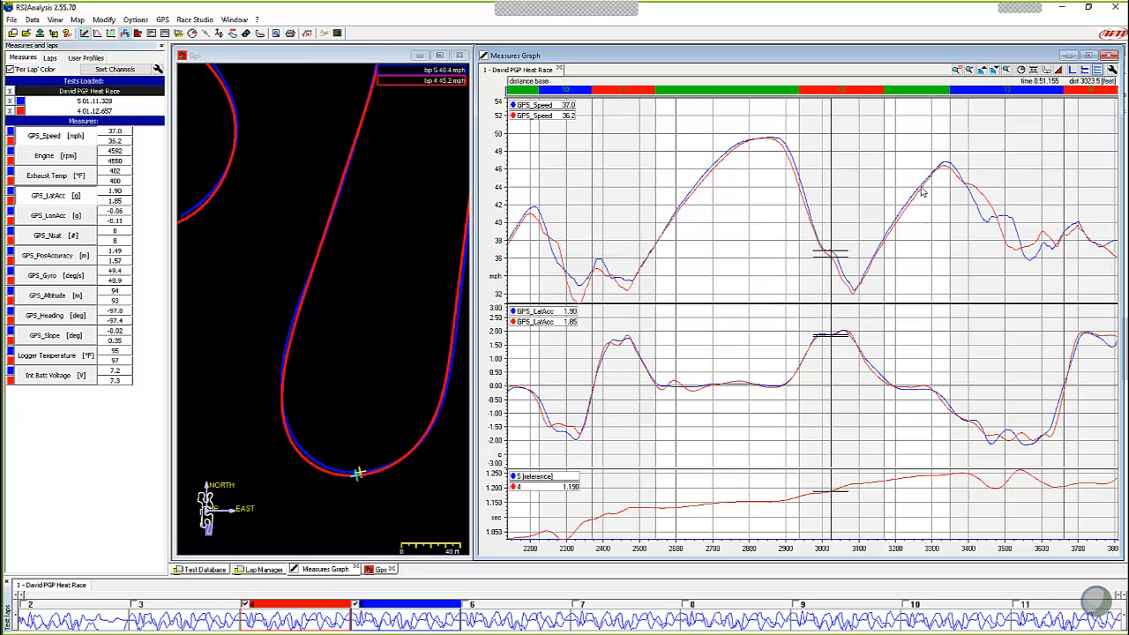
{"action": "mouse_move", "coordinate": [946, 198]}
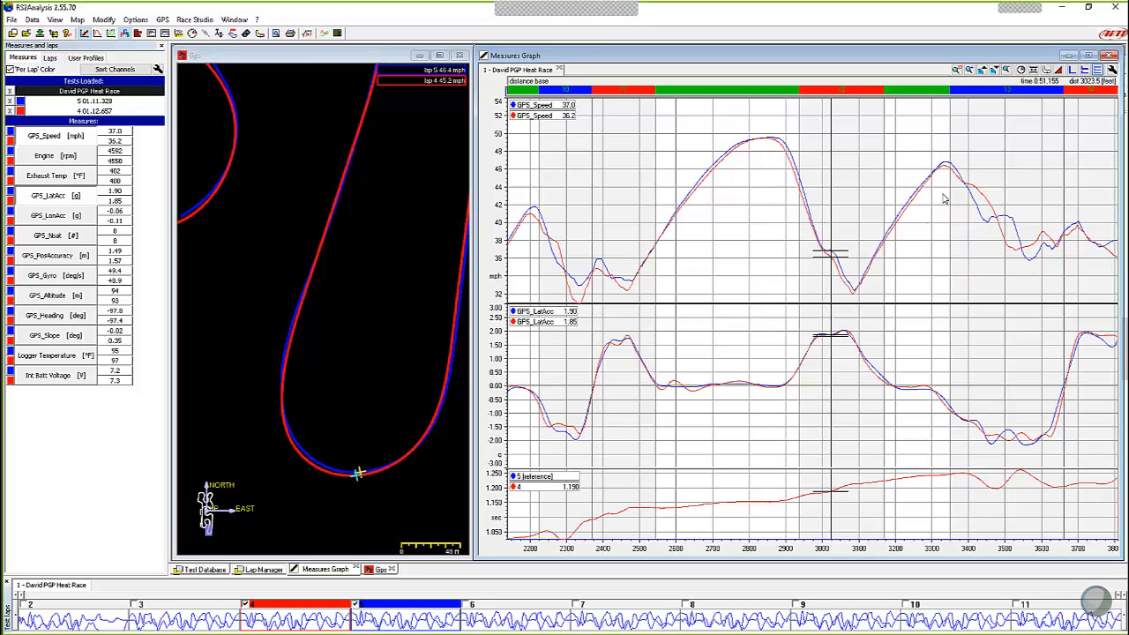
{"action": "mouse_move", "coordinate": [927, 409]}
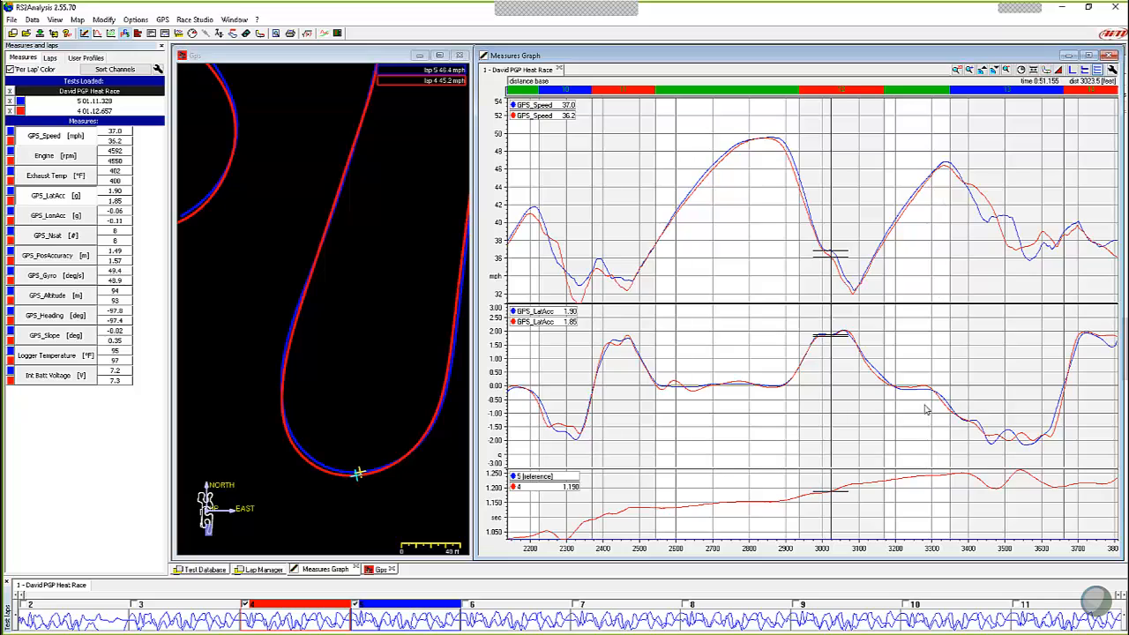
{"action": "mouse_move", "coordinate": [932, 388]}
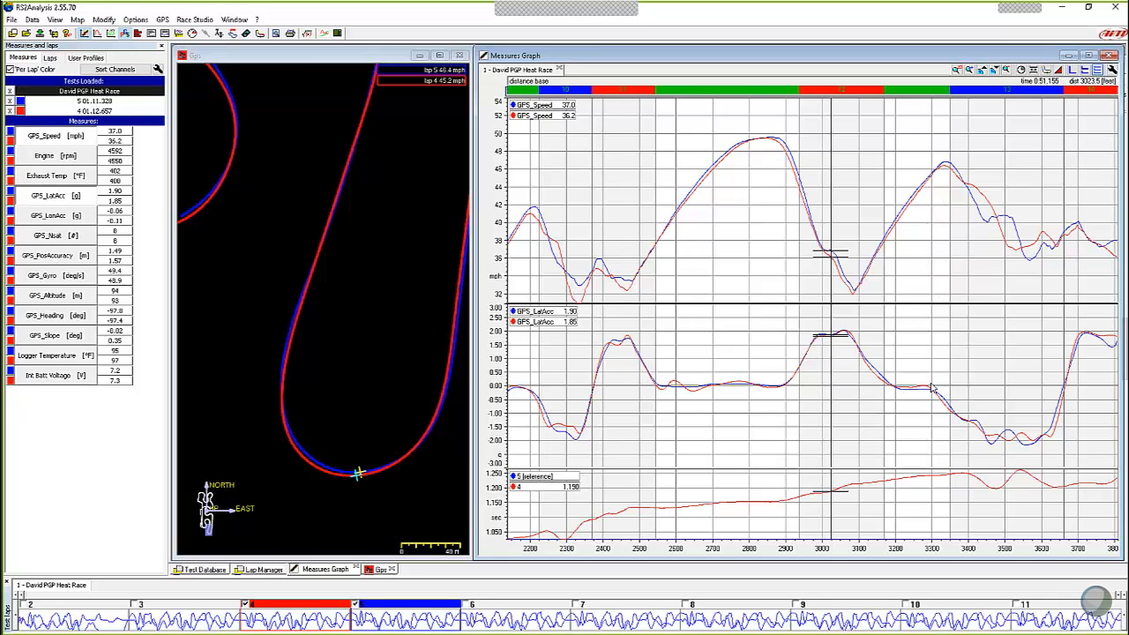
{"action": "mouse_move", "coordinate": [942, 357]}
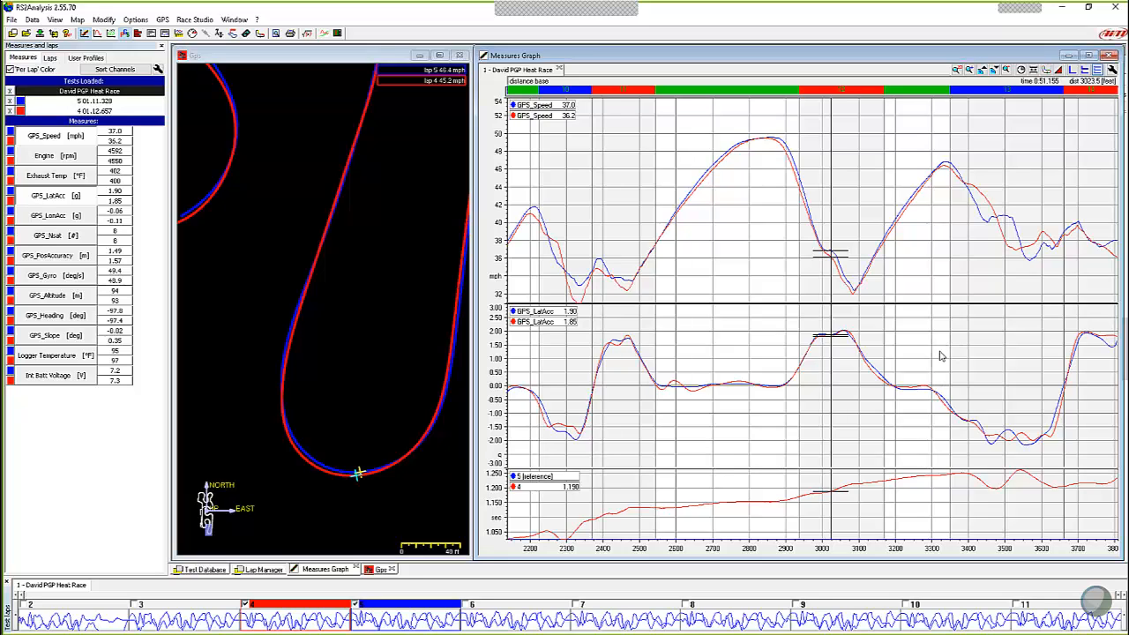
{"action": "mouse_move", "coordinate": [938, 346]}
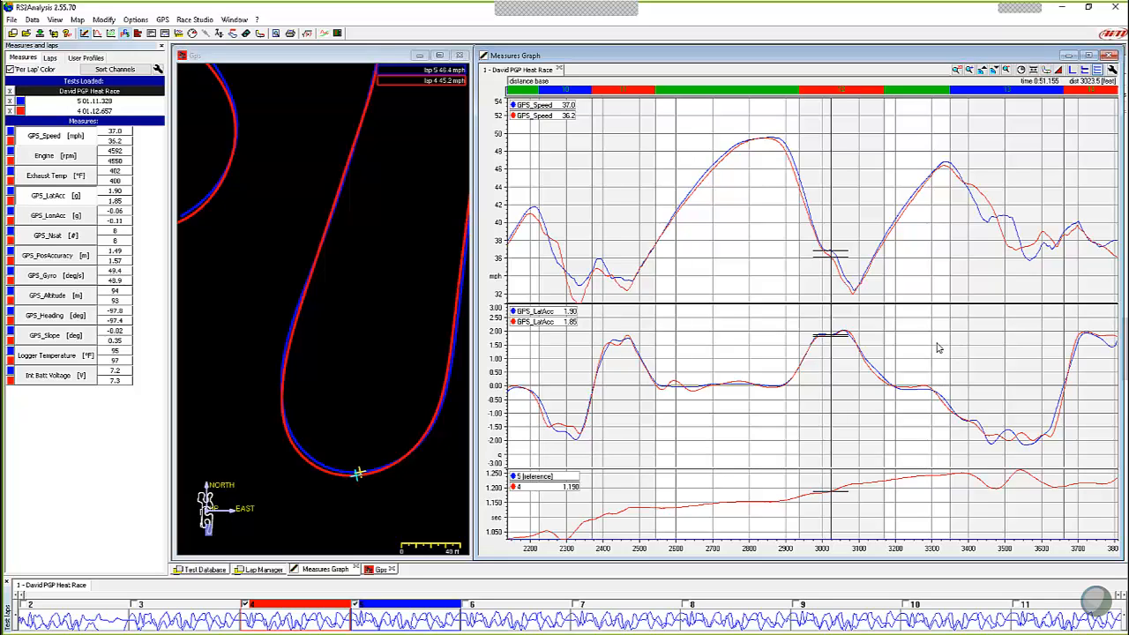
{"action": "mouse_move", "coordinate": [927, 303]}
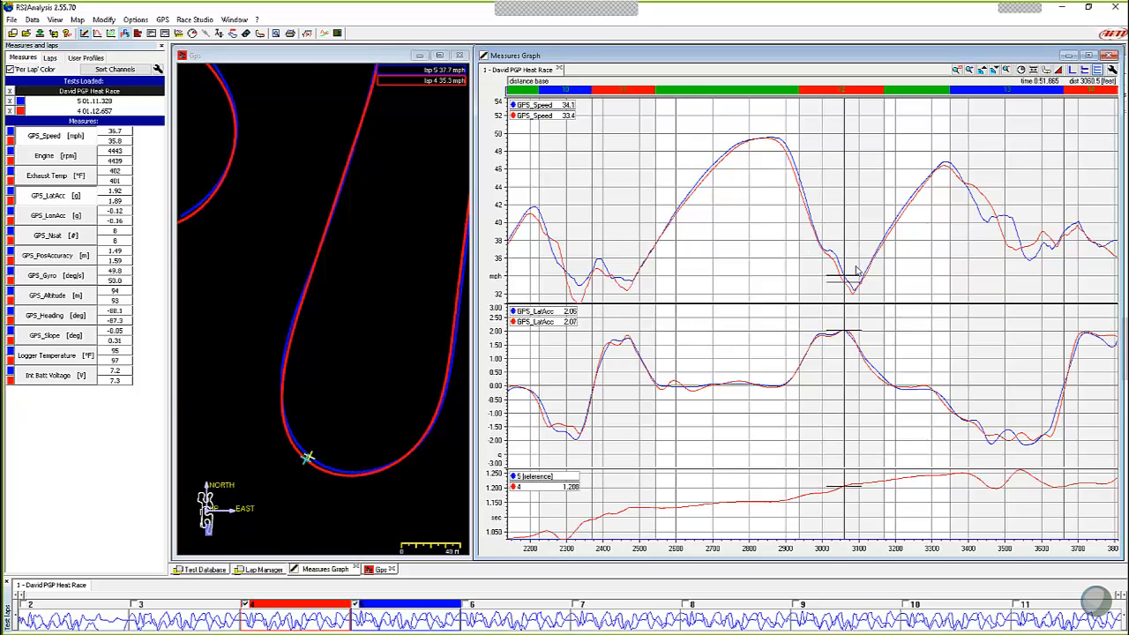
{"action": "mouse_move", "coordinate": [882, 268]}
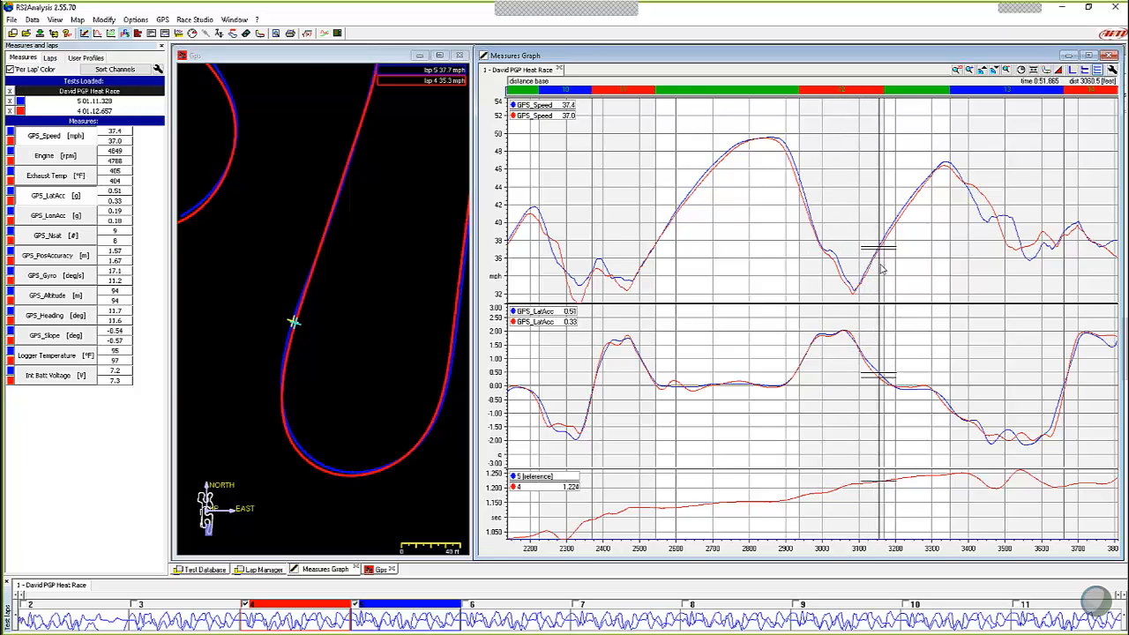
{"action": "mouse_move", "coordinate": [909, 385]}
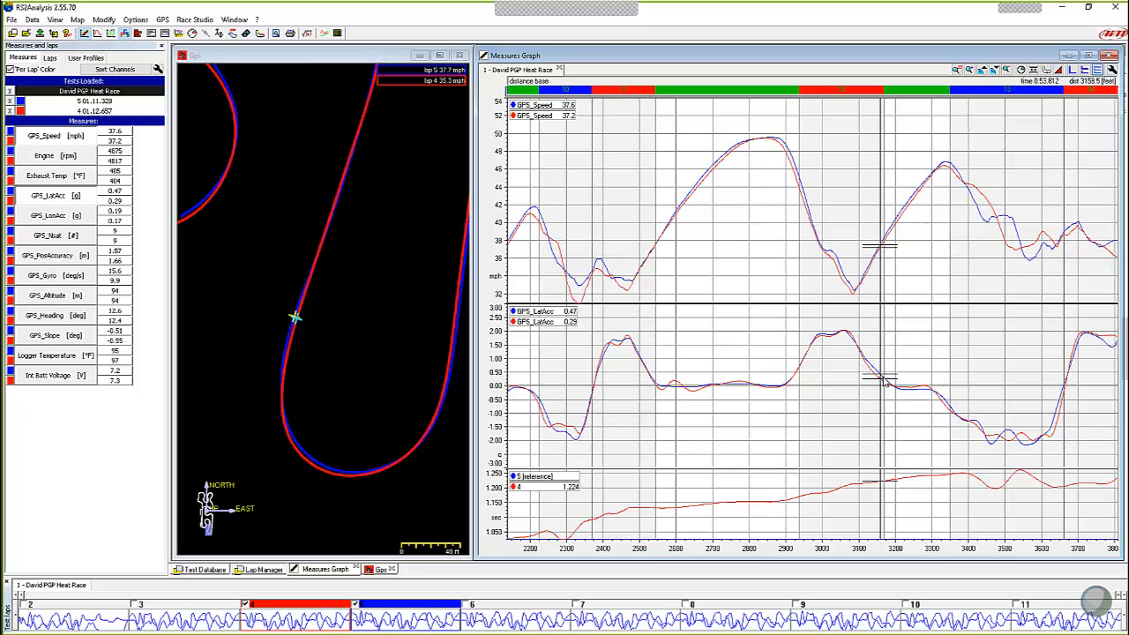
{"action": "mouse_move", "coordinate": [889, 351]}
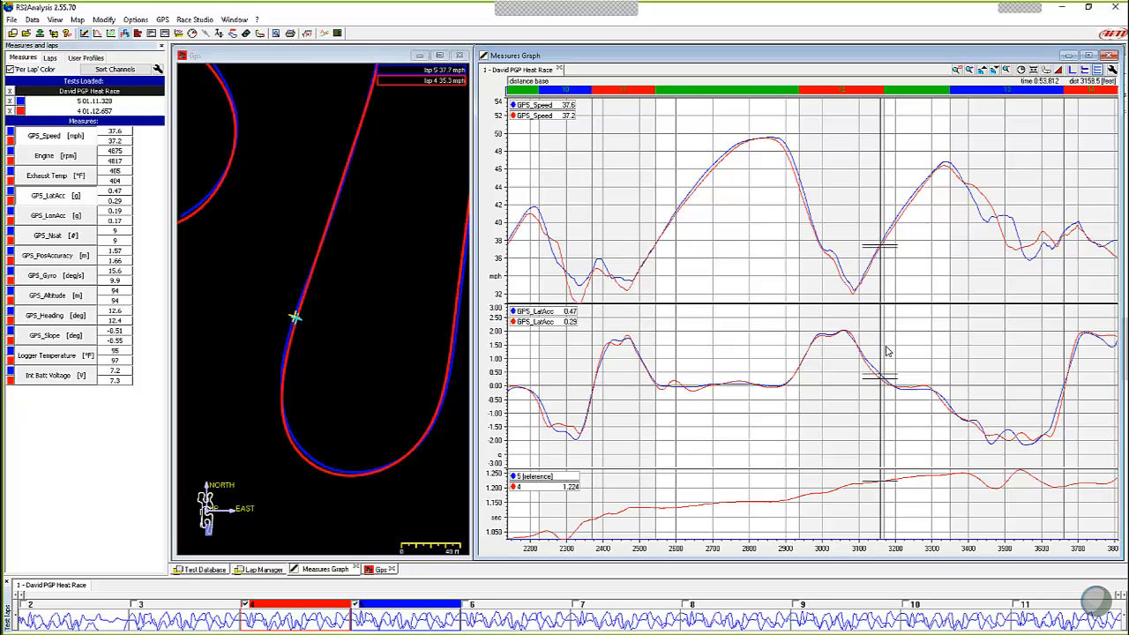
{"action": "mouse_move", "coordinate": [910, 398]}
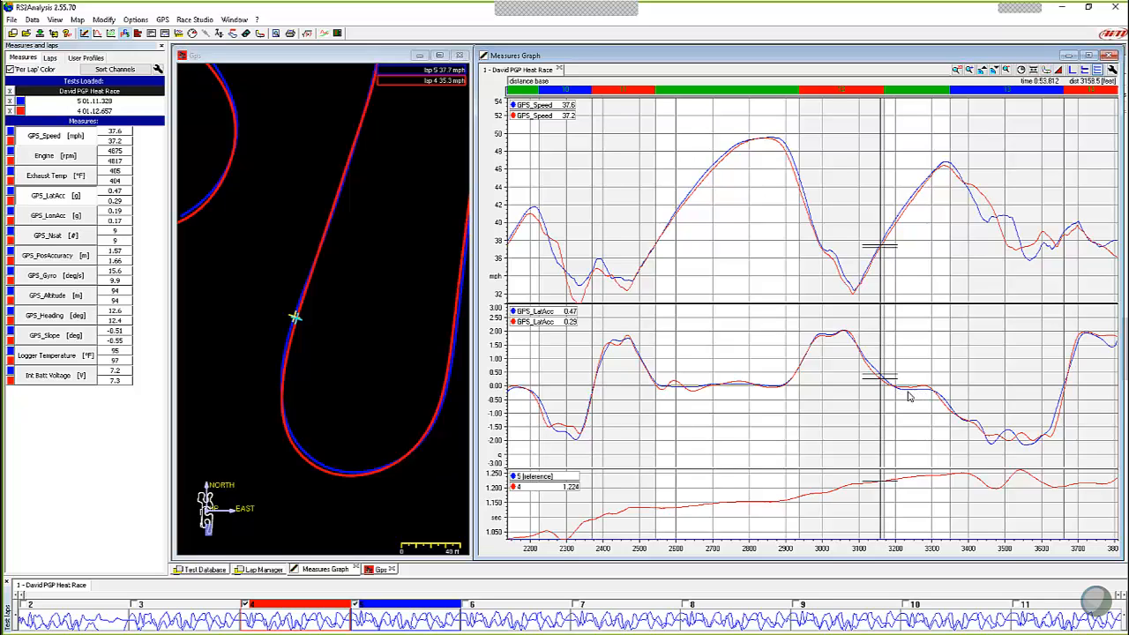
{"action": "mouse_move", "coordinate": [918, 399]}
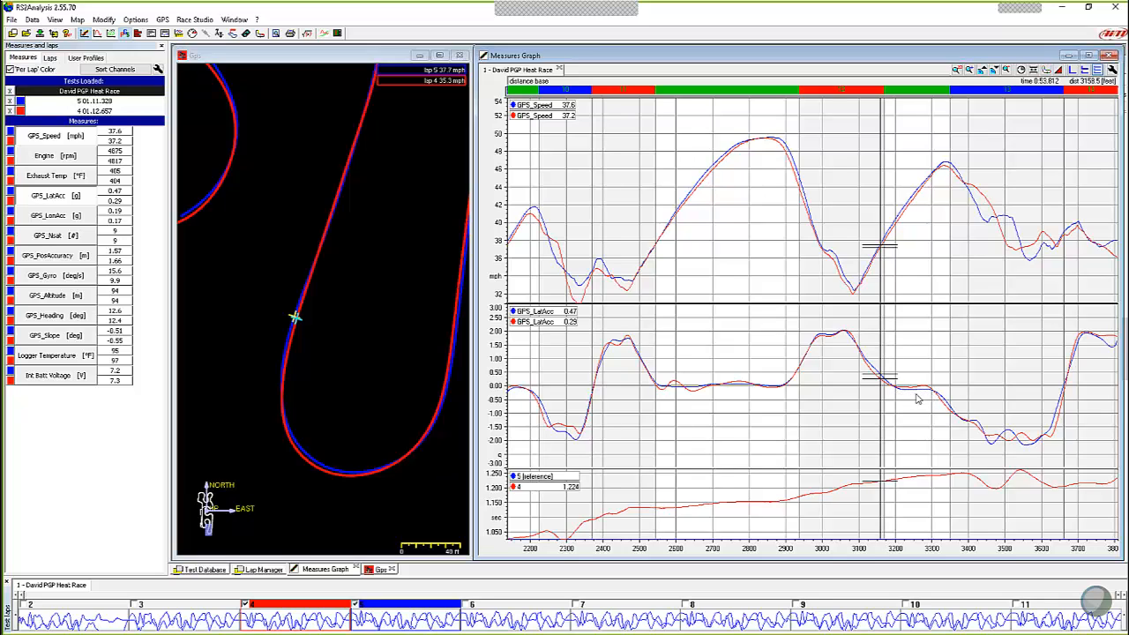
{"action": "mouse_move", "coordinate": [286, 353]}
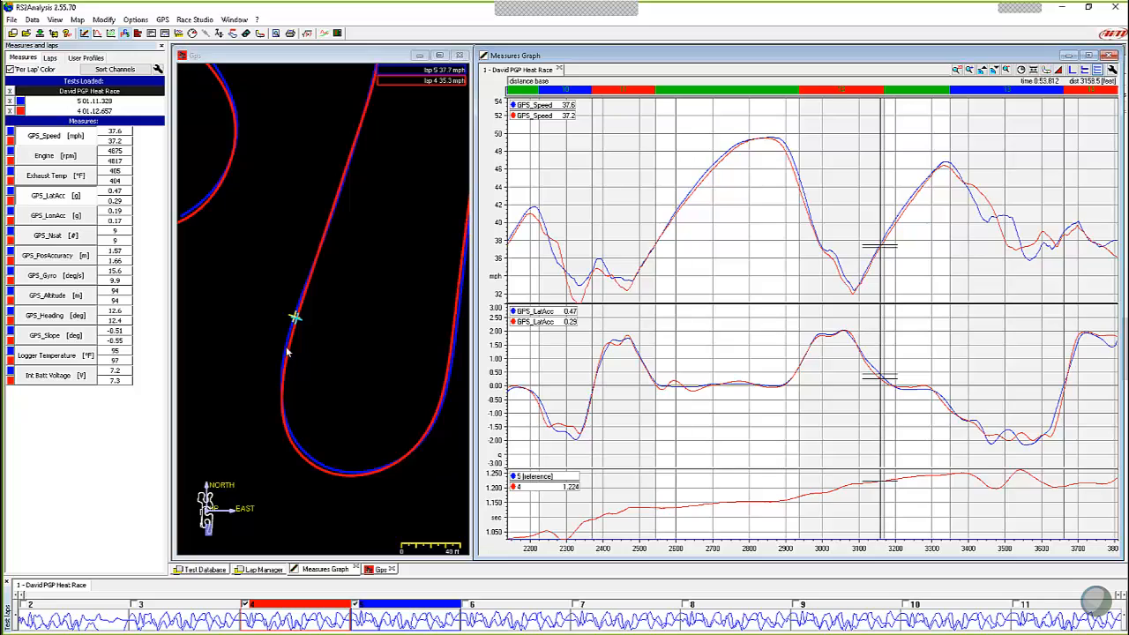
{"action": "mouse_move", "coordinate": [300, 309]}
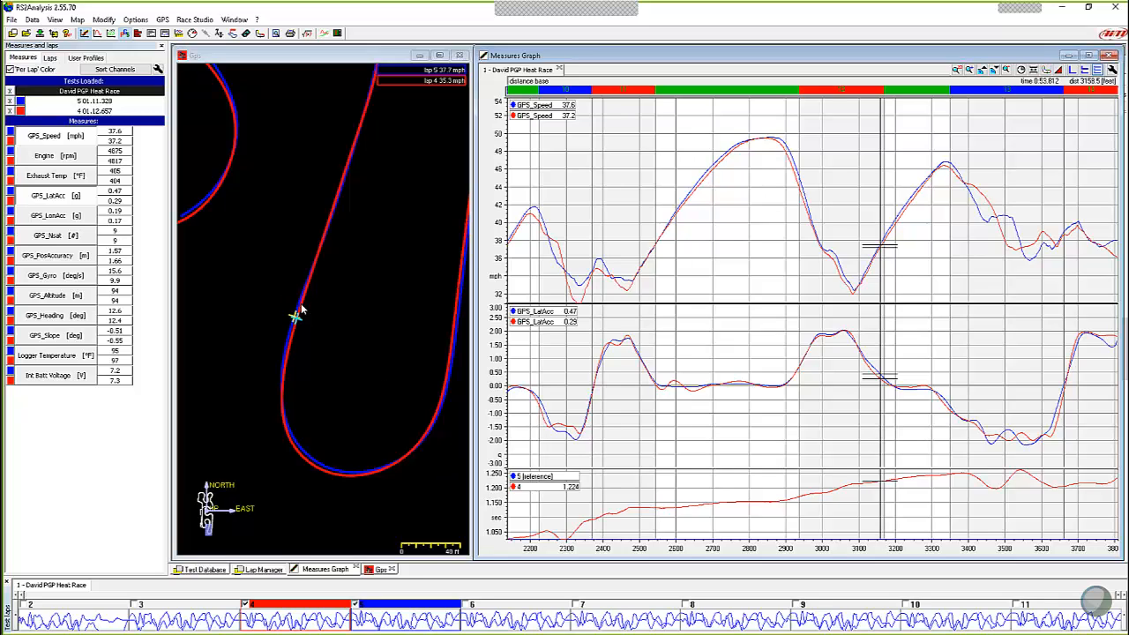
{"action": "mouse_move", "coordinate": [298, 309]}
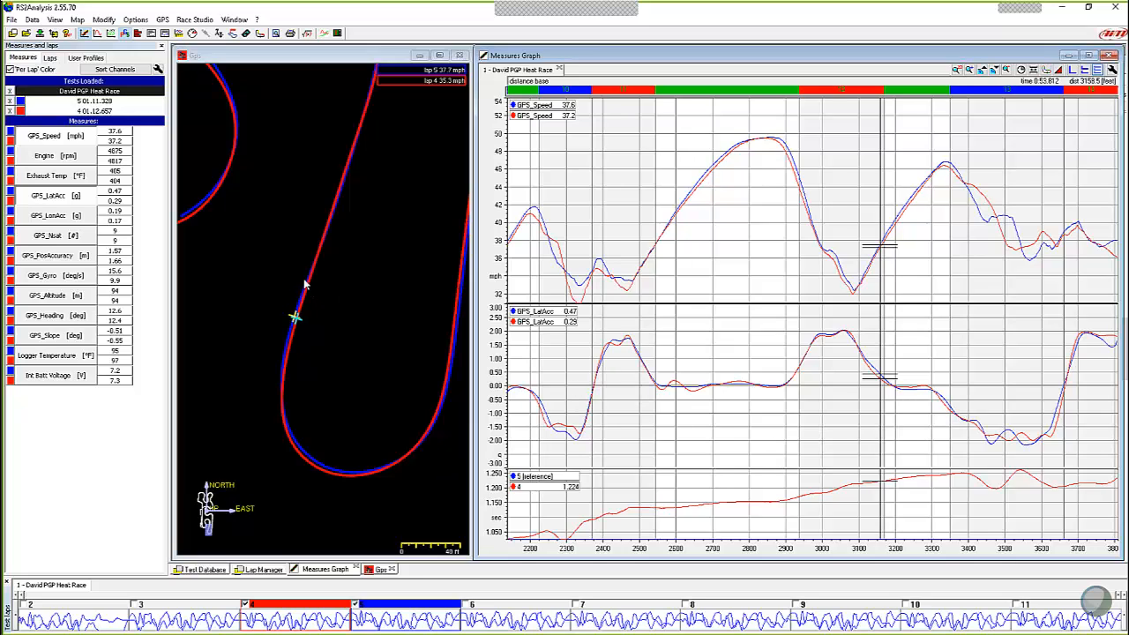
{"action": "mouse_move", "coordinate": [766, 352]}
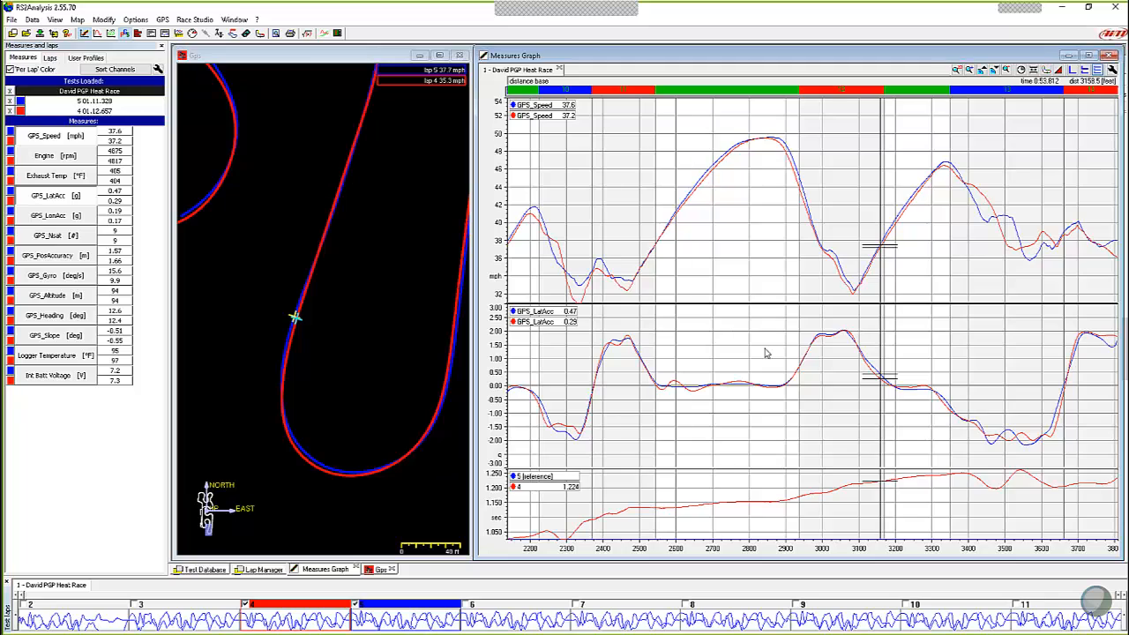
{"action": "mouse_move", "coordinate": [909, 402]}
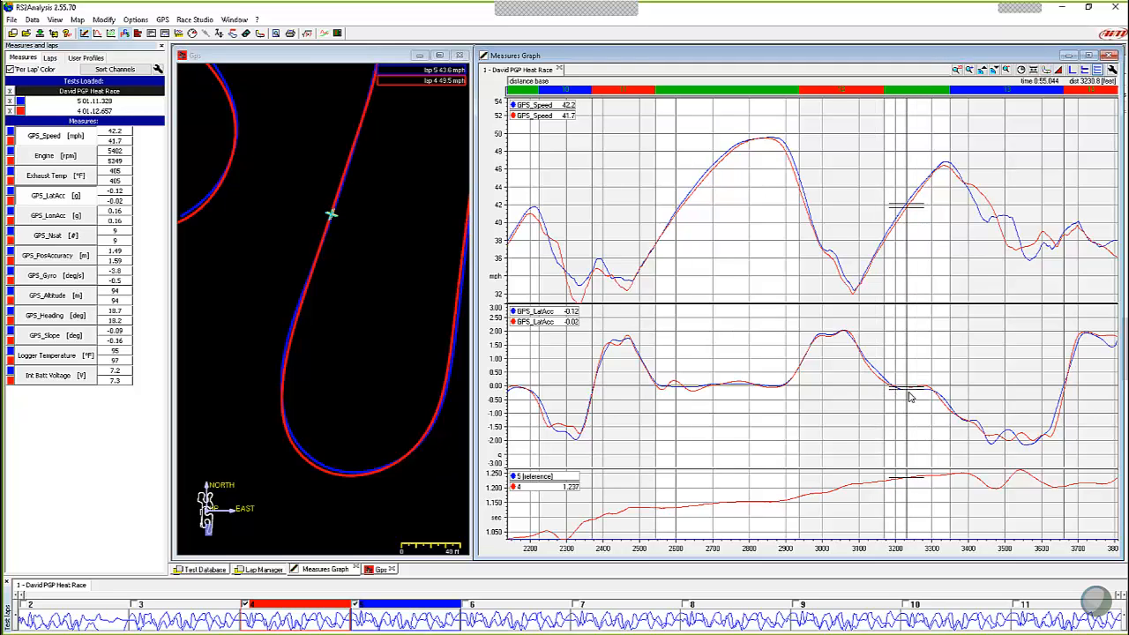
{"action": "mouse_move", "coordinate": [293, 296]}
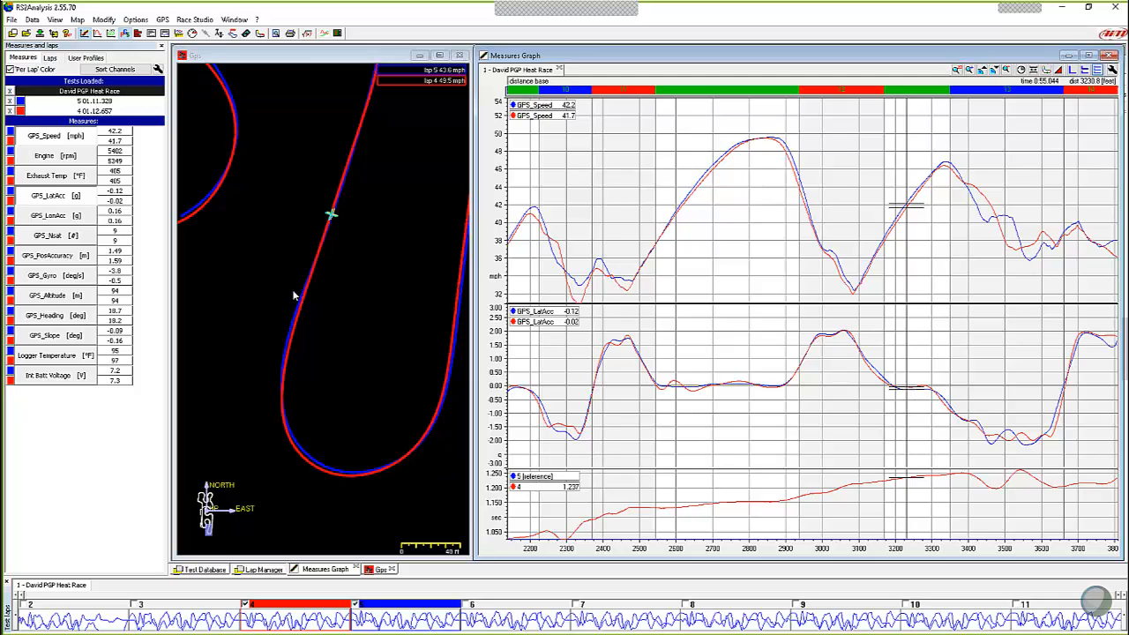
{"action": "mouse_move", "coordinate": [335, 295]}
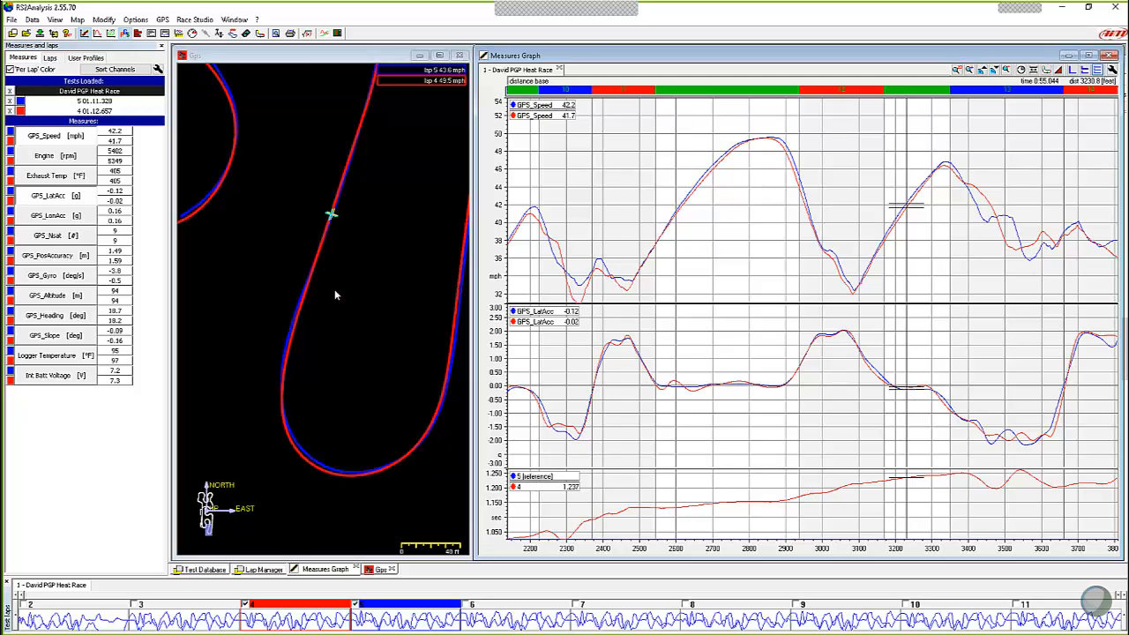
{"action": "mouse_move", "coordinate": [304, 271]}
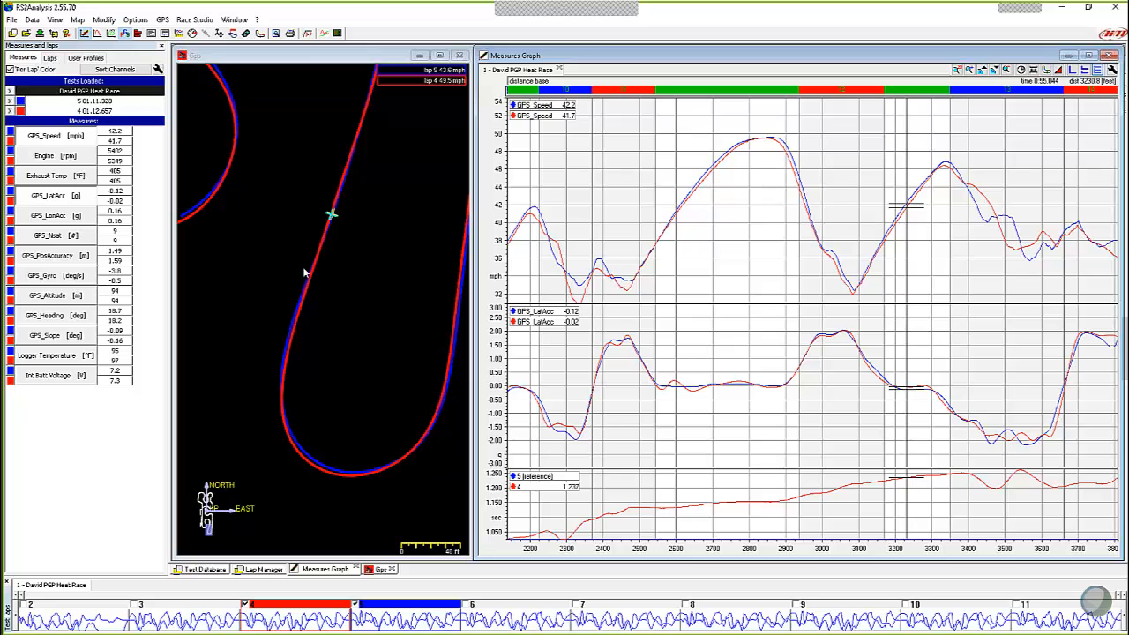
{"action": "mouse_move", "coordinate": [344, 231]}
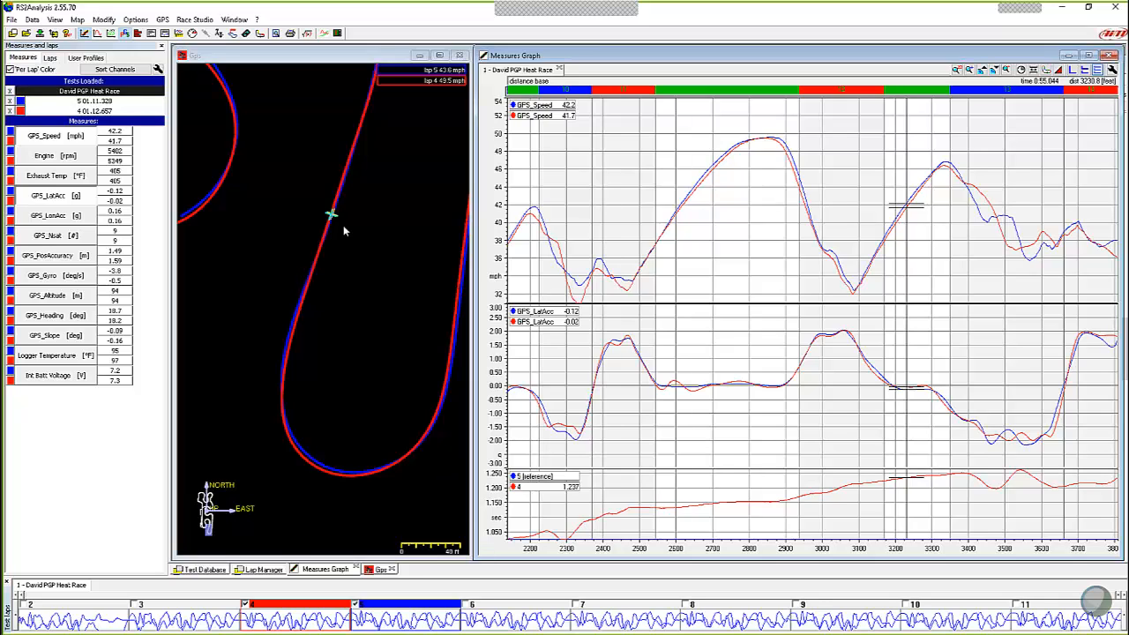
{"action": "mouse_move", "coordinate": [339, 215]}
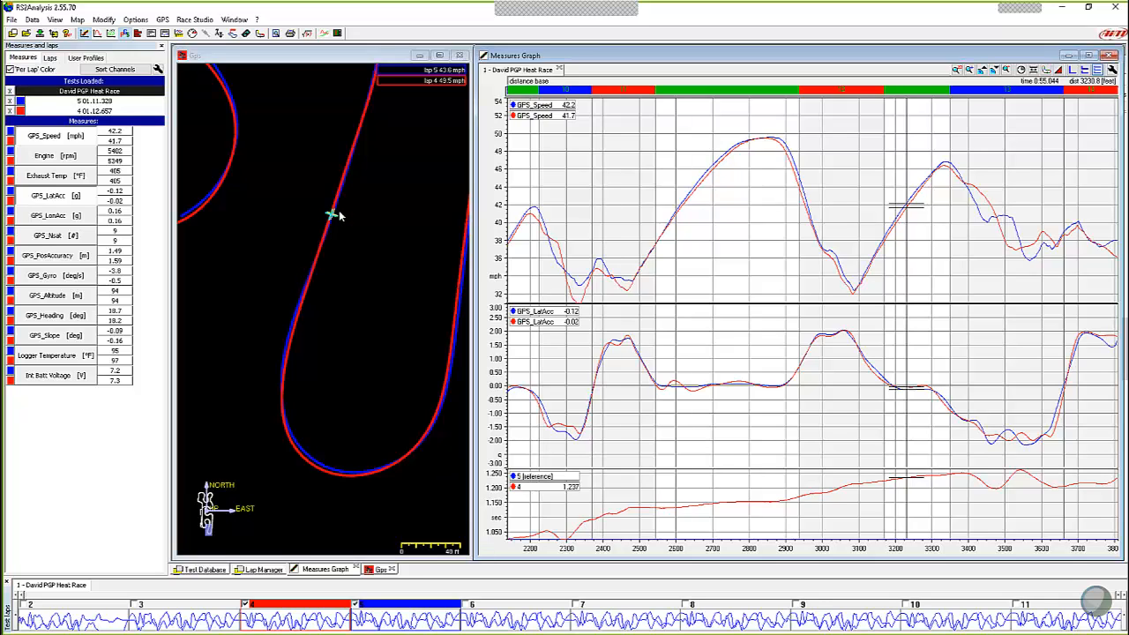
{"action": "mouse_move", "coordinate": [864, 425]}
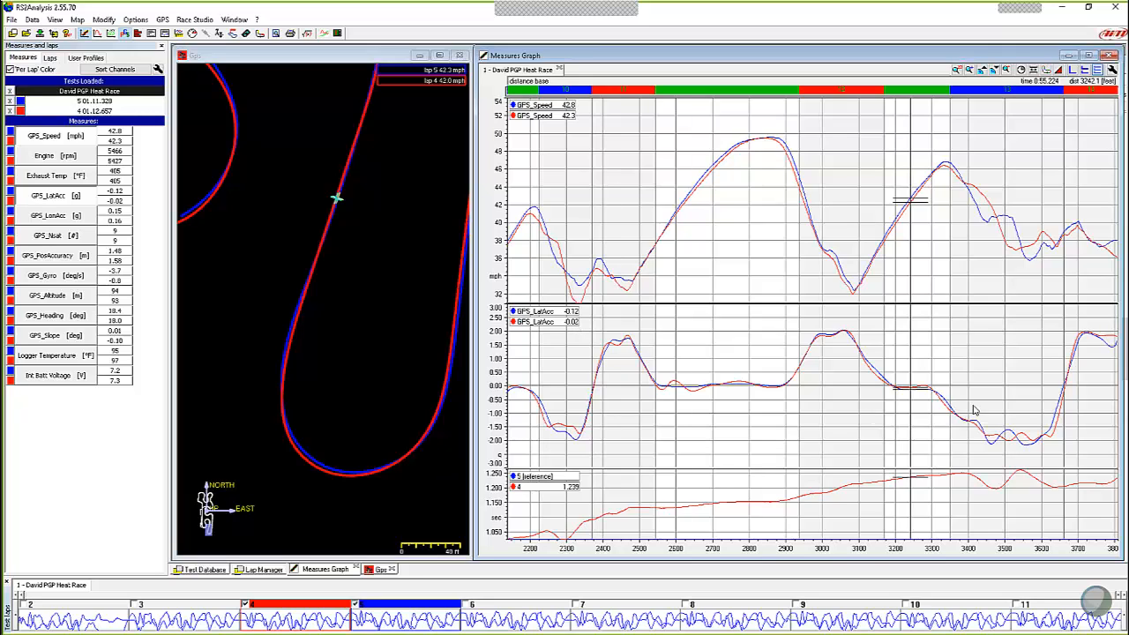
{"action": "mouse_move", "coordinate": [926, 396]}
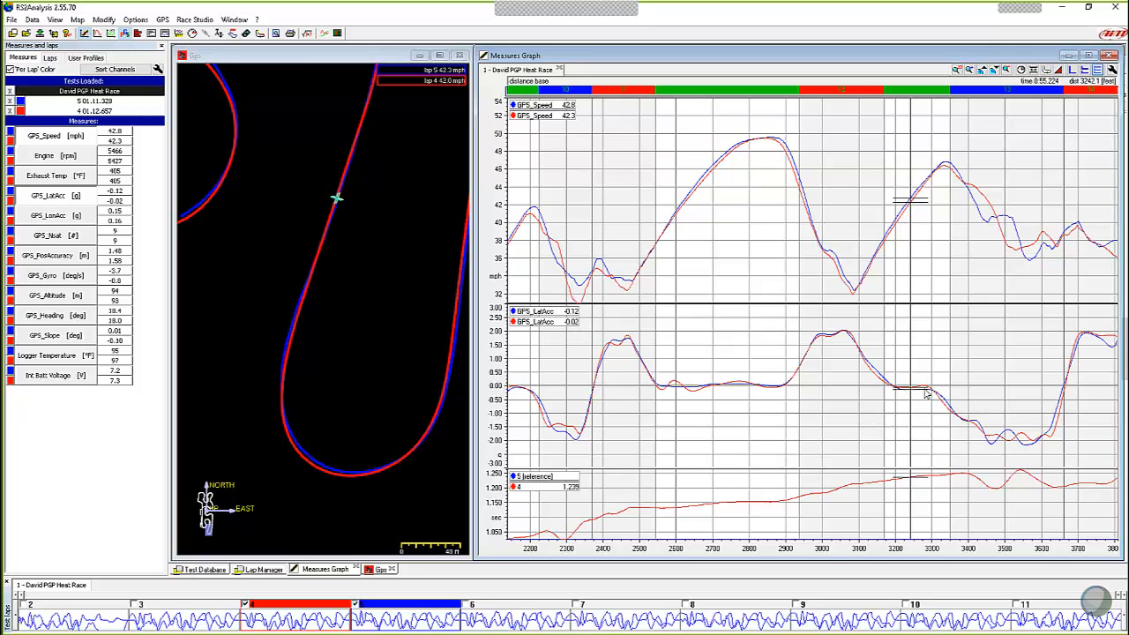
{"action": "mouse_move", "coordinate": [921, 397]}
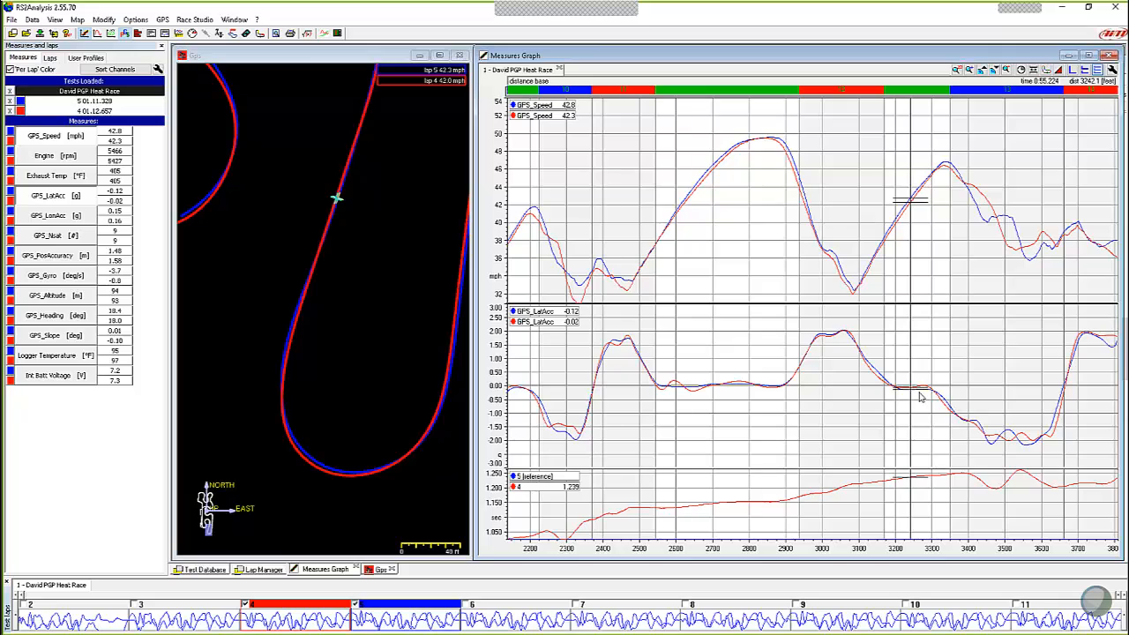
{"action": "mouse_move", "coordinate": [937, 402]}
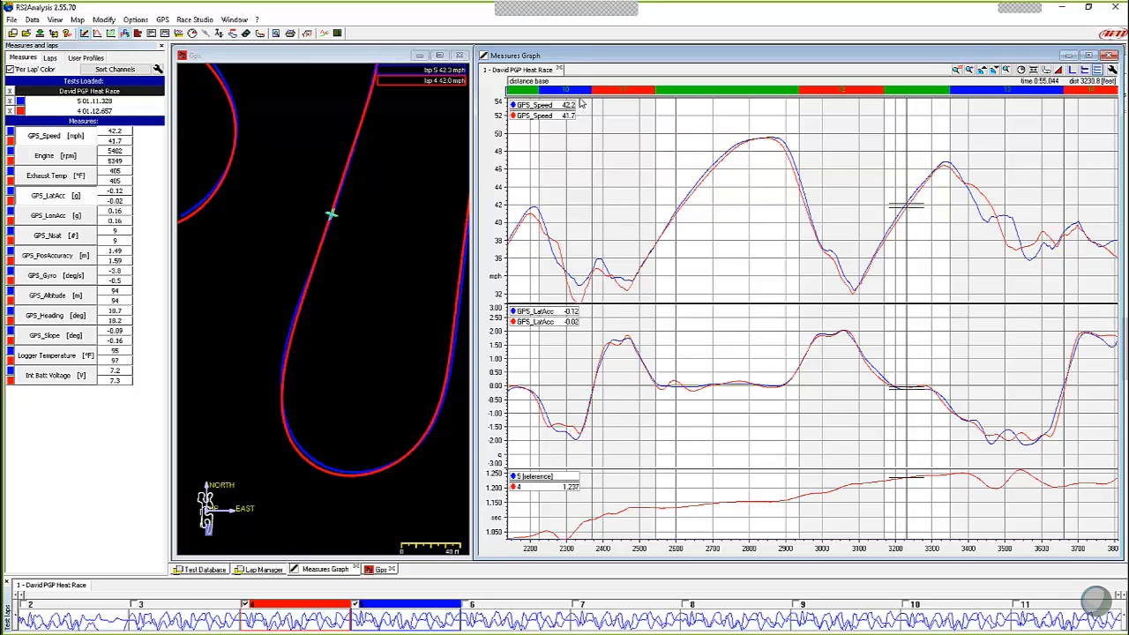
{"action": "mouse_move", "coordinate": [579, 124]}
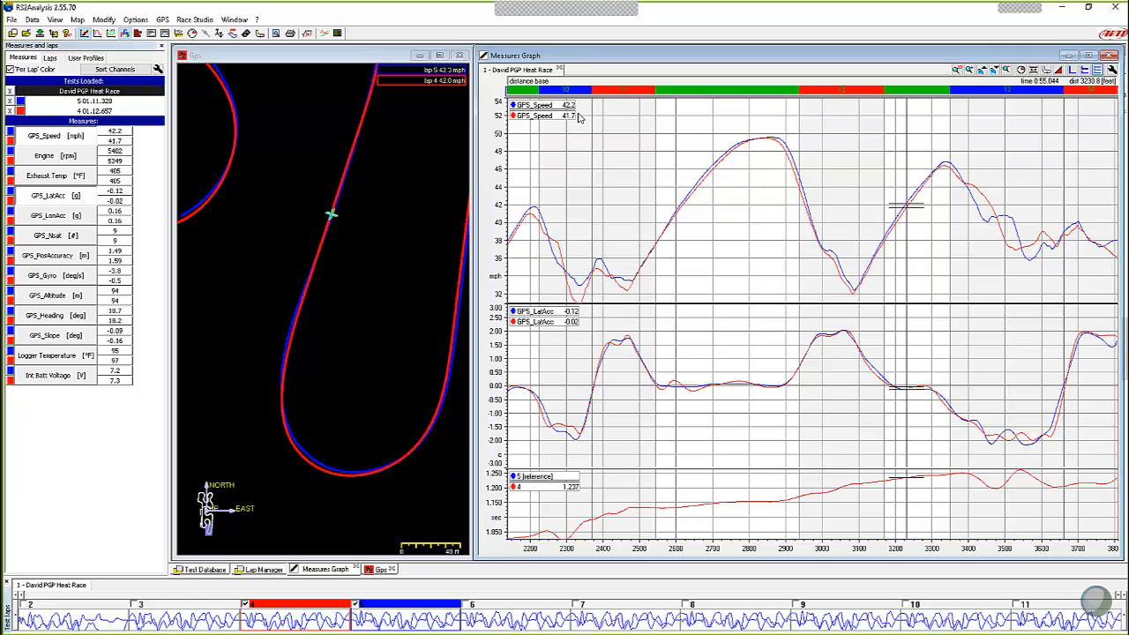
{"action": "mouse_move", "coordinate": [637, 159]}
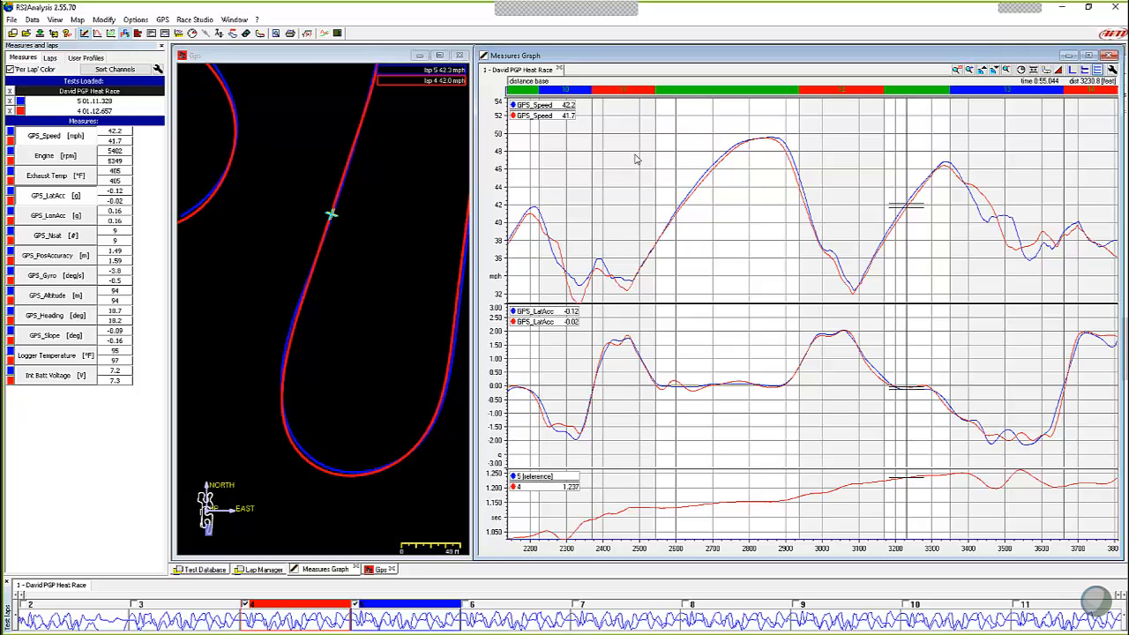
{"action": "mouse_move", "coordinate": [935, 180]}
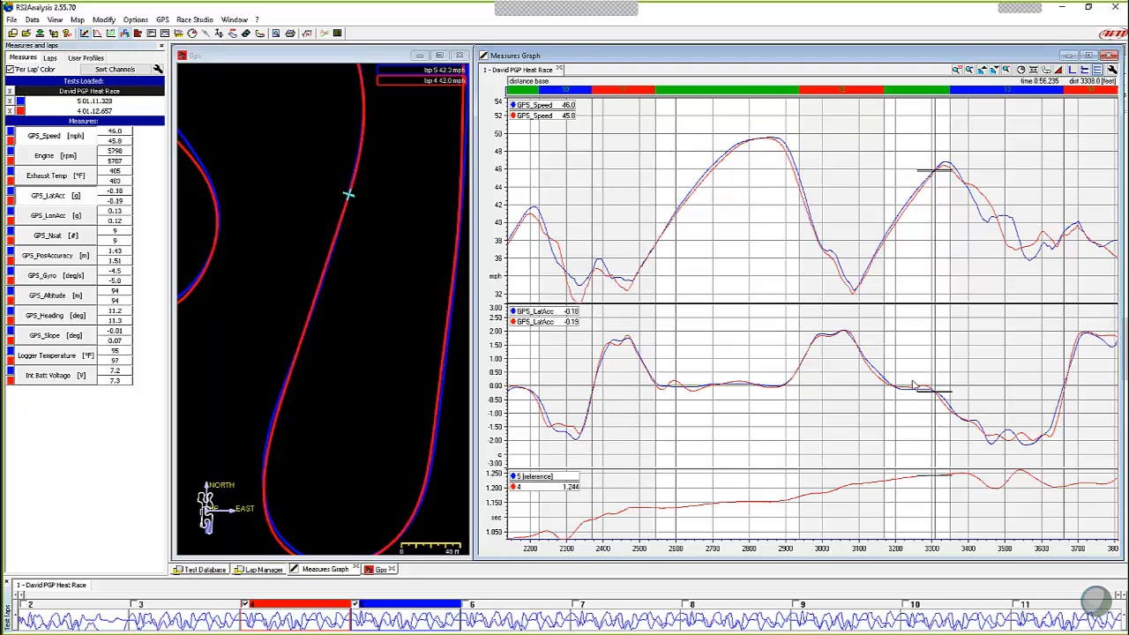
{"action": "mouse_move", "coordinate": [911, 371]}
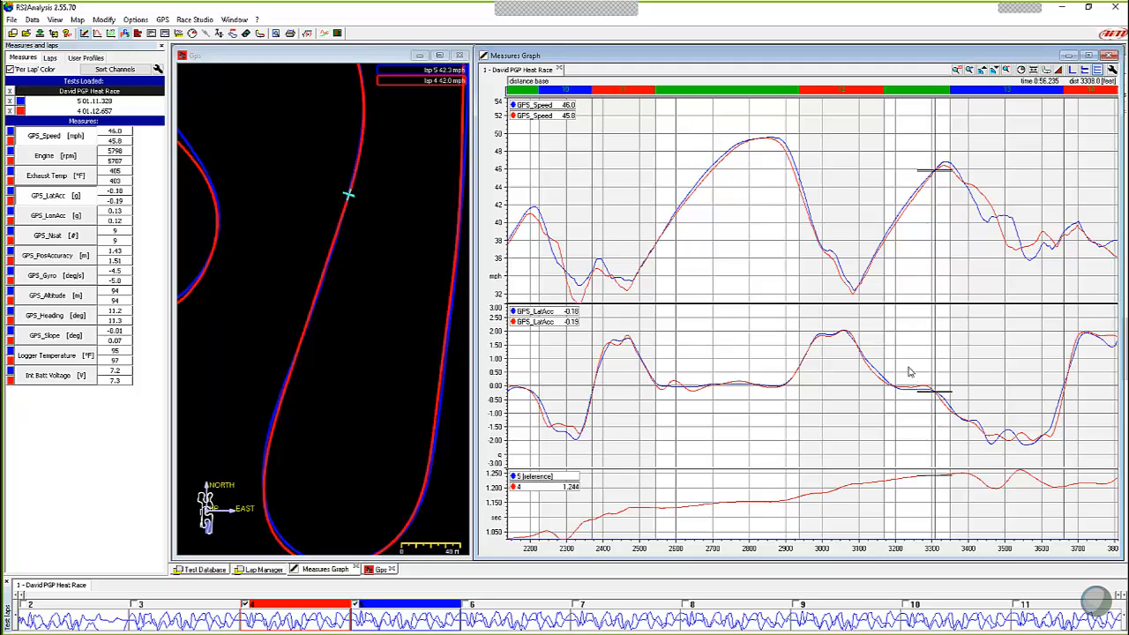
{"action": "mouse_move", "coordinate": [921, 402]}
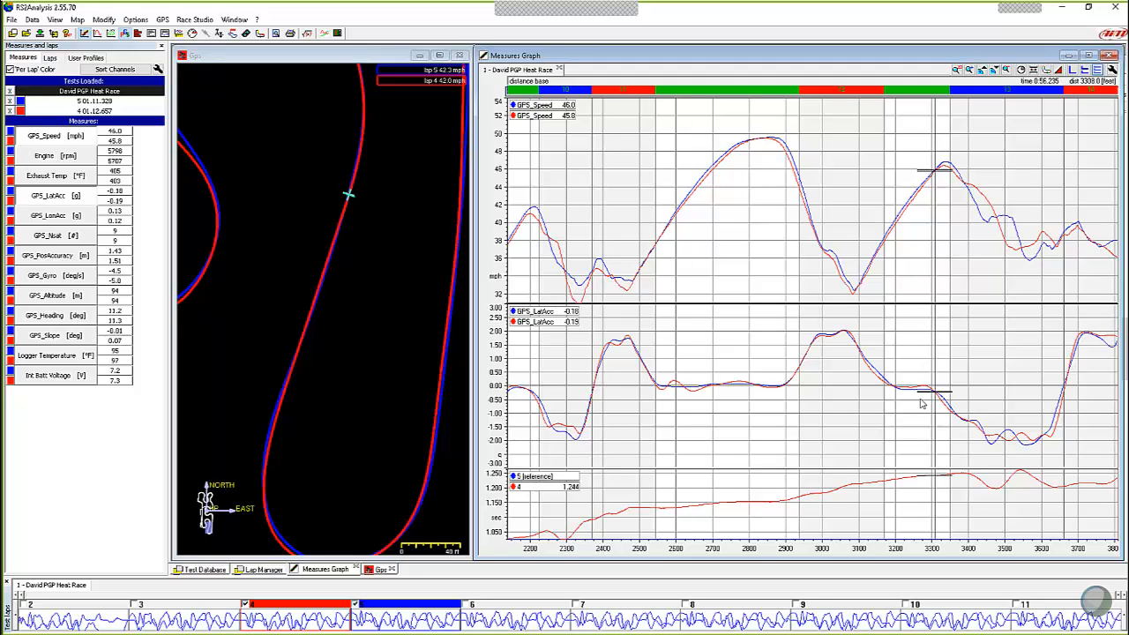
{"action": "mouse_move", "coordinate": [929, 404]}
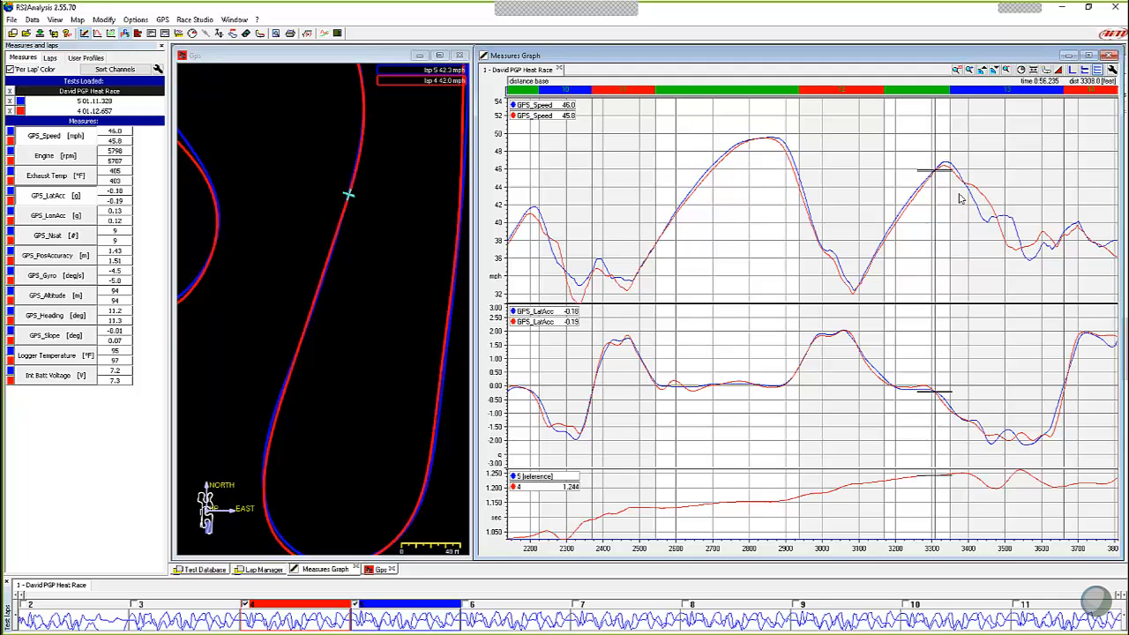
{"action": "mouse_move", "coordinate": [928, 399]}
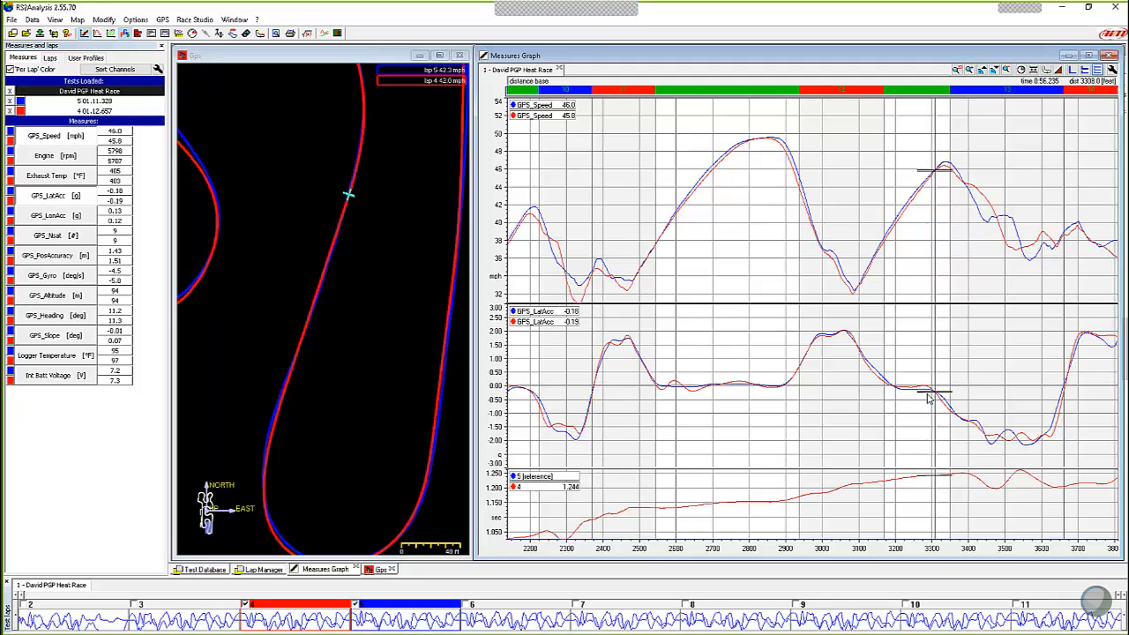
{"action": "mouse_move", "coordinate": [895, 420]}
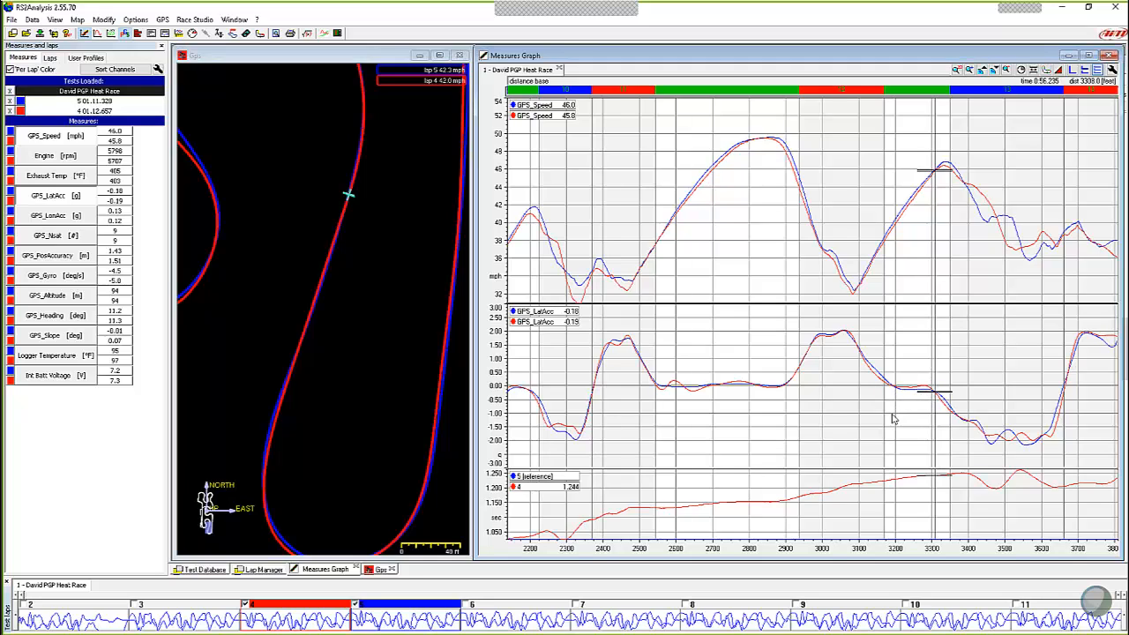
{"action": "mouse_move", "coordinate": [914, 364]}
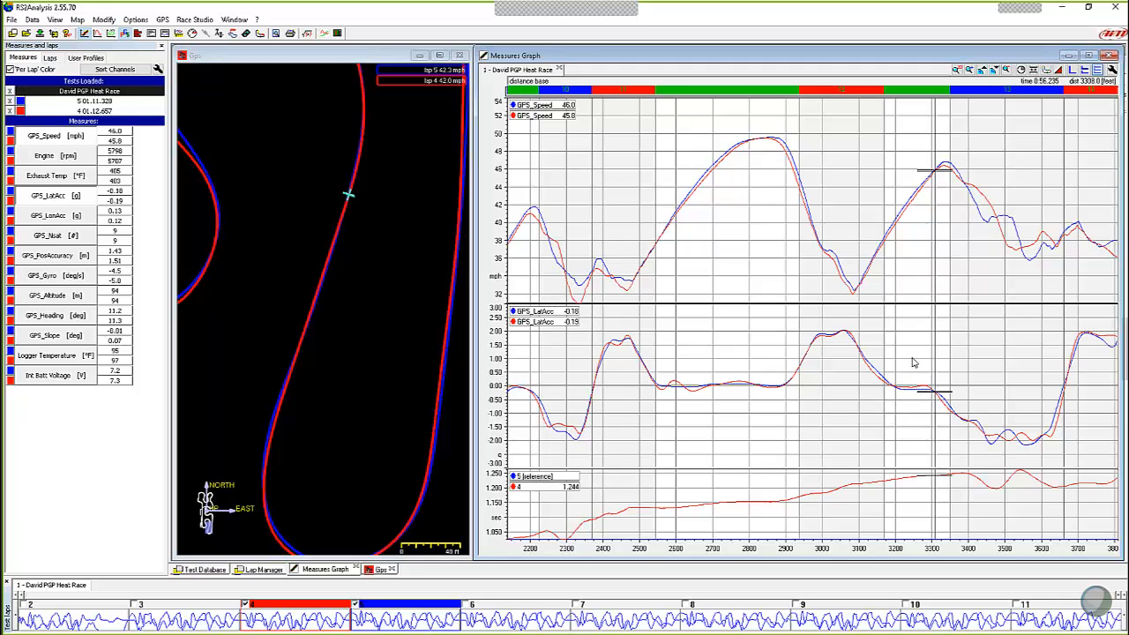